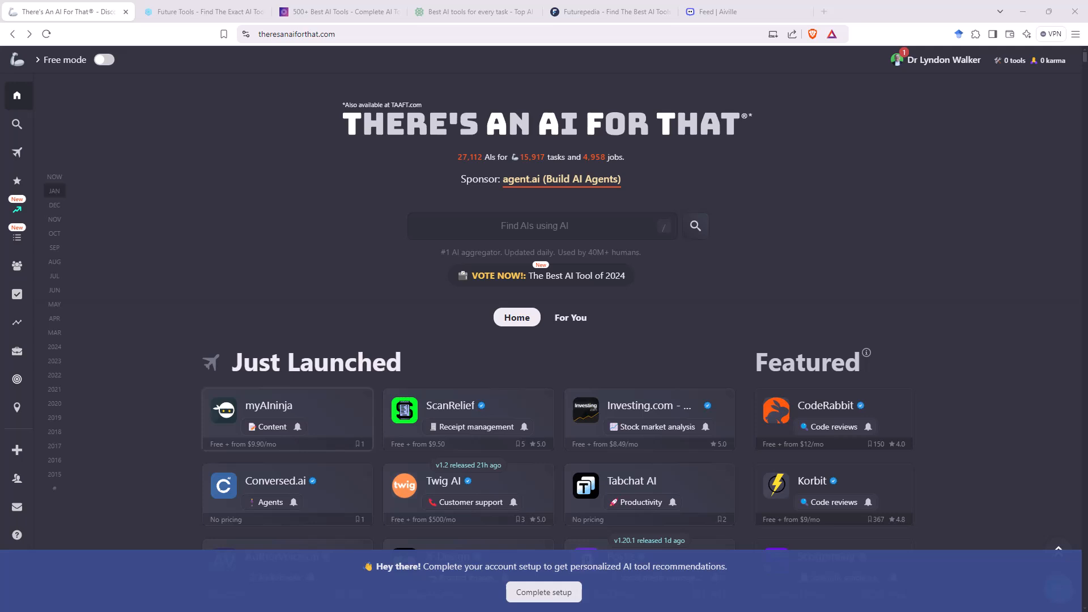
mouse_move(461, 174)
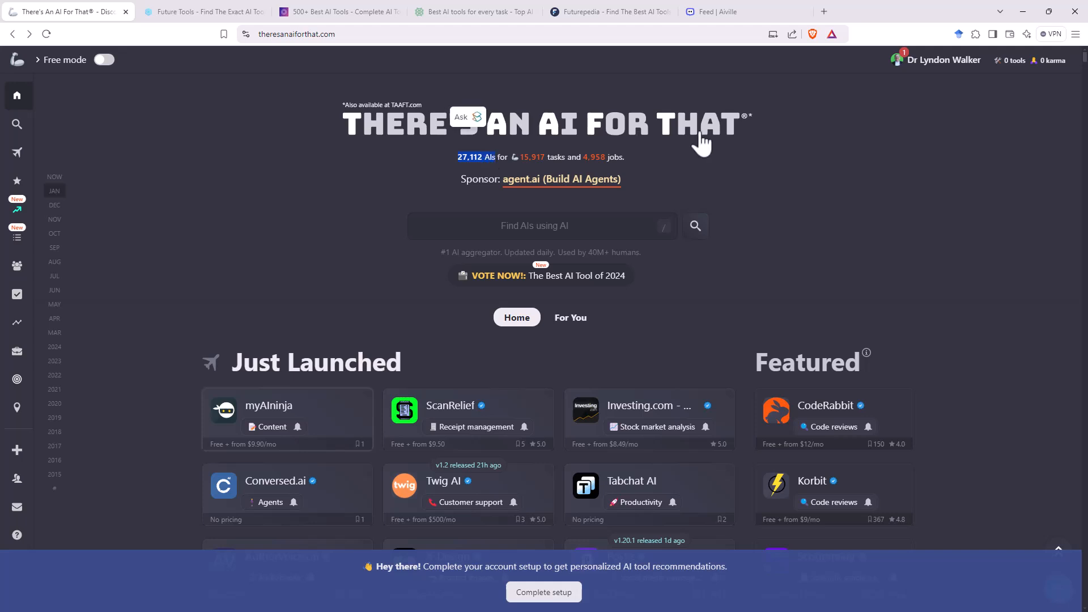
mouse_move(785, 178)
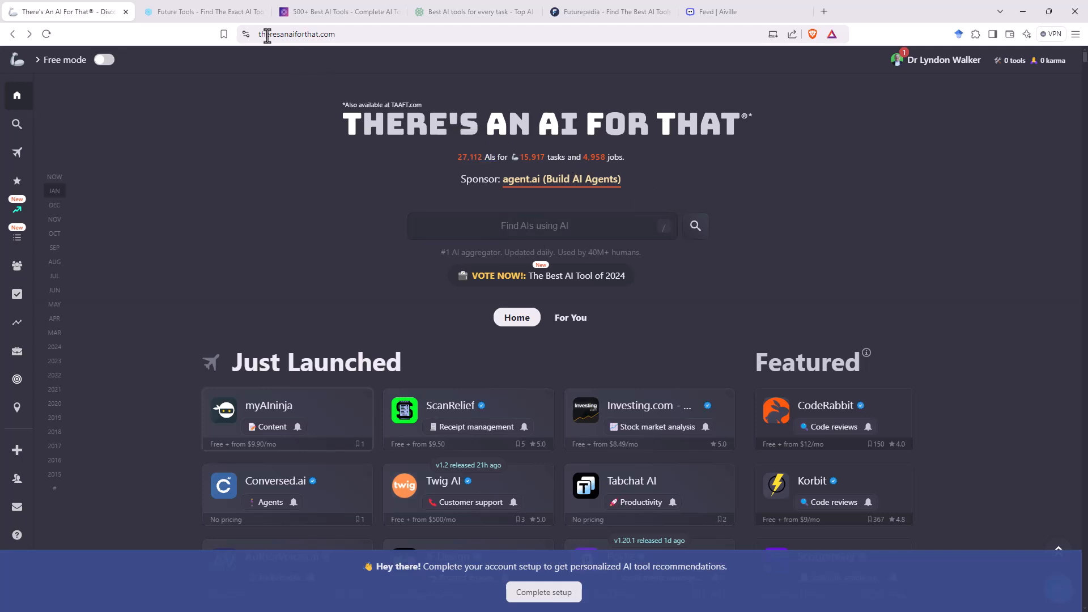
mouse_move(784, 167)
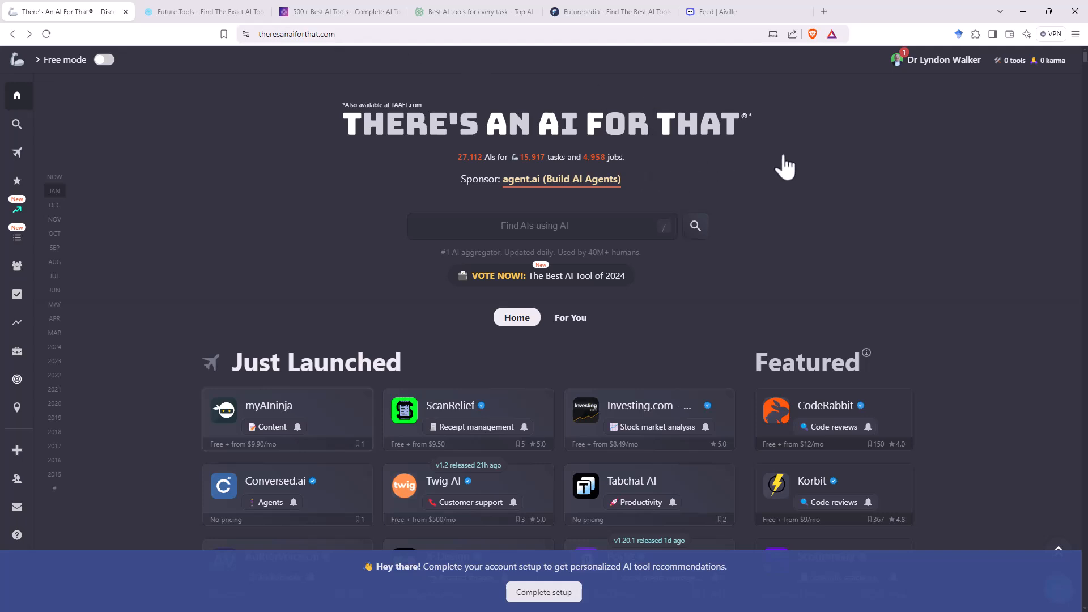
mouse_move(912, 180)
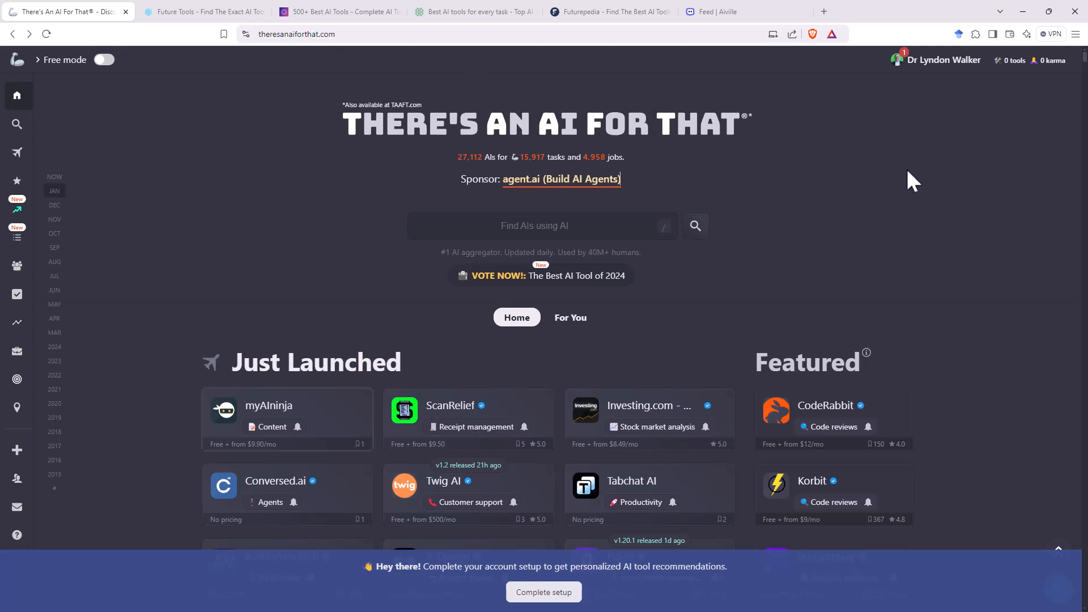
mouse_move(831, 146)
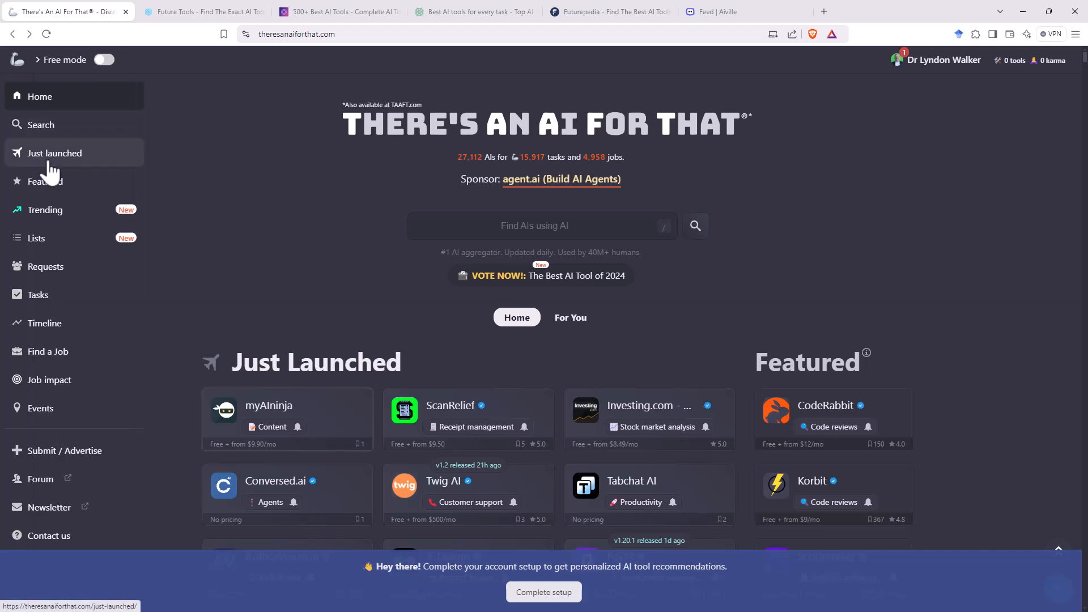
Browse the Just Launched tools section on There's An AI For That
left_click(44, 182)
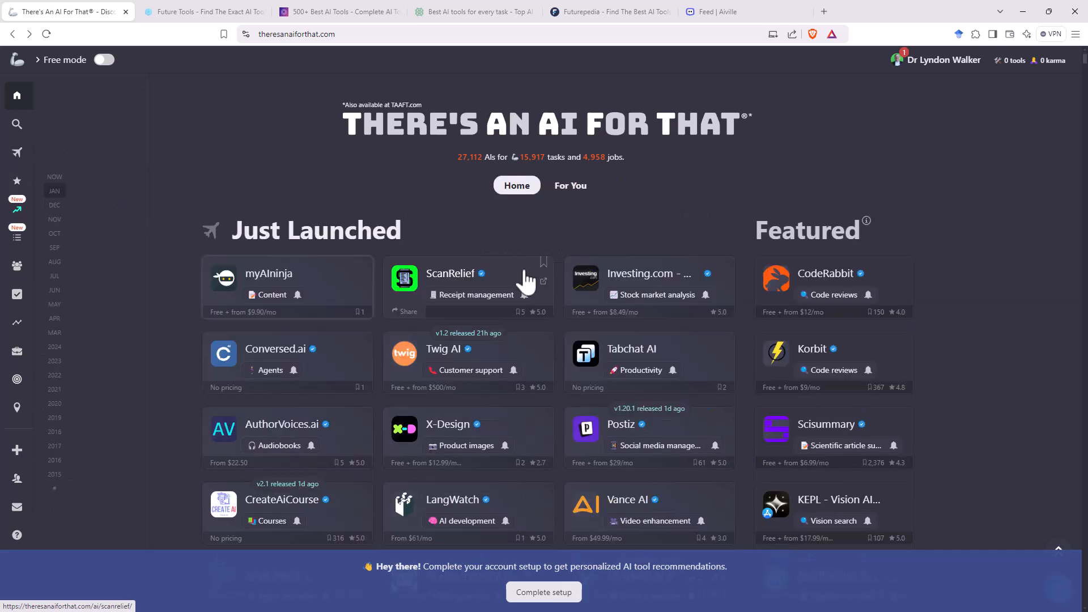
mouse_move(607, 271)
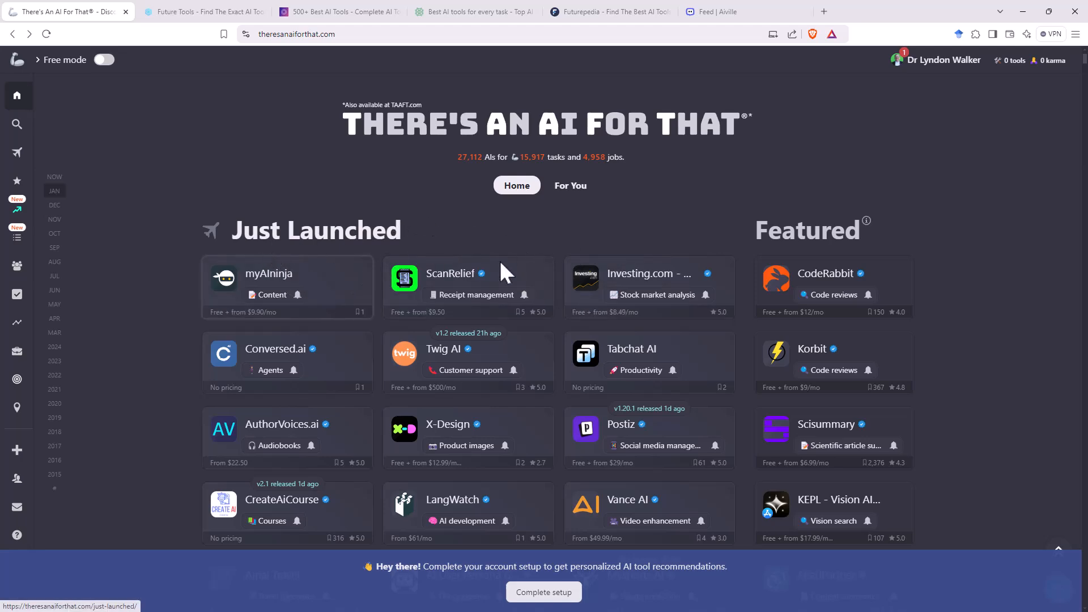
scroll("down", 3)
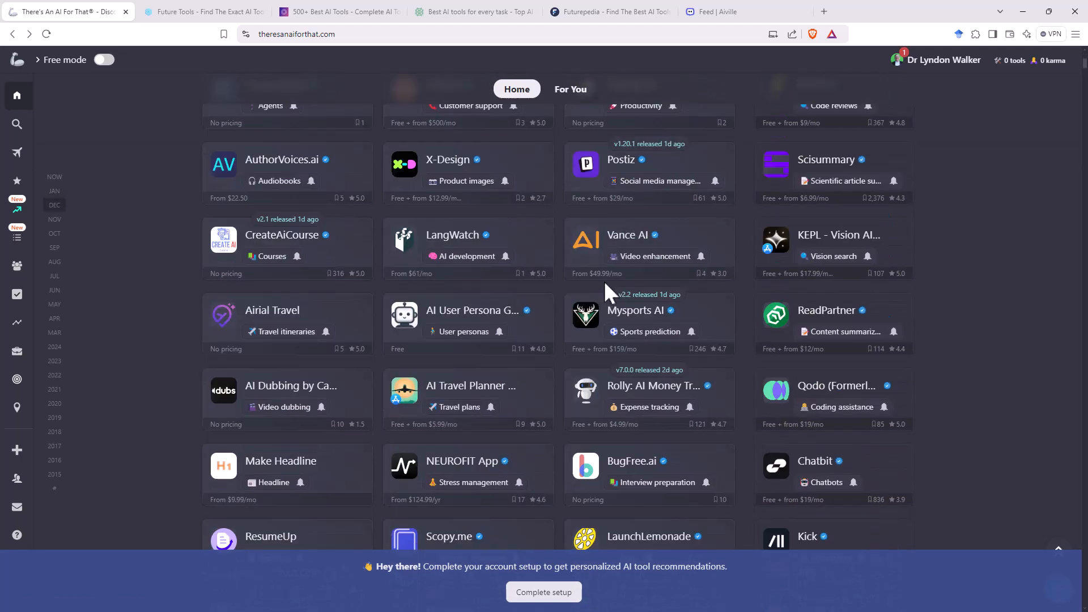
scroll("up", 3)
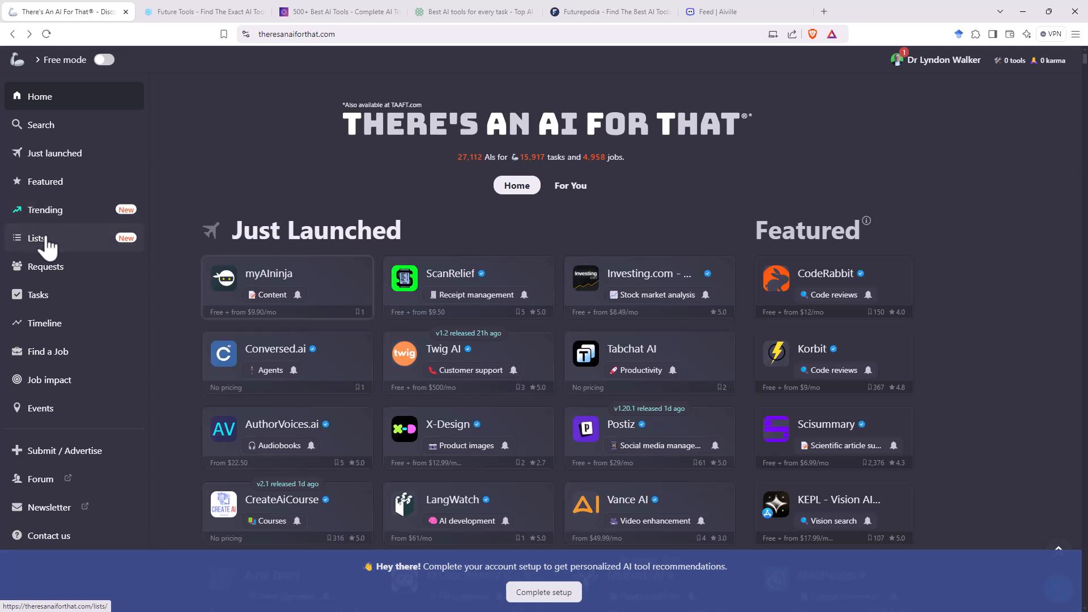
View the curated AI Tool Lists page with collections like Free AI Tools, Learning and Money
left_click(36, 238)
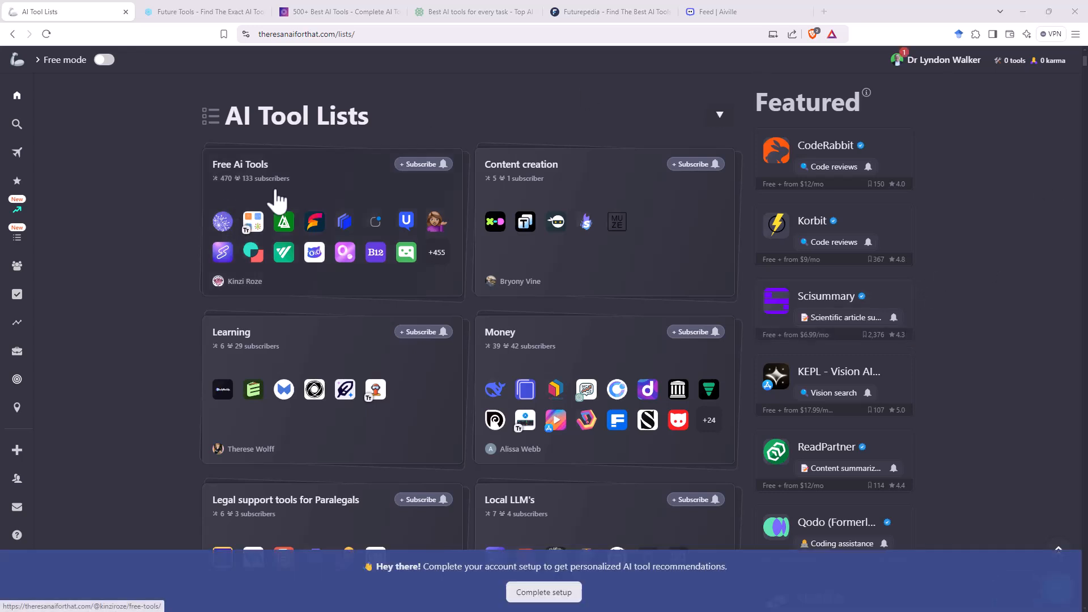
mouse_move(343, 183)
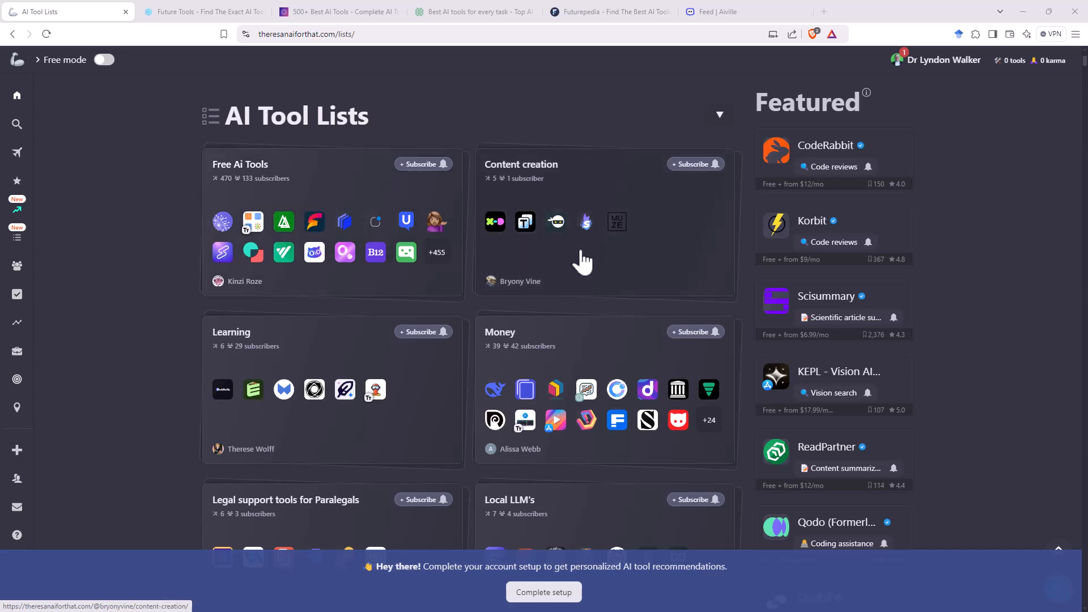
scroll("down", 3)
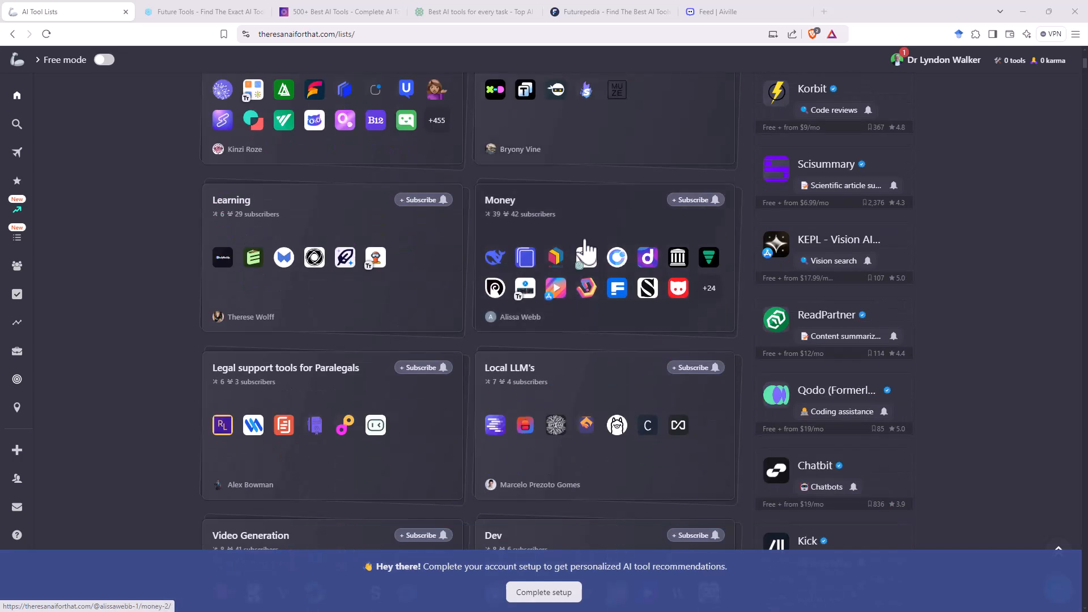
scroll("down", 3)
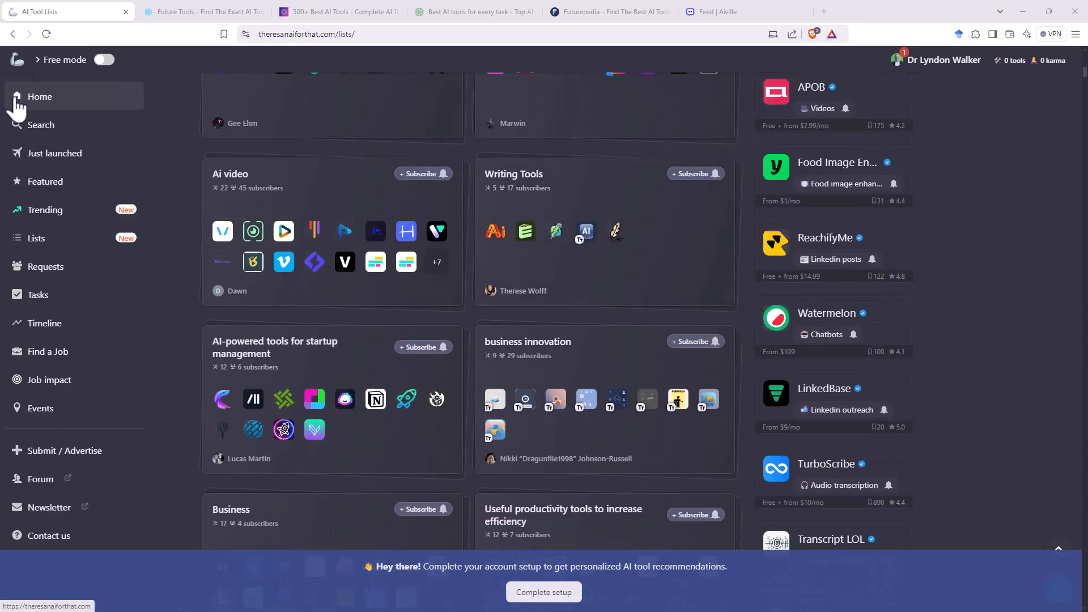
Return to the home page and activate the Find AIs search box
left_click(40, 97)
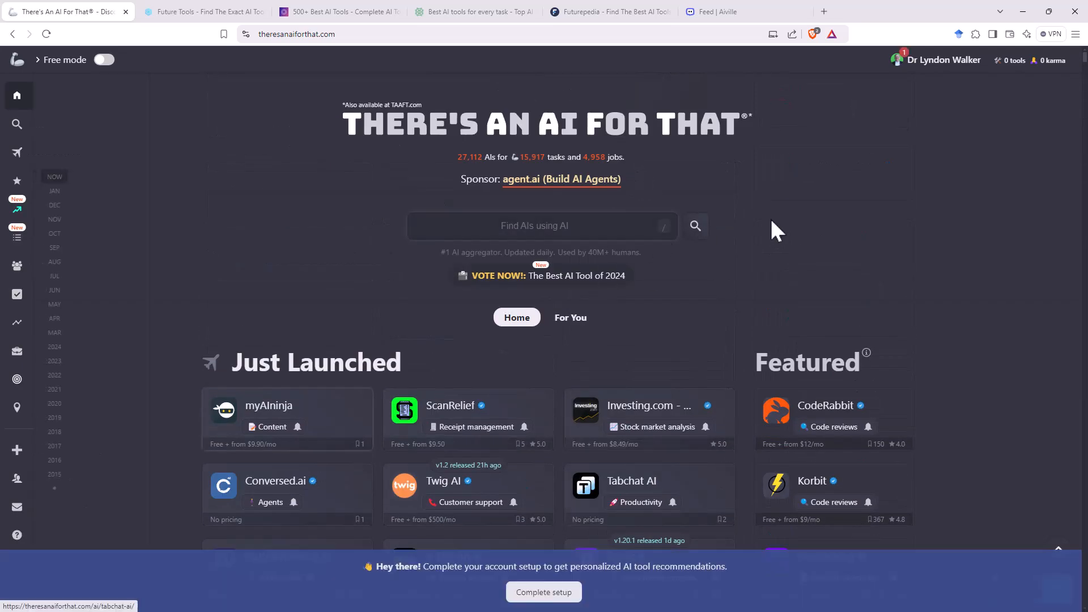
left_click(534, 226)
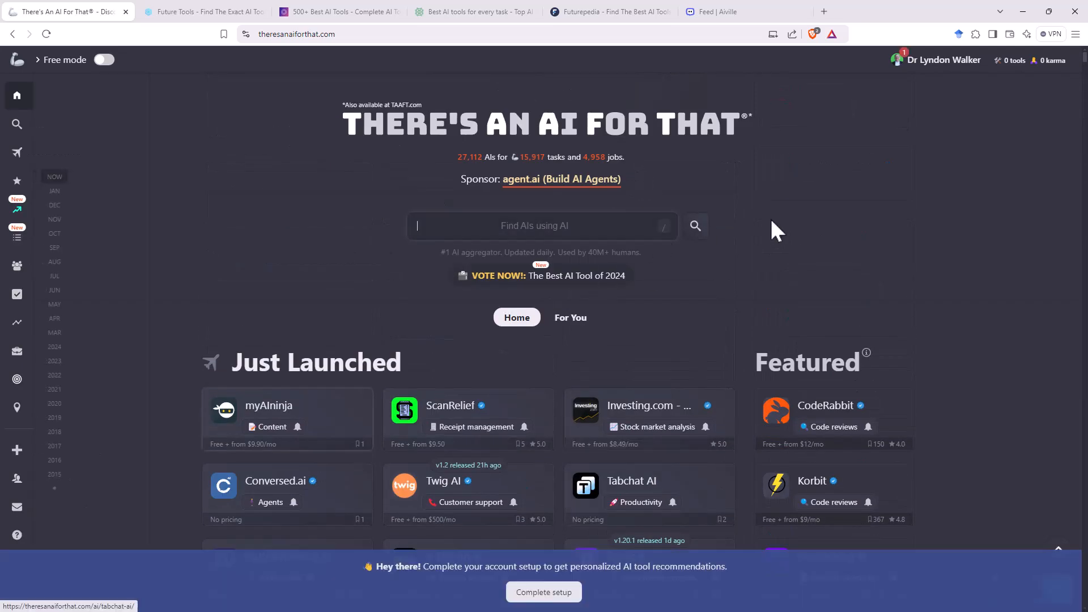
mouse_move(1072, 194)
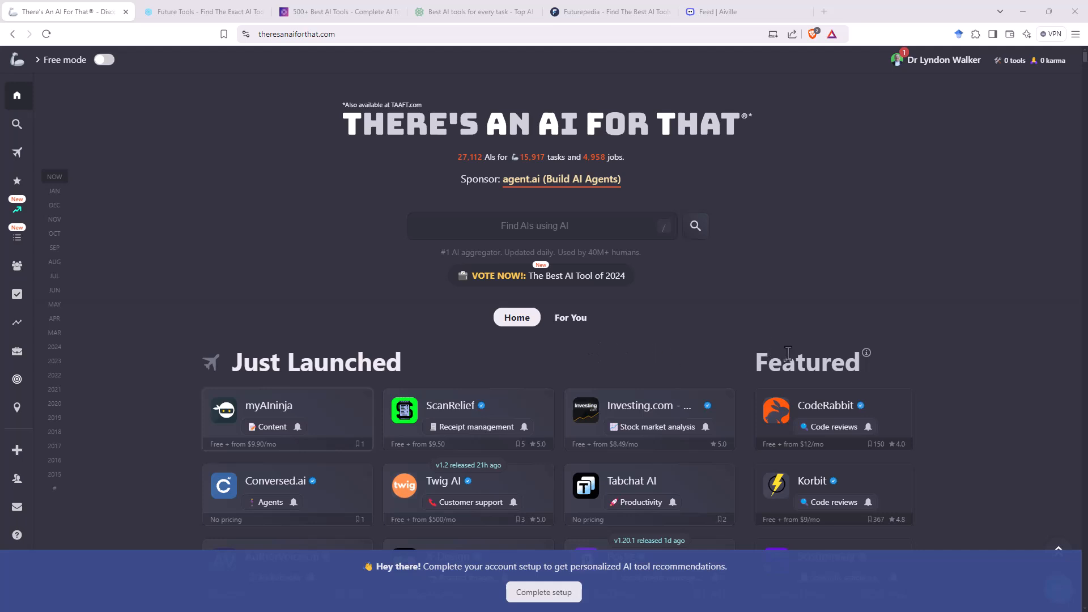
mouse_move(671, 350)
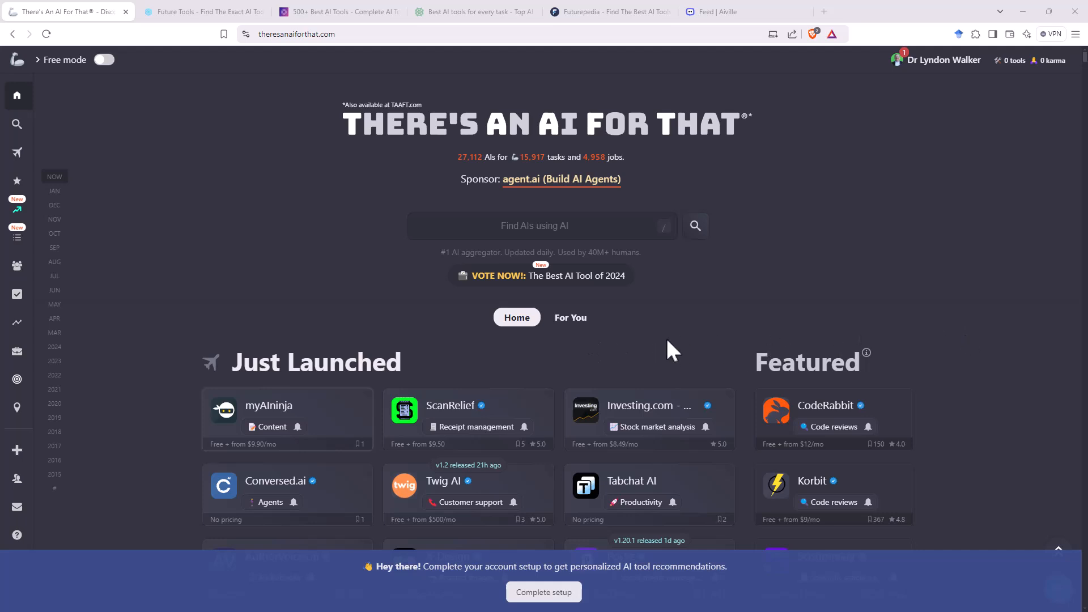
mouse_move(652, 364)
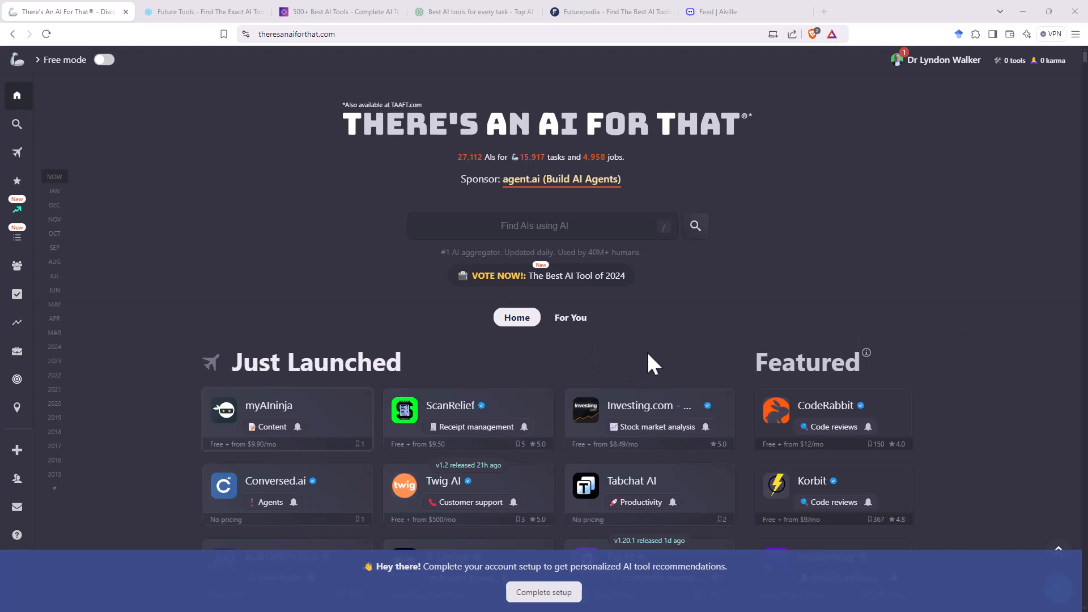
mouse_move(694, 308)
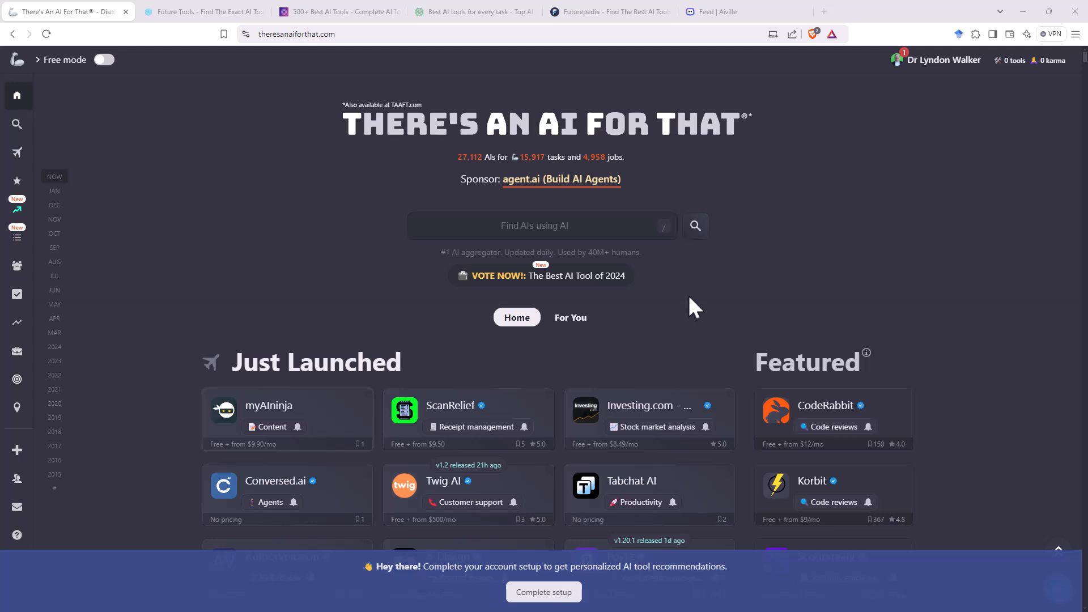
mouse_move(936, 464)
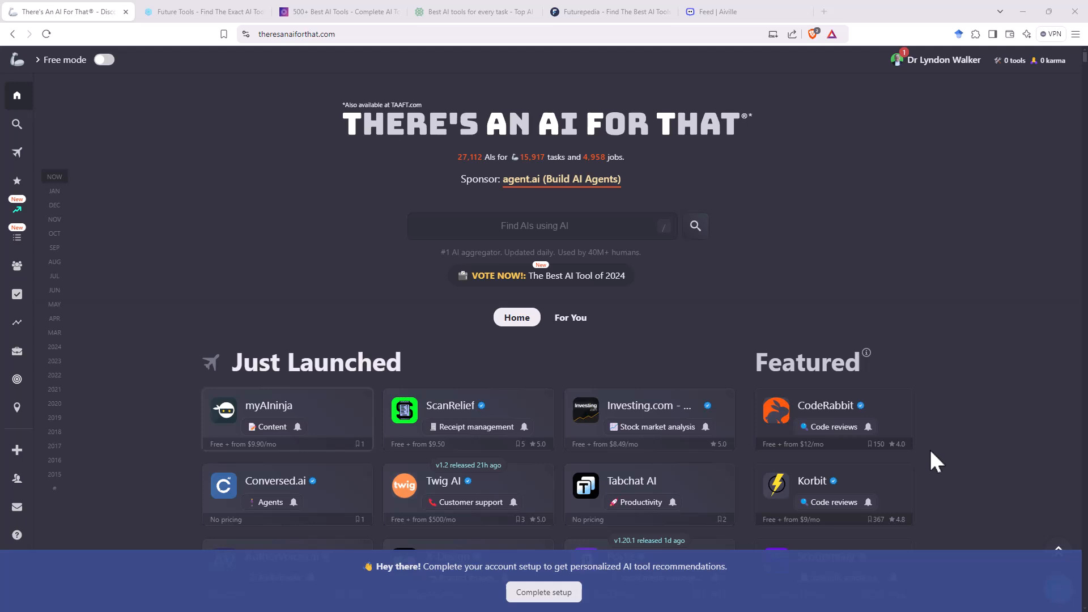
mouse_move(922, 460)
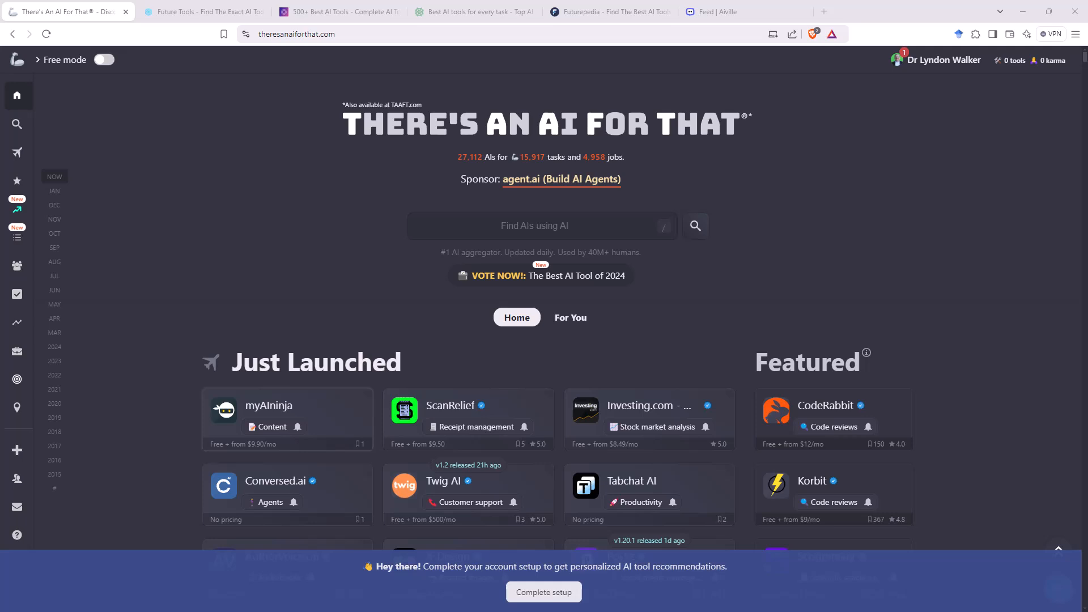
mouse_move(911, 170)
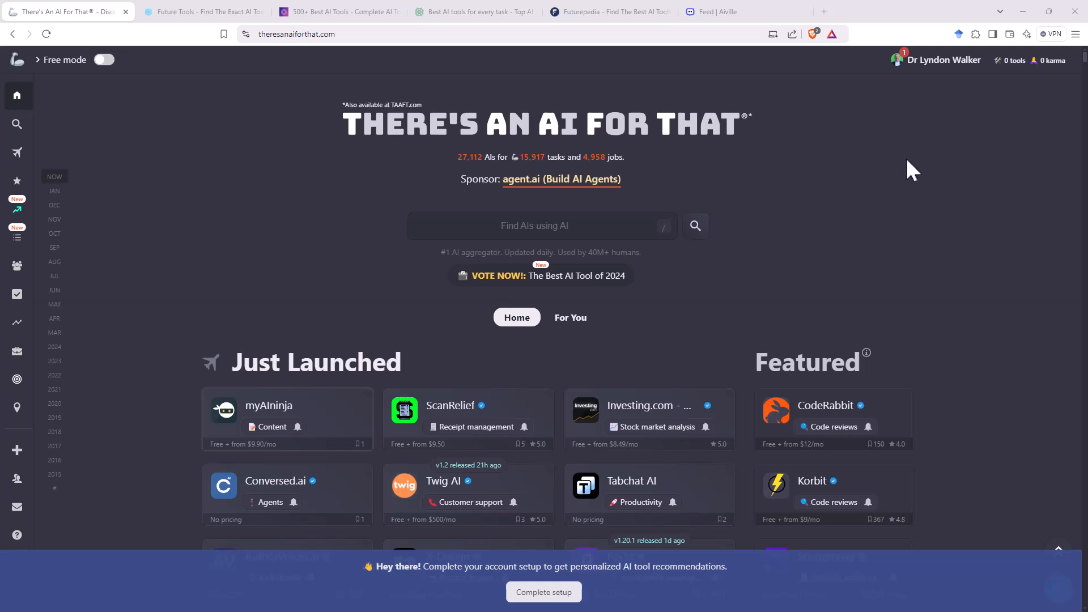
mouse_move(923, 161)
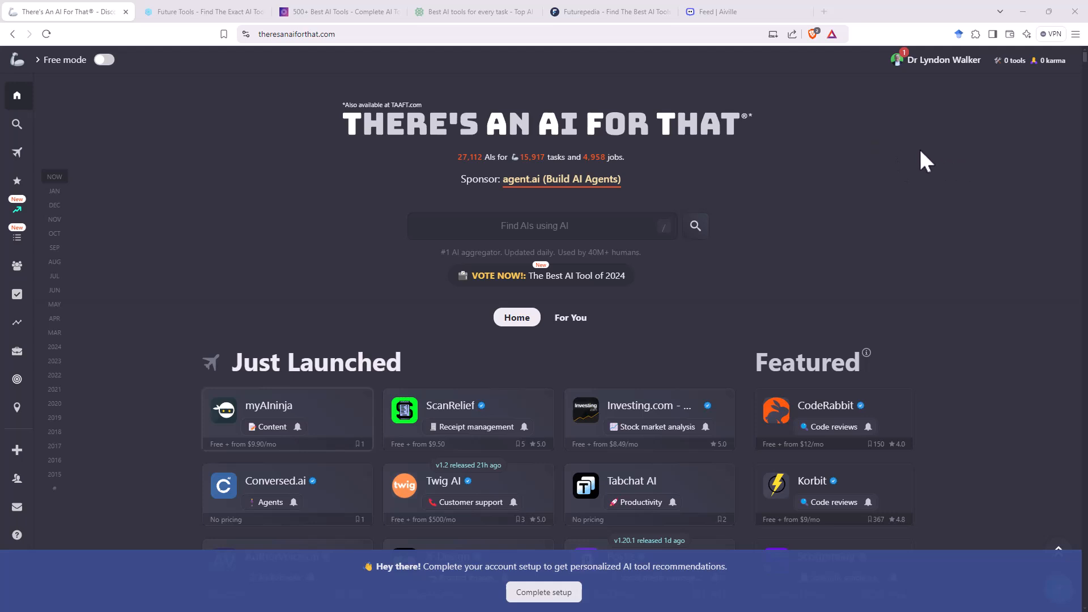
mouse_move(1014, 154)
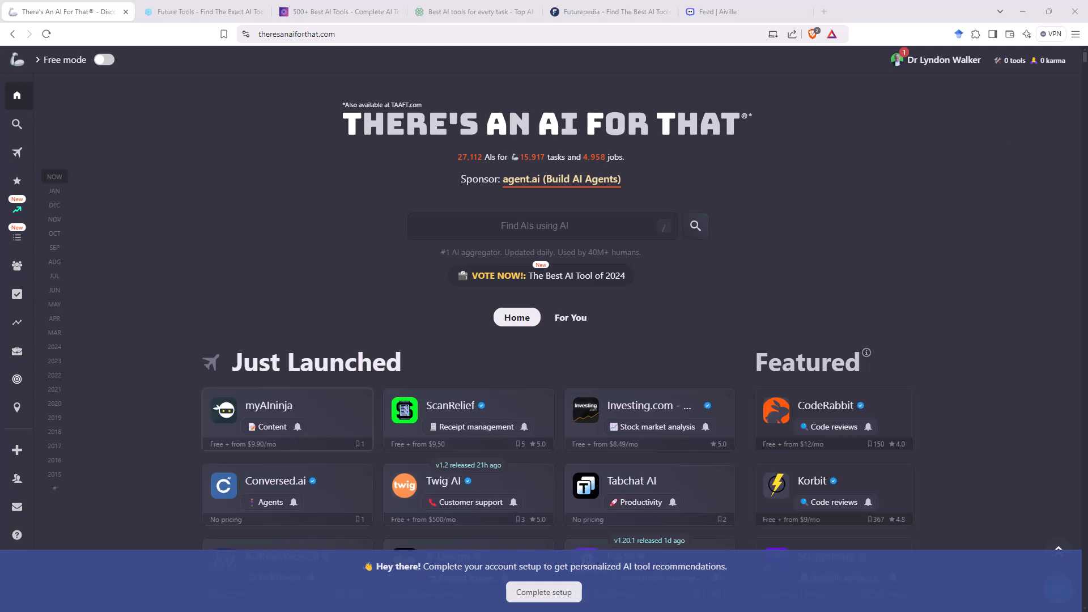
mouse_move(831, 149)
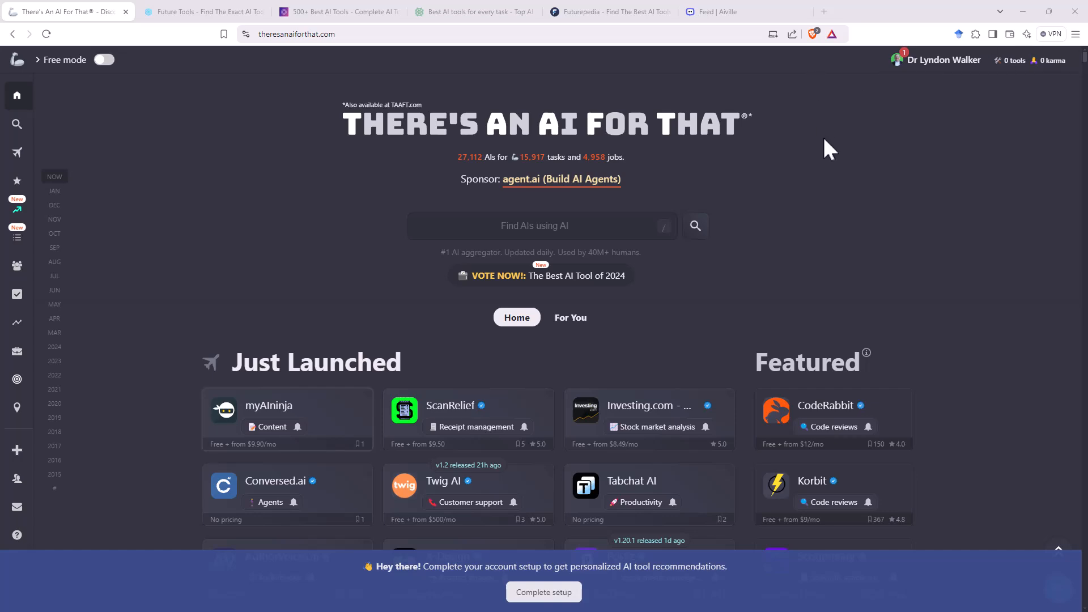
Switch to the Future Tools directory showing all 3069 tools unfiltered
left_click(203, 12)
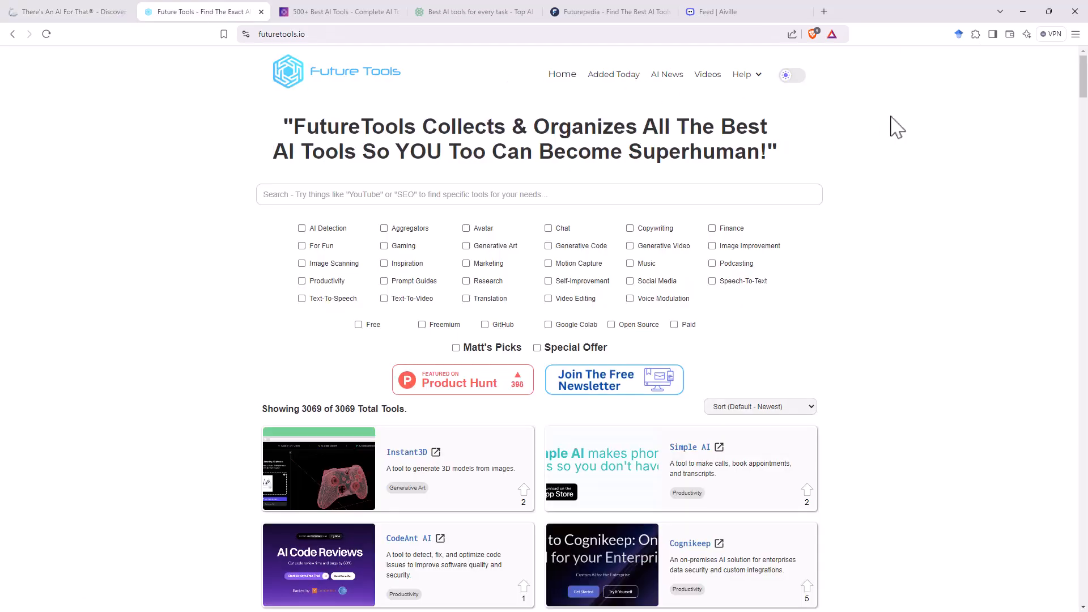
mouse_move(955, 211)
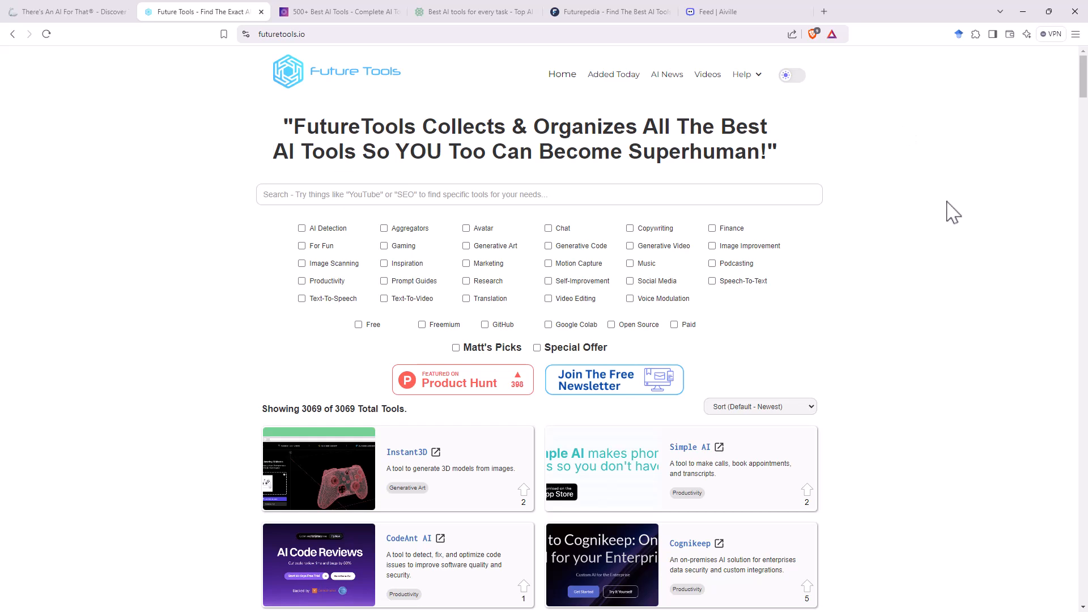
mouse_move(945, 202)
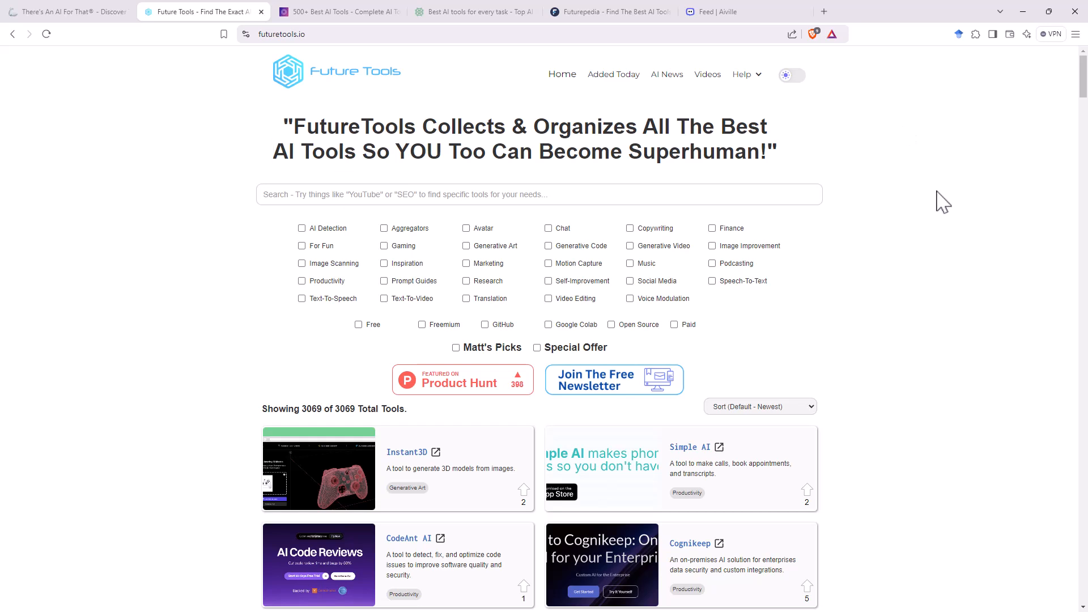
mouse_move(930, 195)
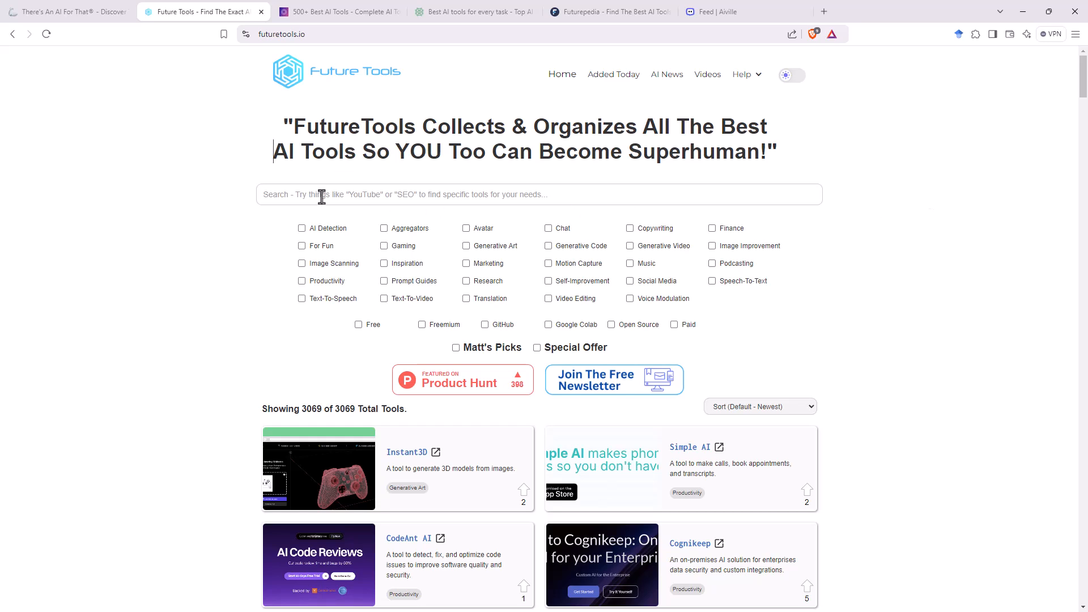
mouse_move(484, 252)
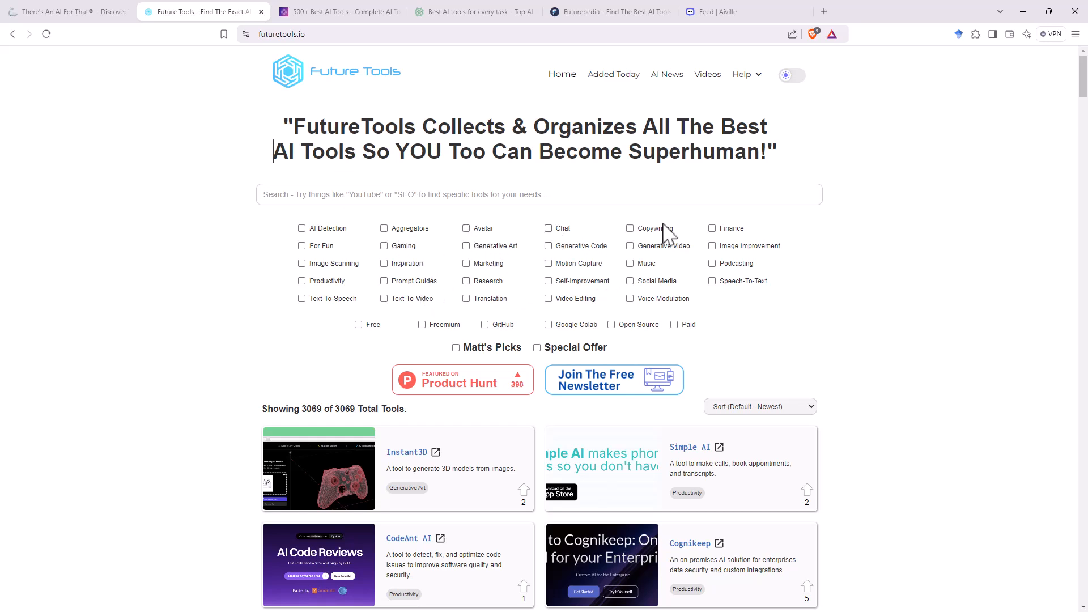
mouse_move(960, 285)
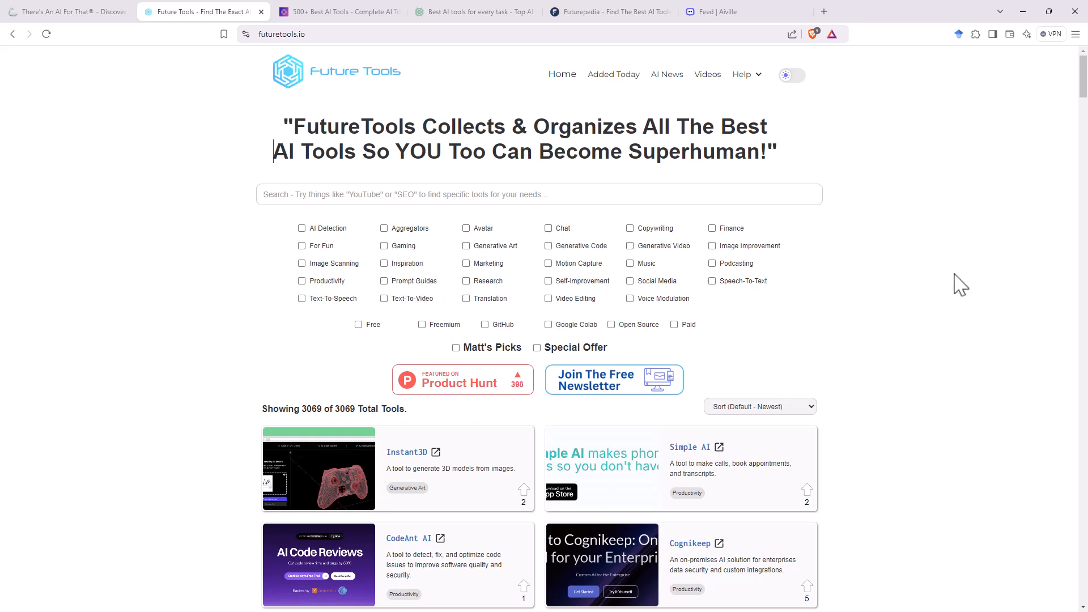
mouse_move(864, 368)
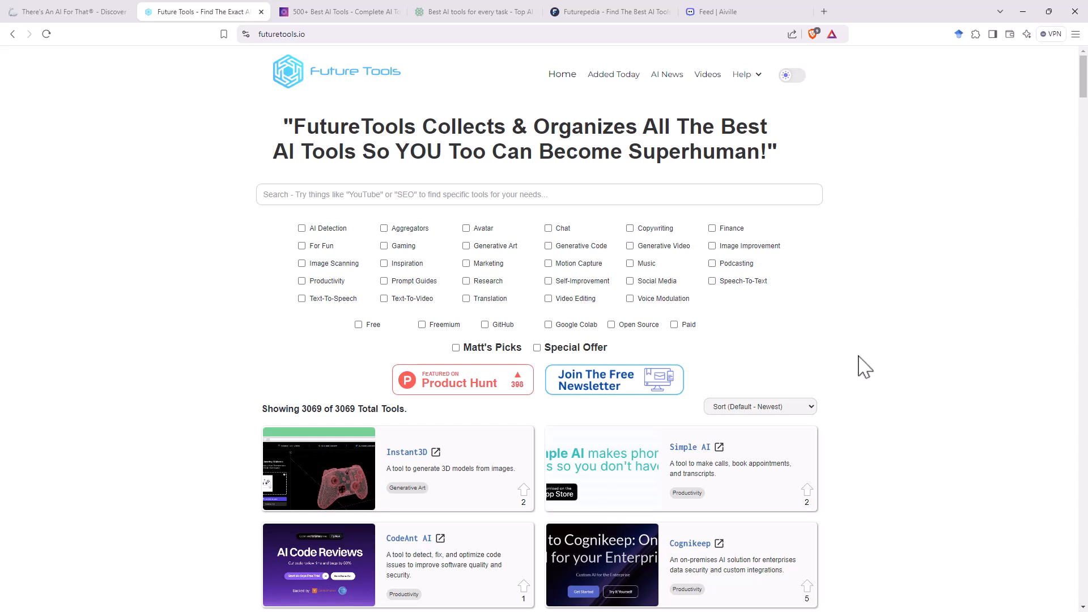
mouse_move(505, 382)
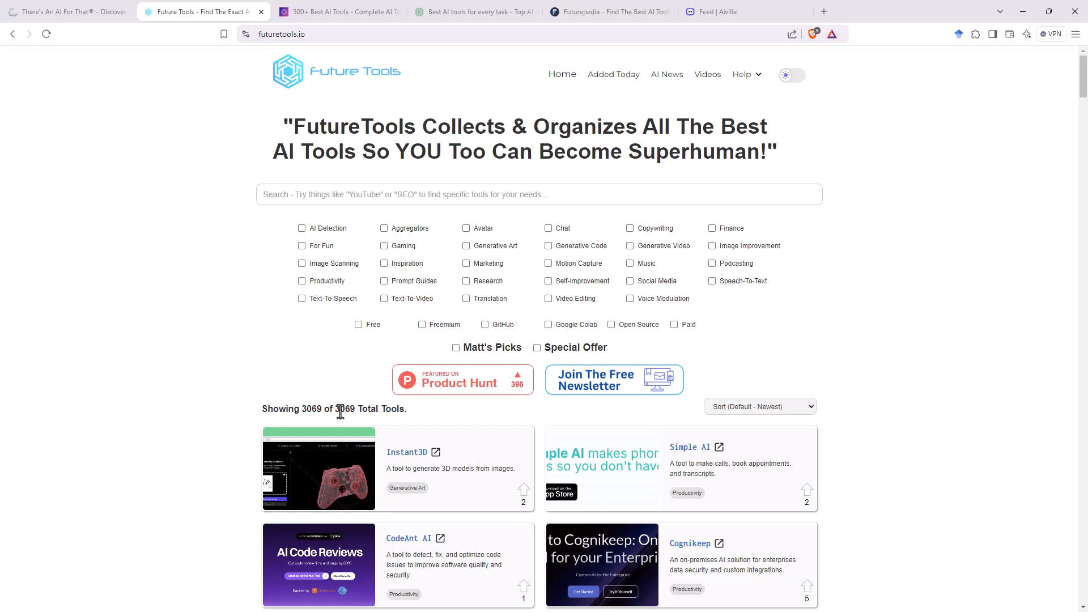
mouse_move(354, 297)
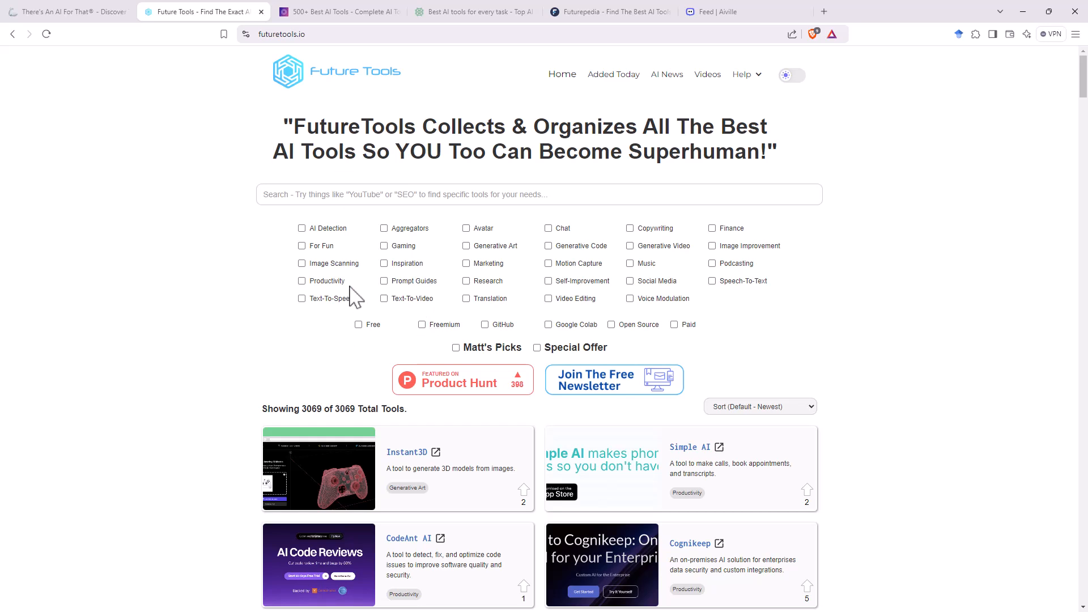
Filter Future Tools to the Research category (197 of 3069 tools) and browse the results
left_click(466, 281)
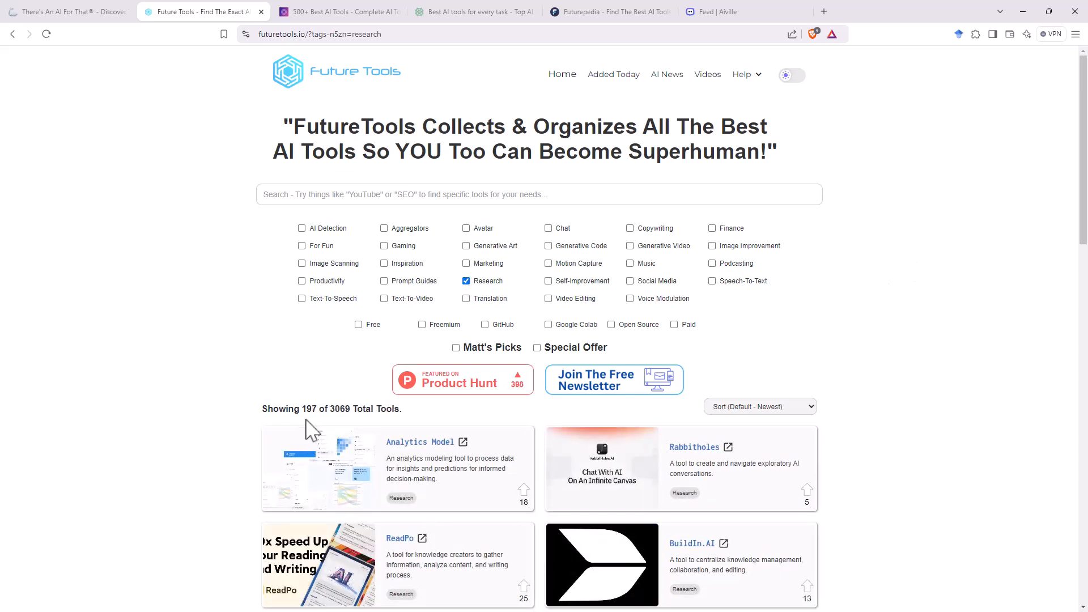
mouse_move(1020, 395)
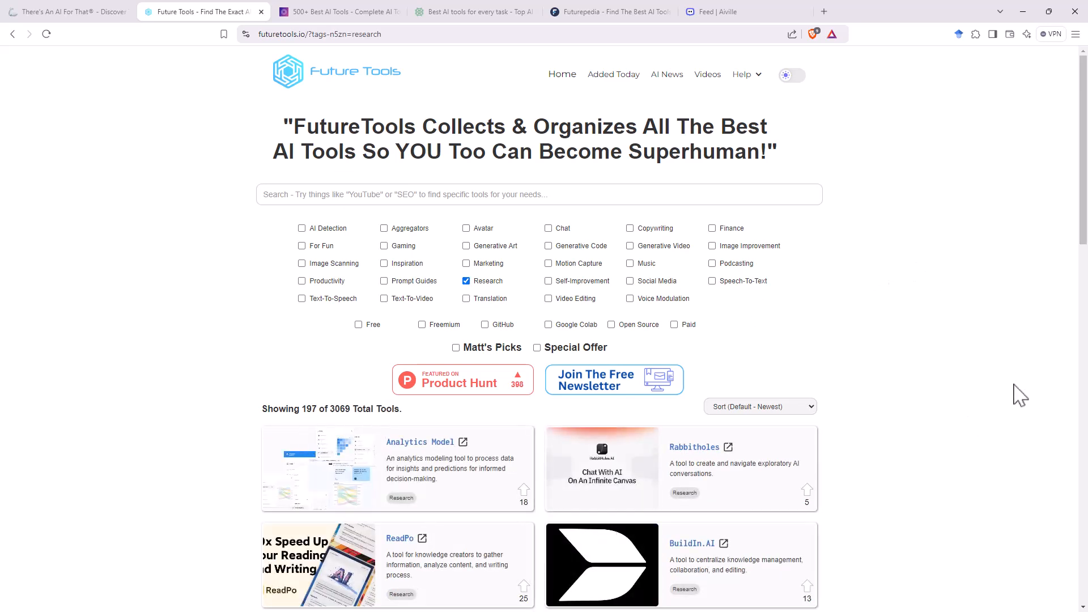
scroll("down", 3)
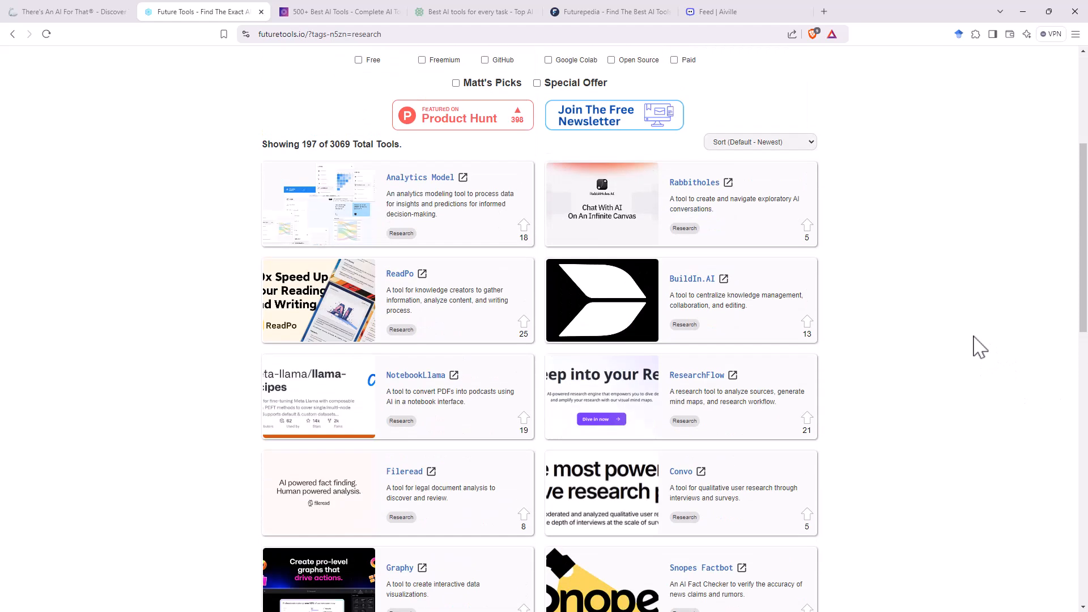
mouse_move(716, 429)
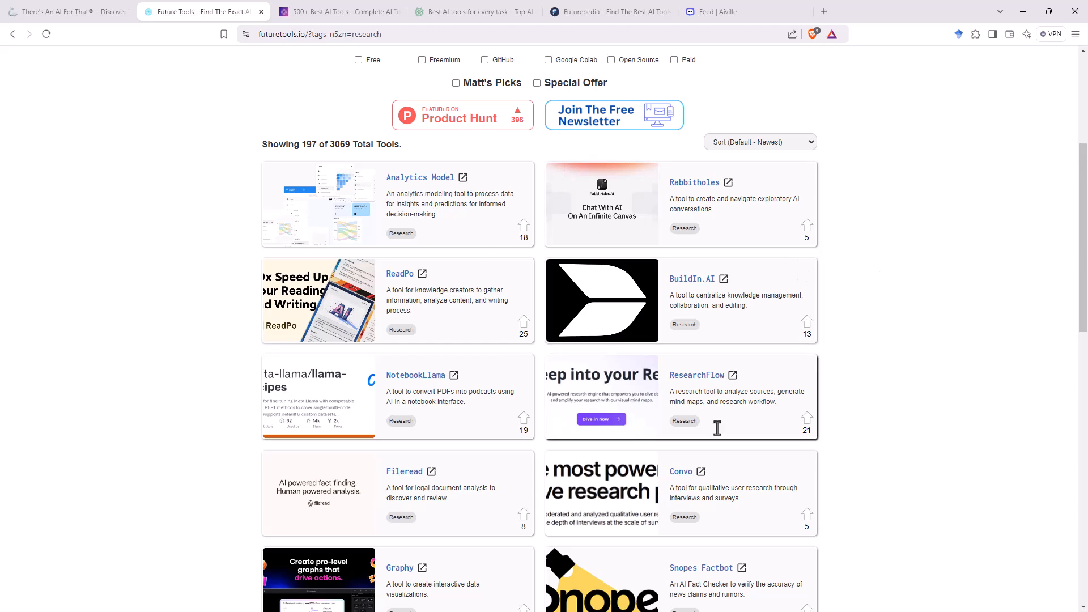
mouse_move(989, 438)
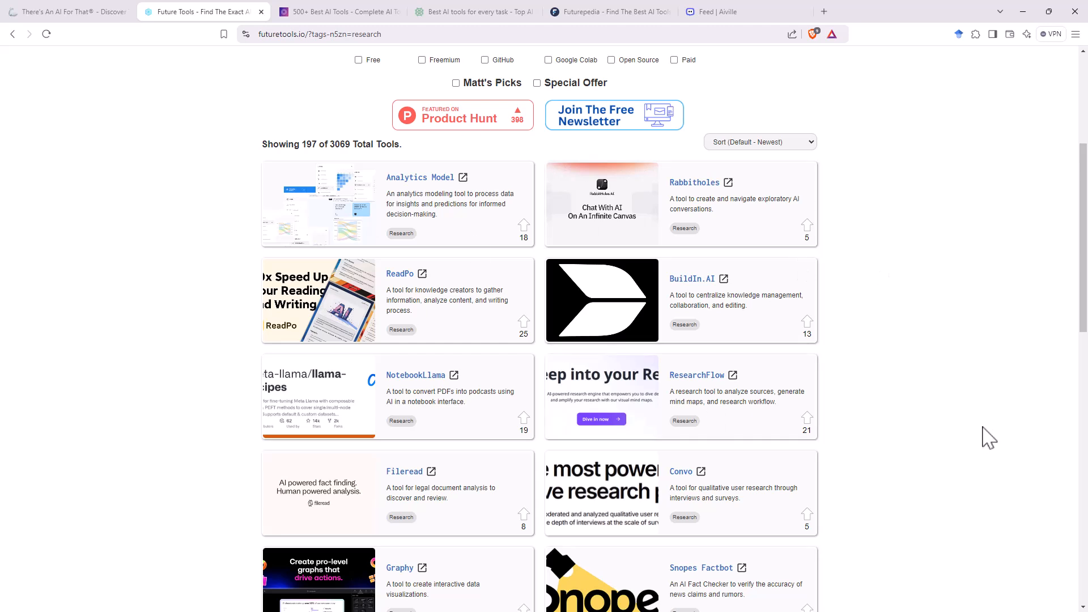
mouse_move(694, 202)
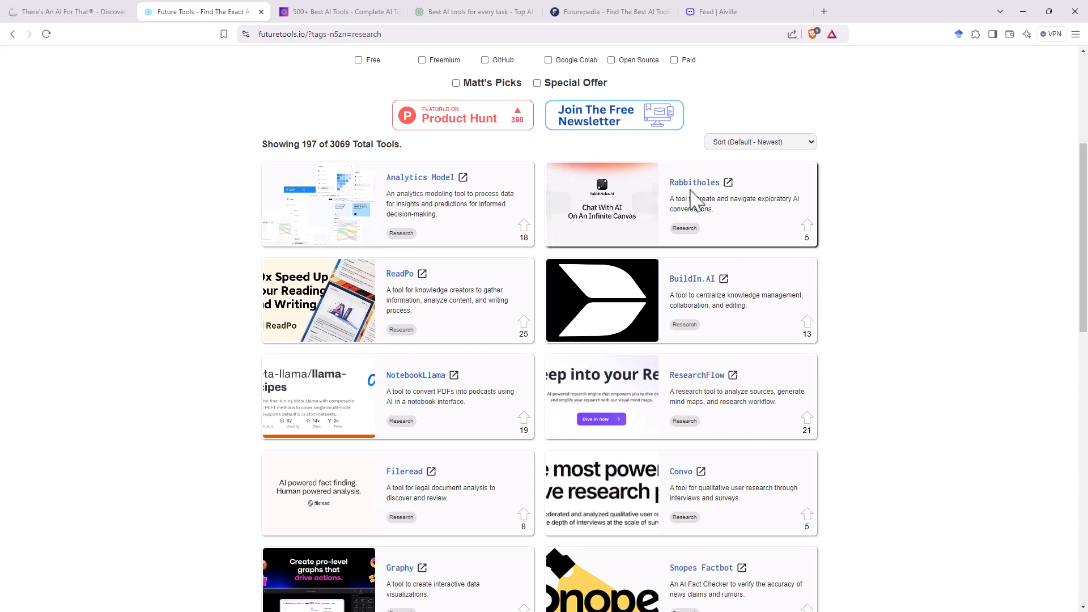
mouse_move(1016, 271)
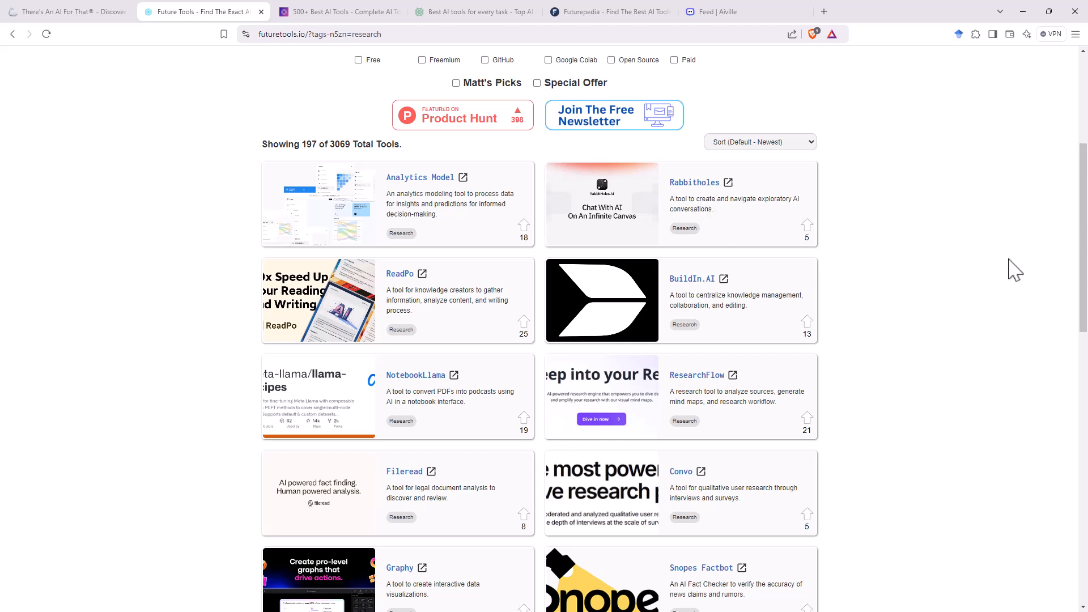
scroll("down", 3)
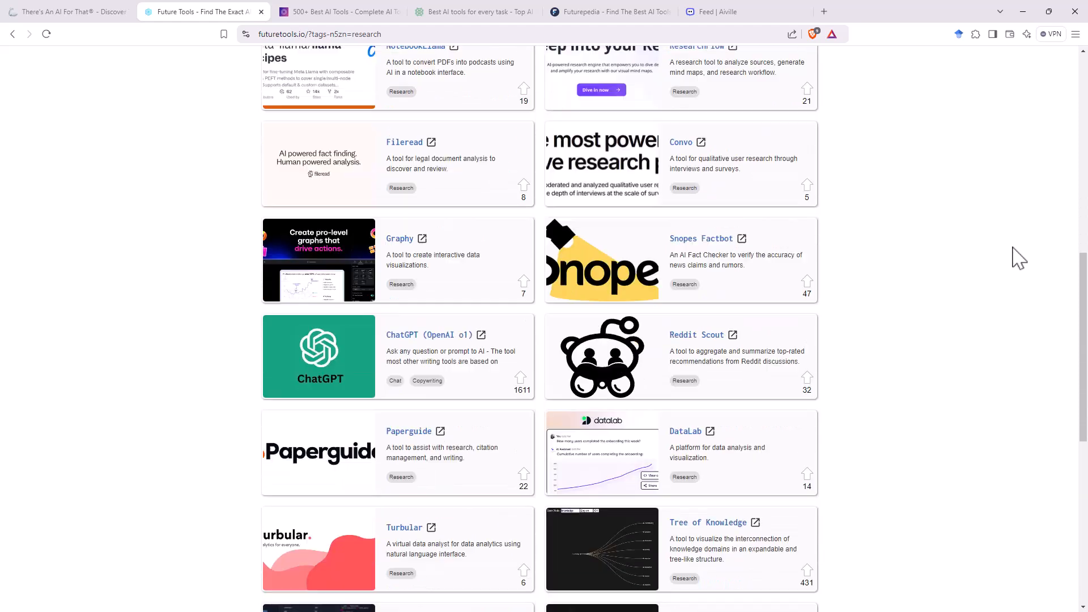
scroll("down", 3)
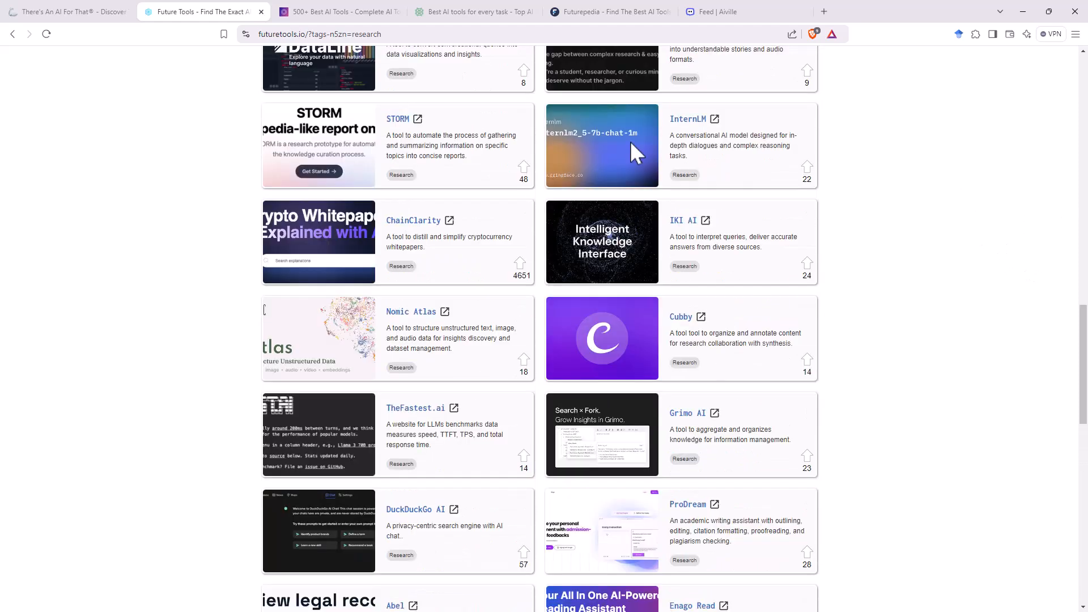
mouse_move(398, 119)
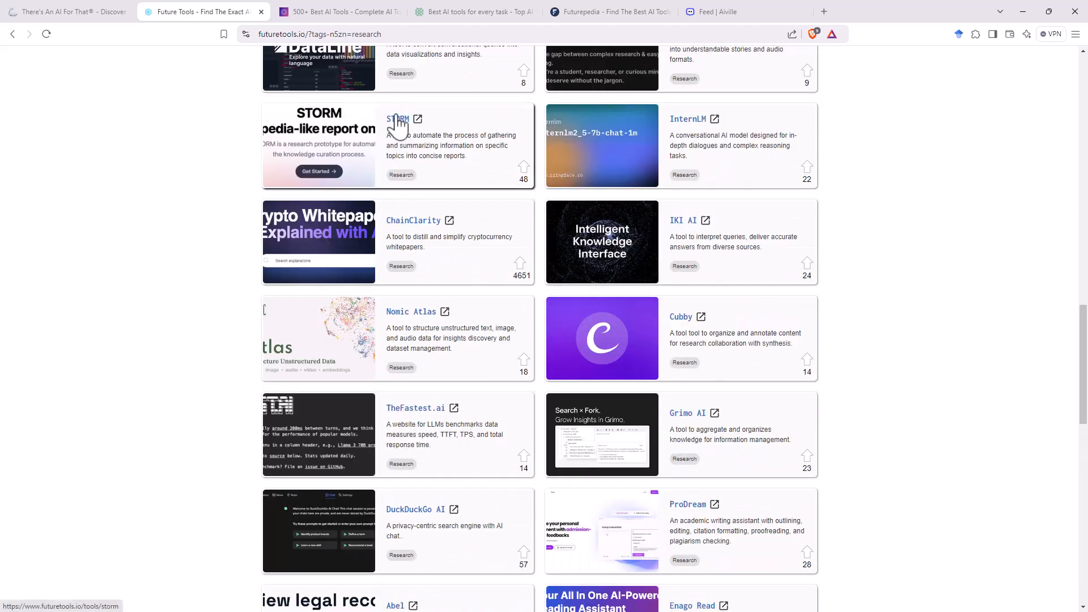
scroll("down", 3)
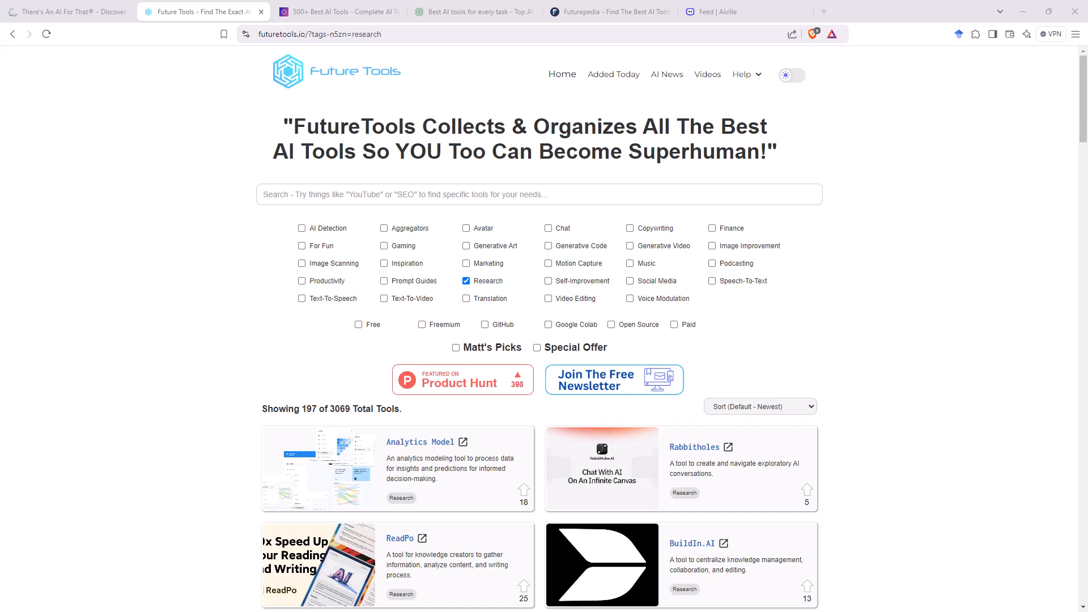
mouse_move(572, 186)
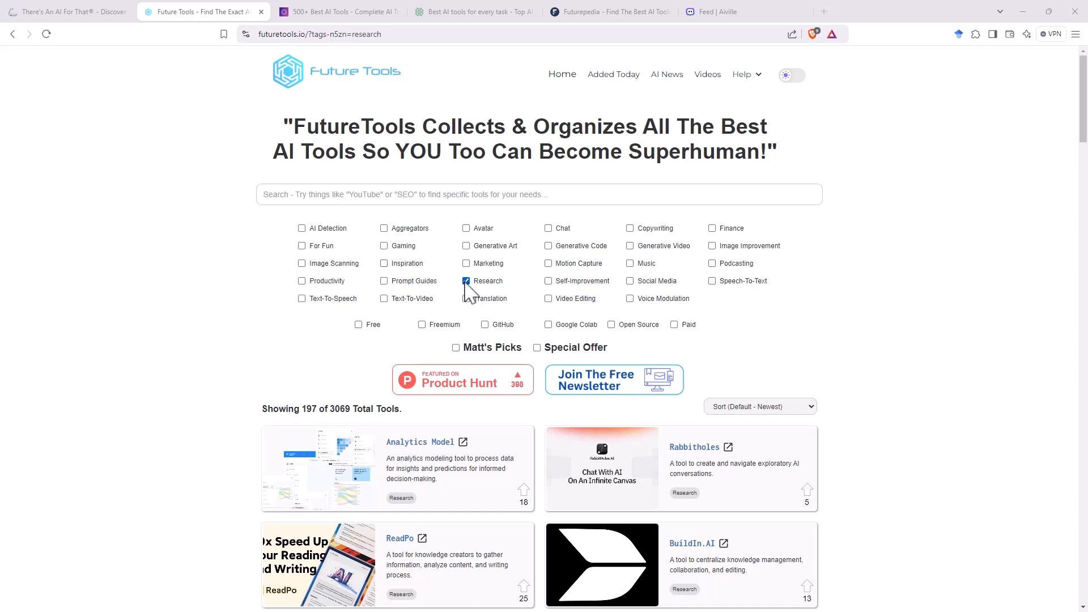
Swap the Research filter for Inspiration (25 tools), browse the results, then move to Insidr.ai
left_click(466, 280)
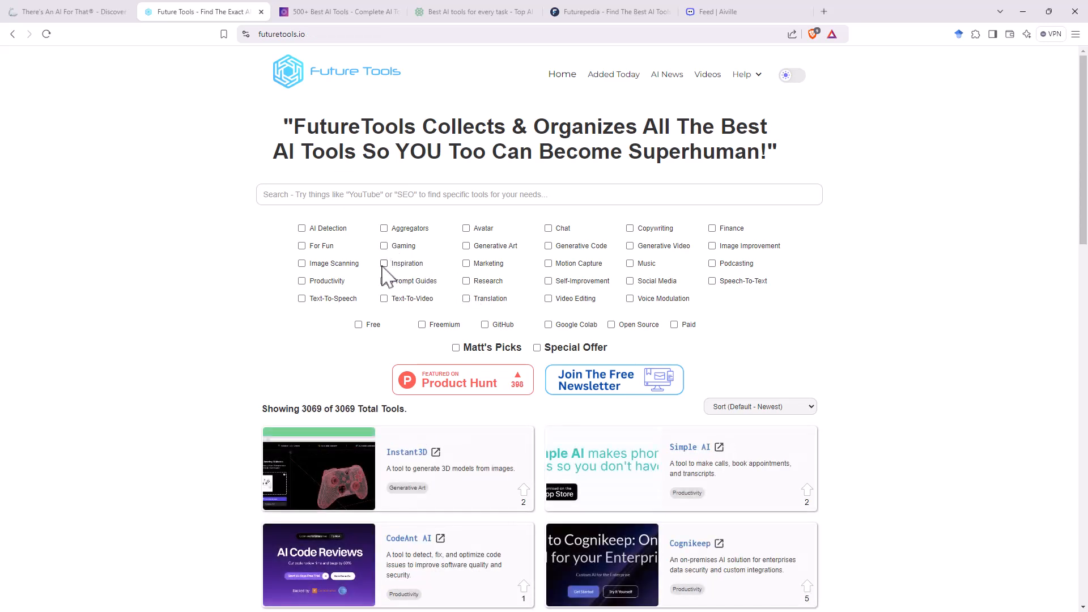
left_click(384, 263)
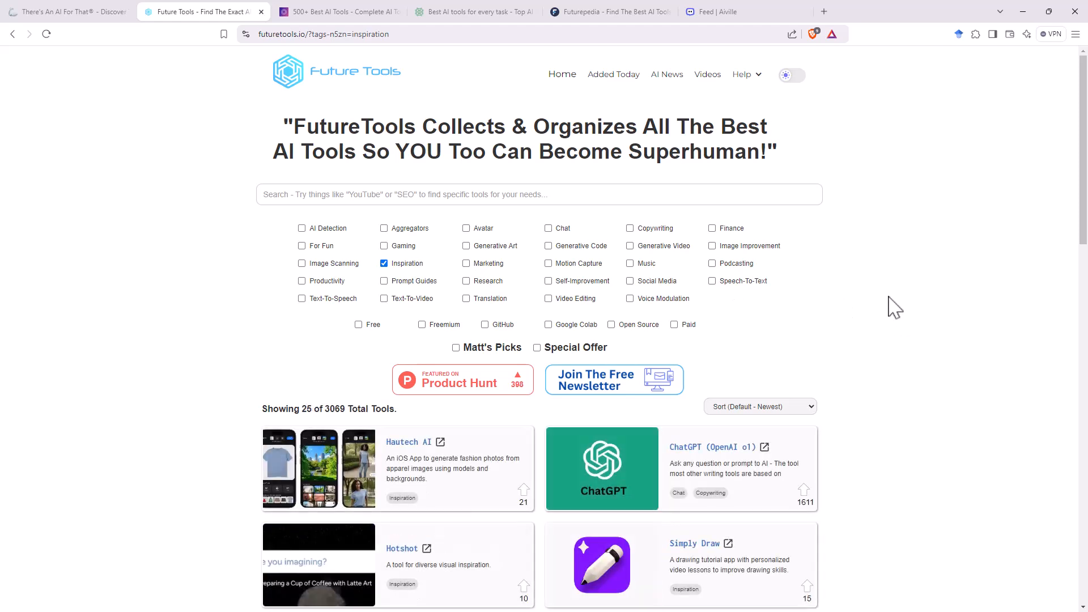
scroll("down", 3)
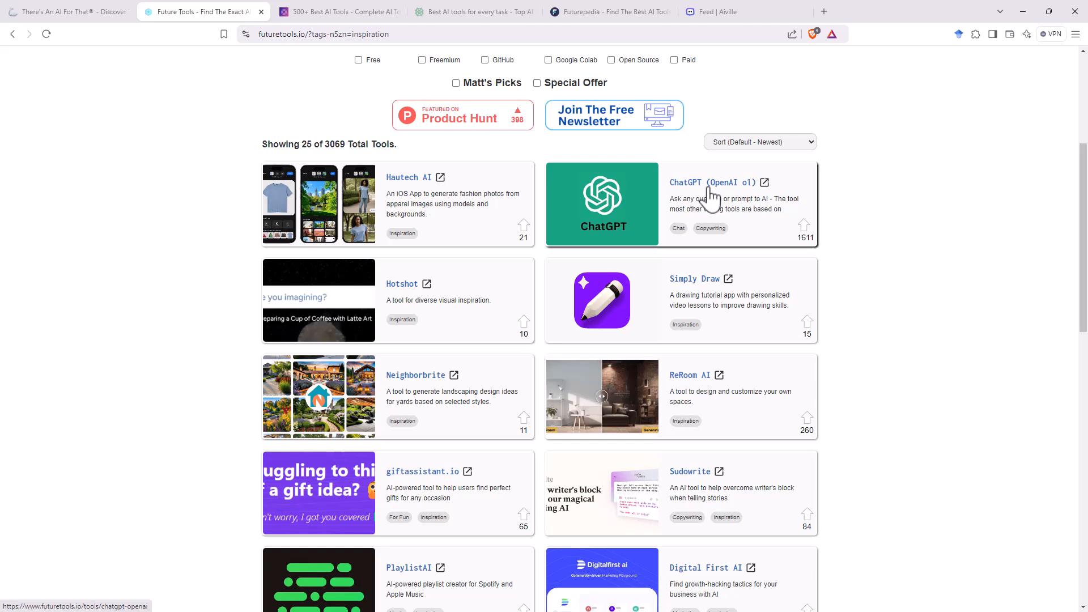
scroll("down", 3)
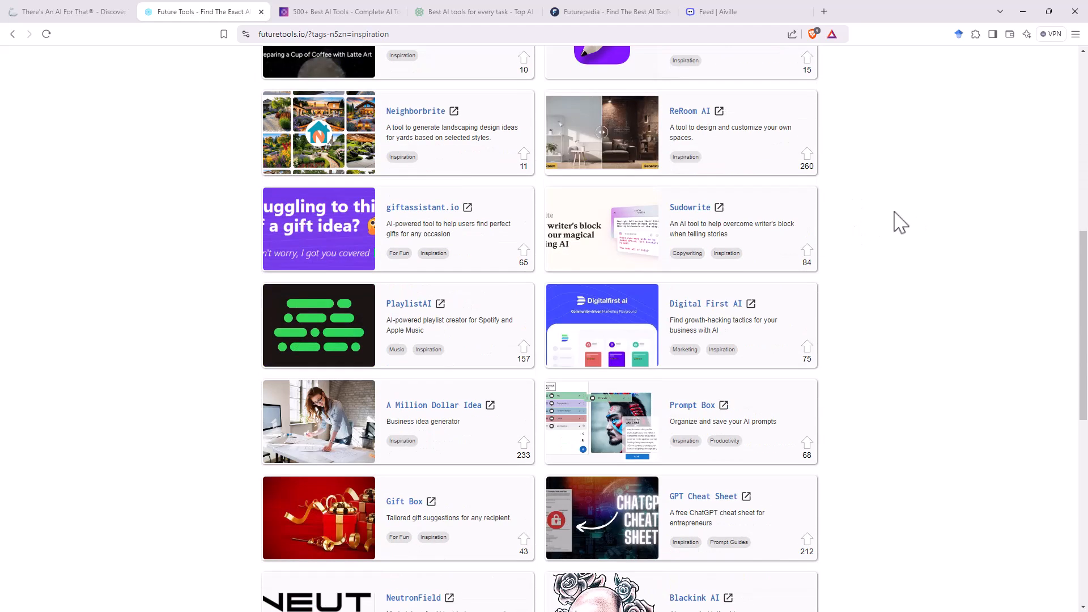
scroll("down", 3)
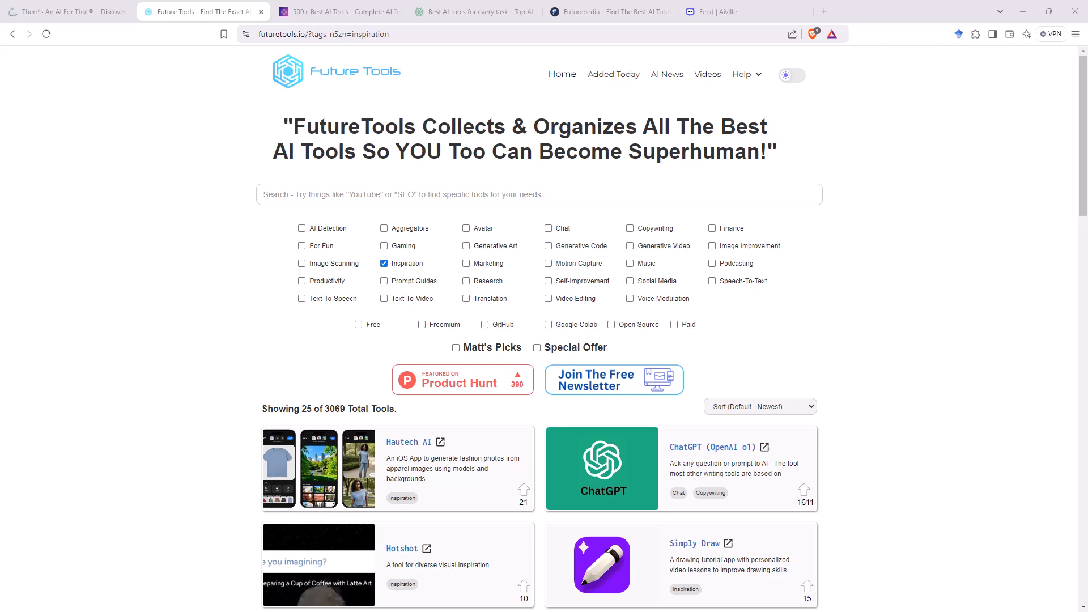
left_click(338, 11)
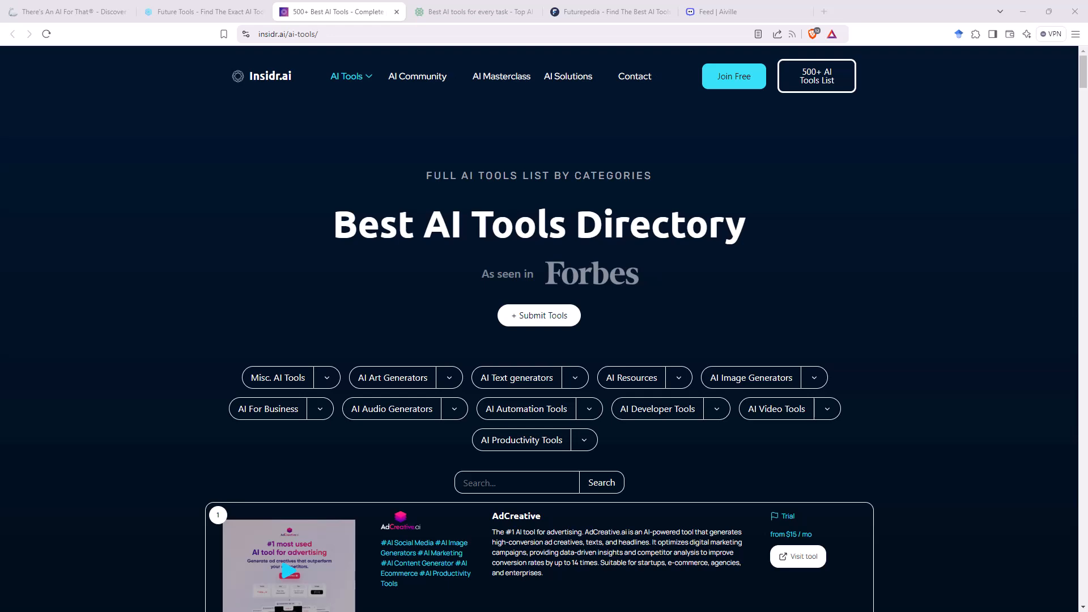
Browse Insidr.ai's AI Tools menu and its ranked directory of tools like AdCreative and Surfer
left_click(347, 76)
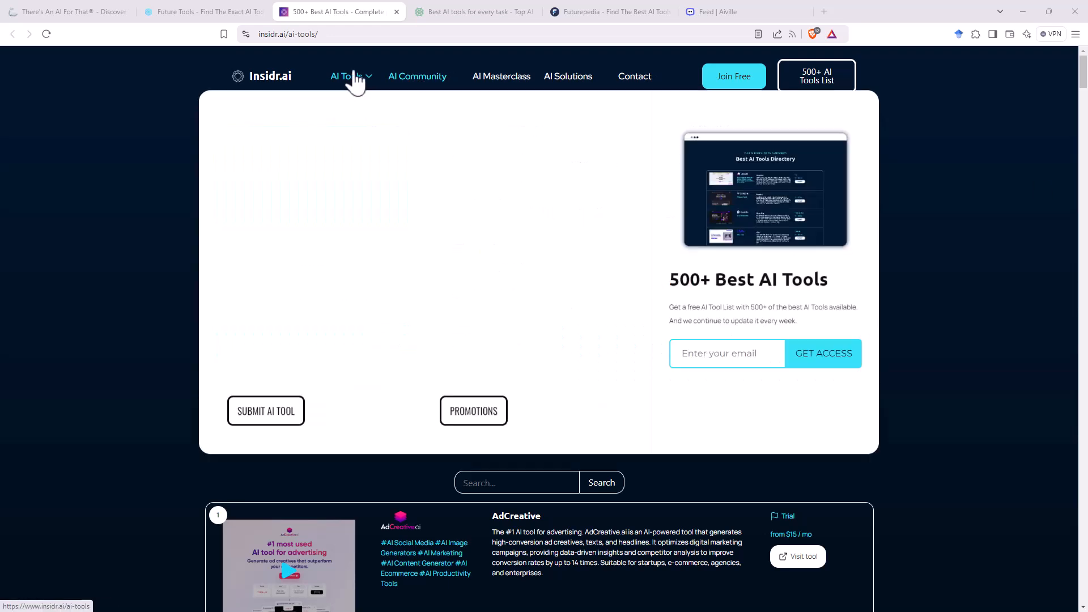
left_click(347, 75)
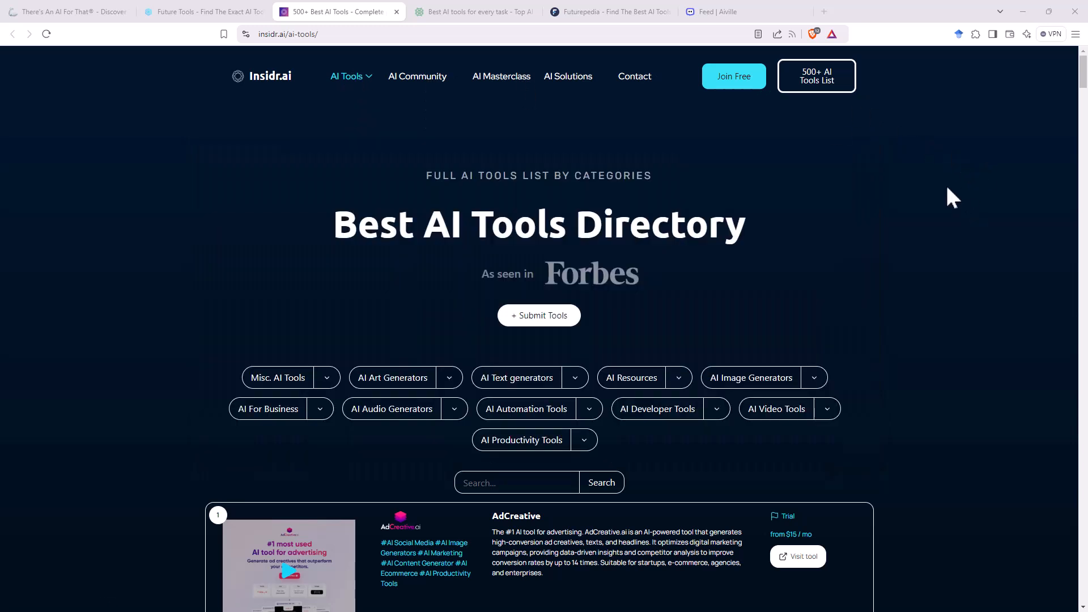
mouse_move(751, 377)
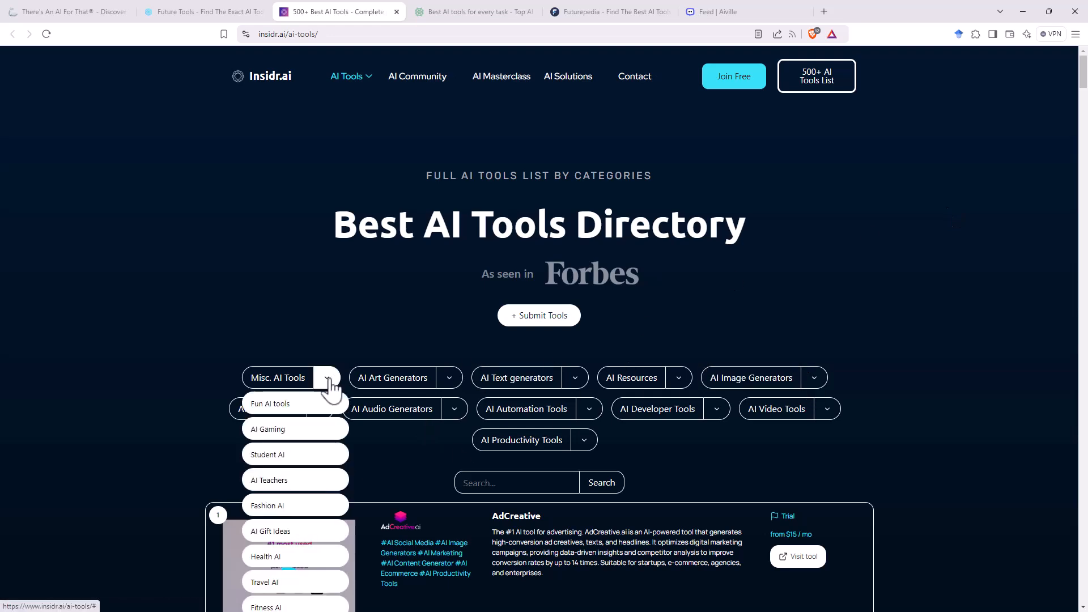
scroll("down", 3)
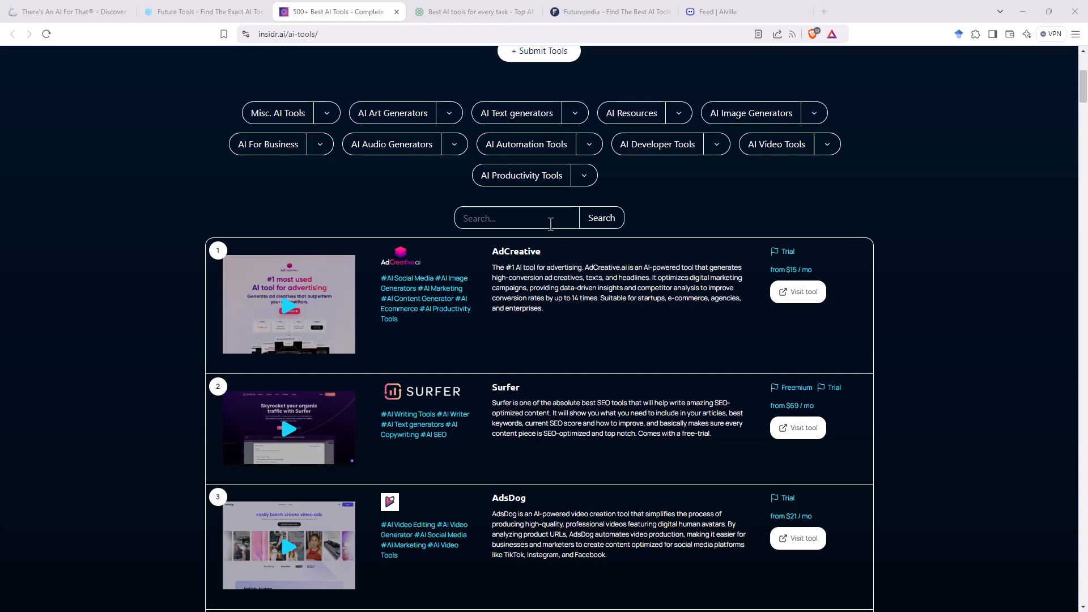
scroll("down", 3)
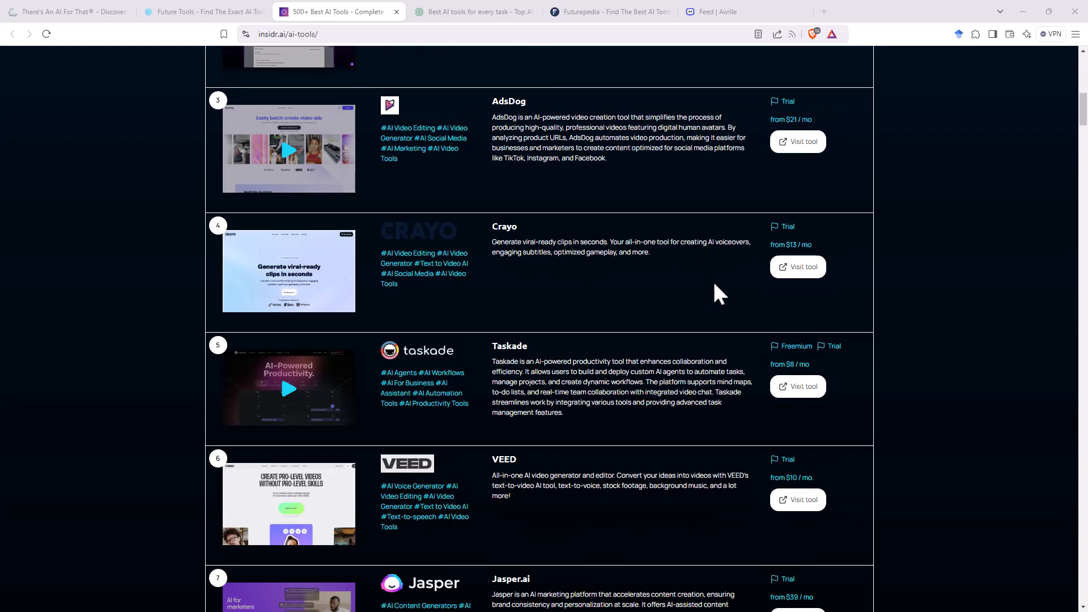
scroll("down", 3)
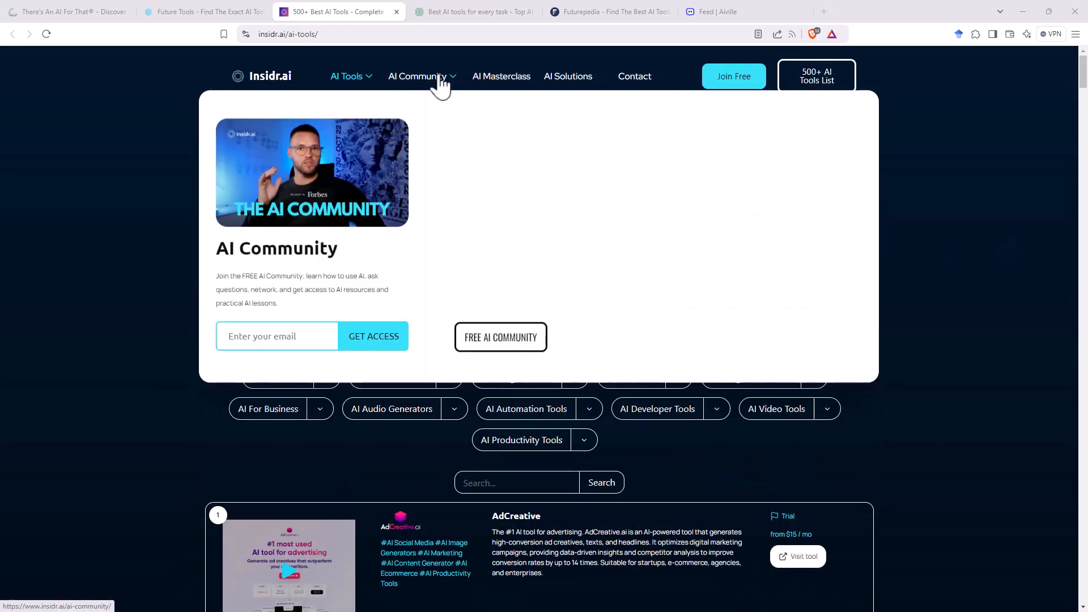
Show Insidr.ai's AI Community menu with community guides and AI resources links
left_click(417, 76)
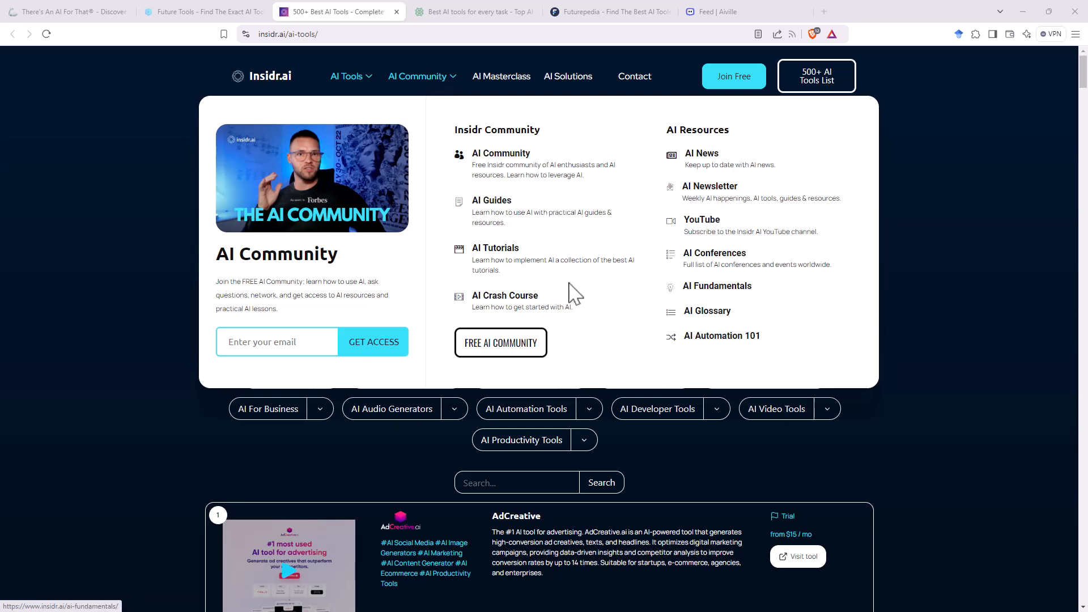
mouse_move(576, 245)
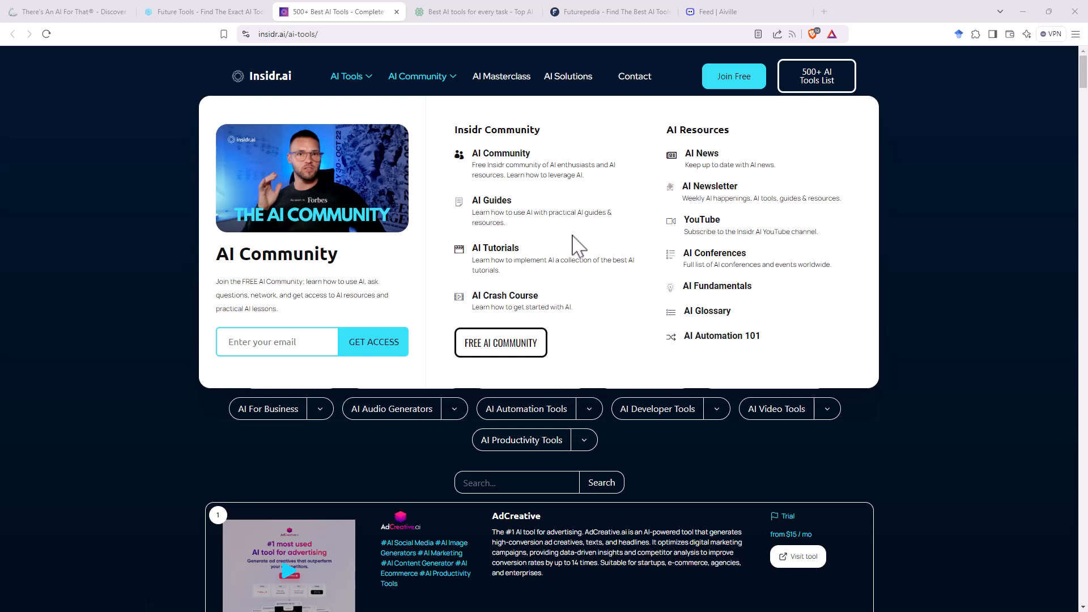
mouse_move(617, 250)
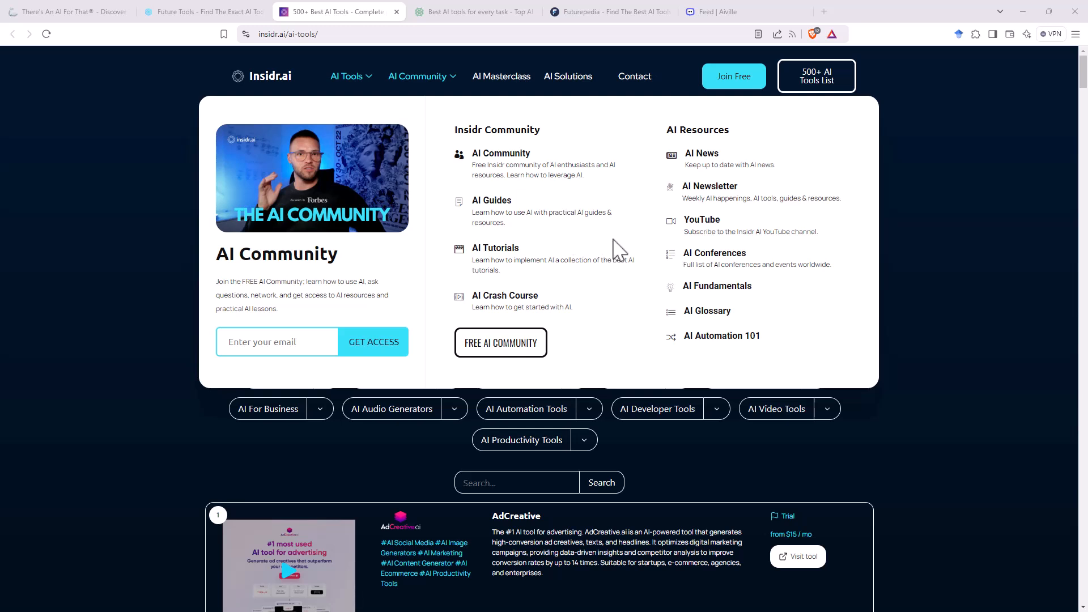
mouse_move(629, 261)
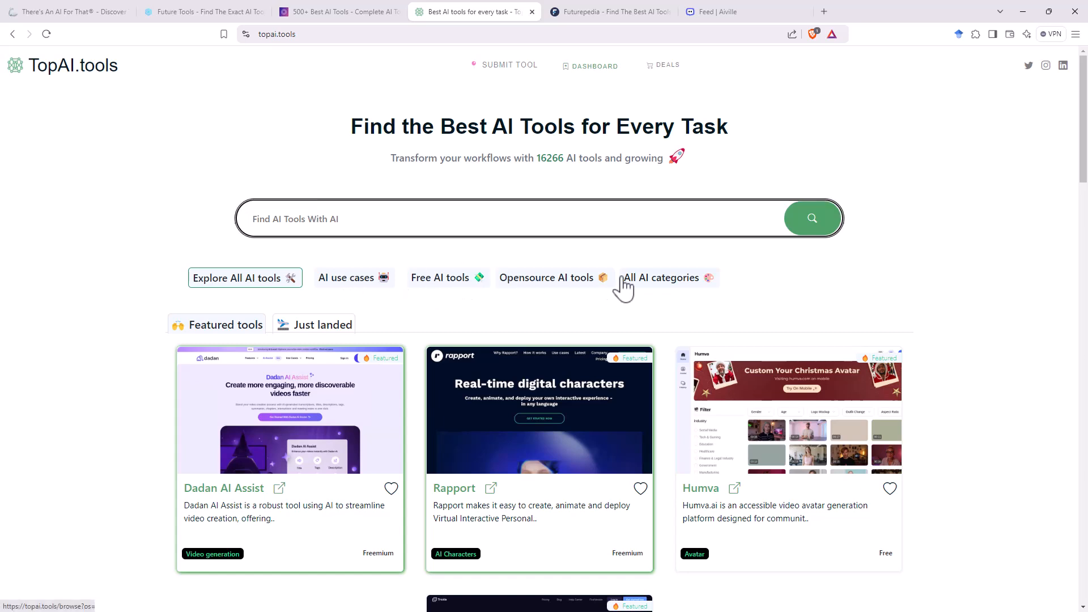
mouse_move(354, 281)
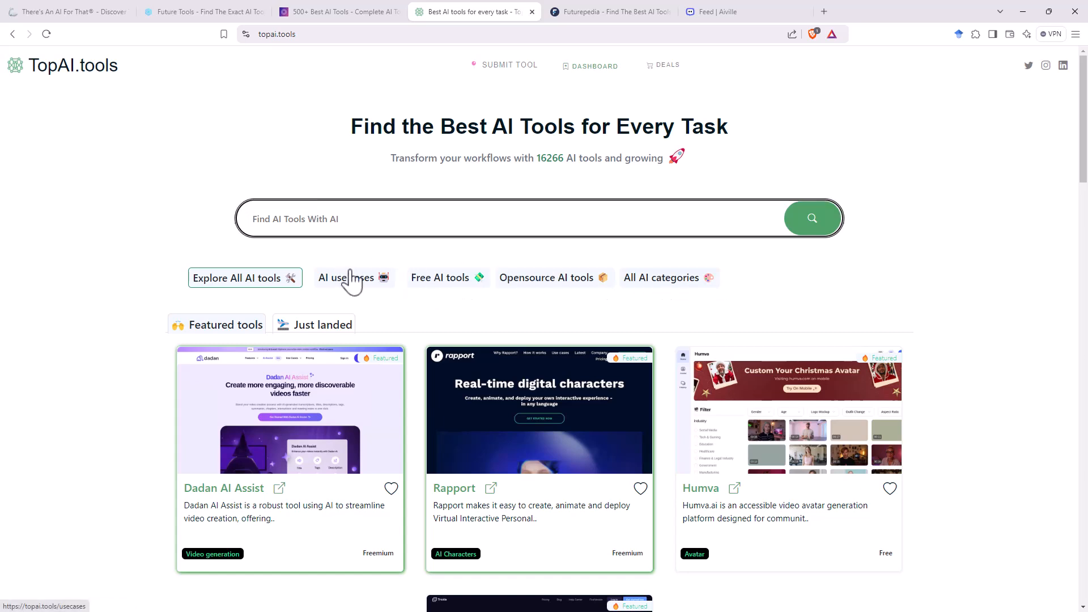
View TopAI.tools' AI use cases library listing 333 use-case themes by department
left_click(347, 277)
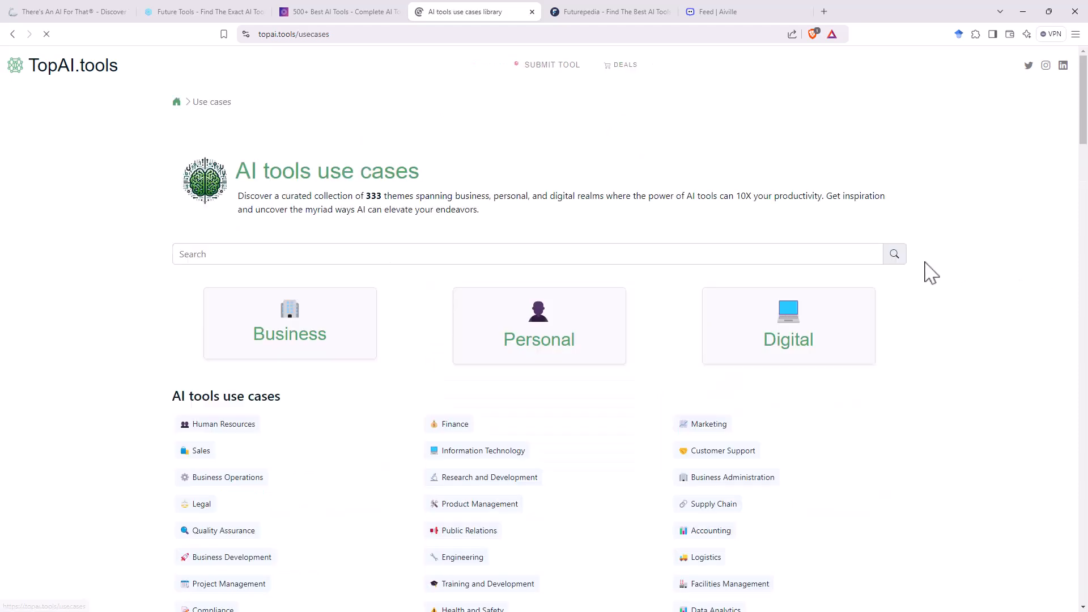
scroll("down", 3)
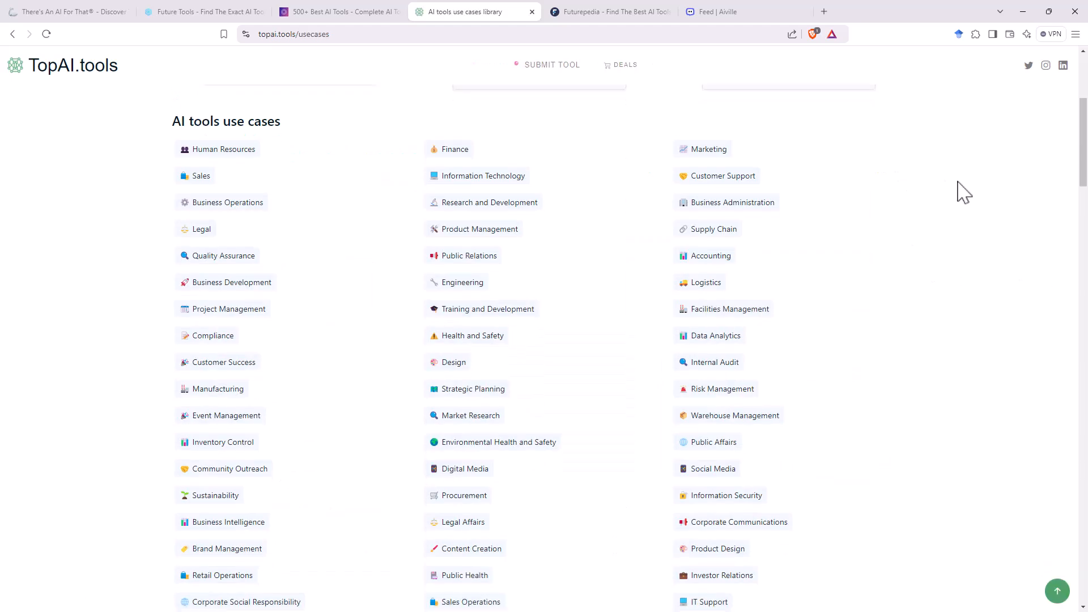
scroll("down", 3)
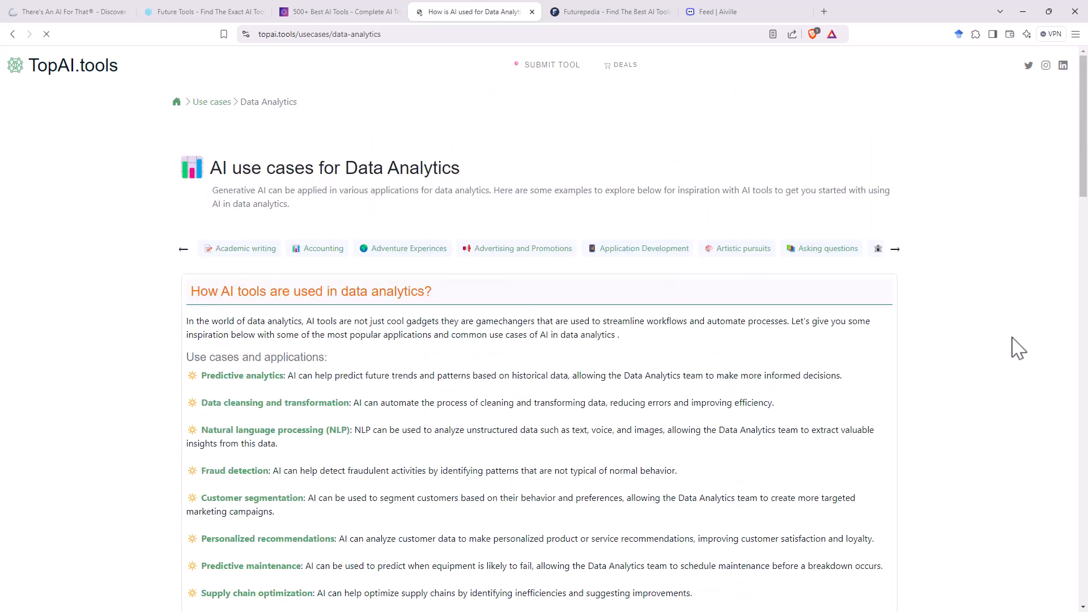
Browse the Data Analytics use-case page with its applications and 12 AI tools
scroll("down", 3)
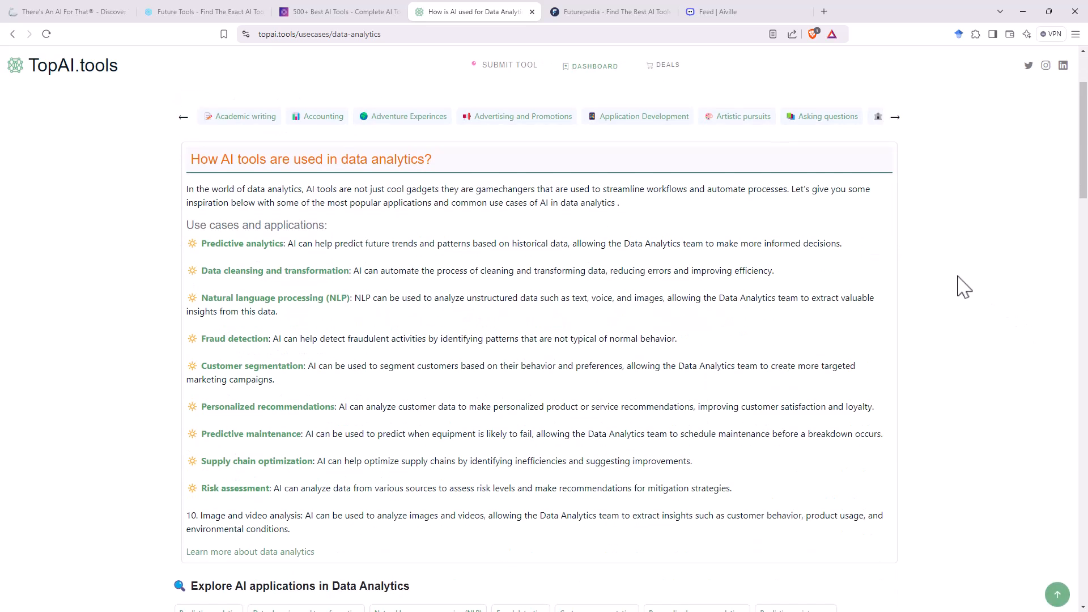
scroll("down", 3)
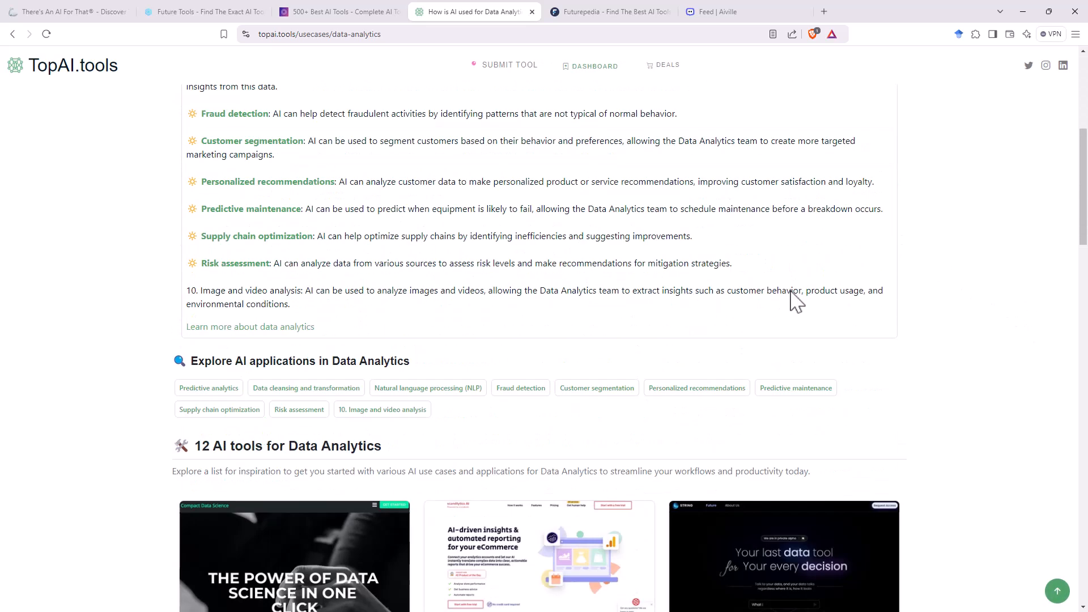
scroll("down", 3)
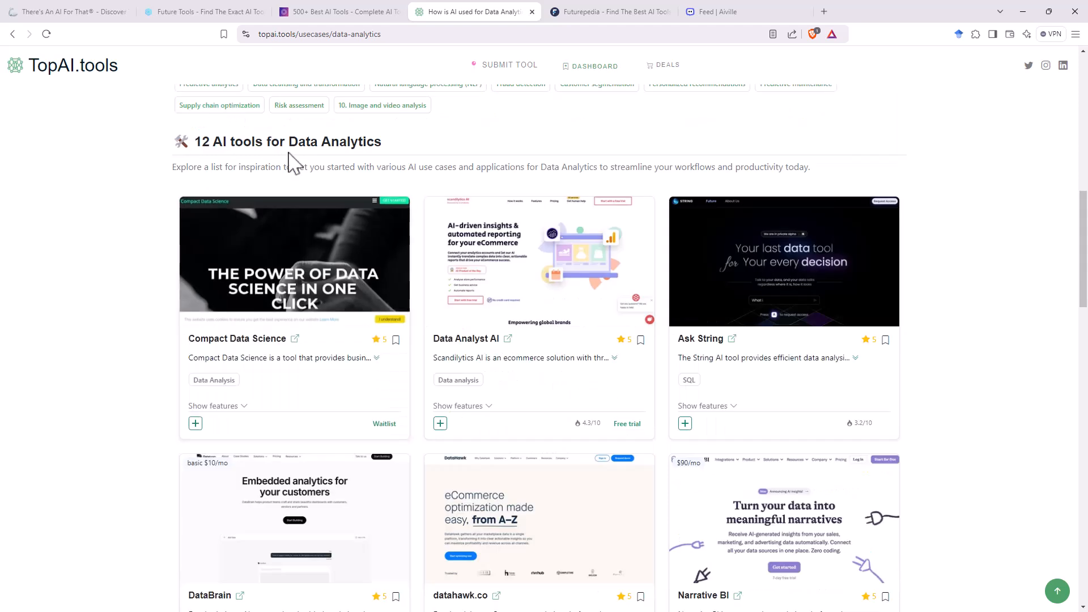
scroll("down", 3)
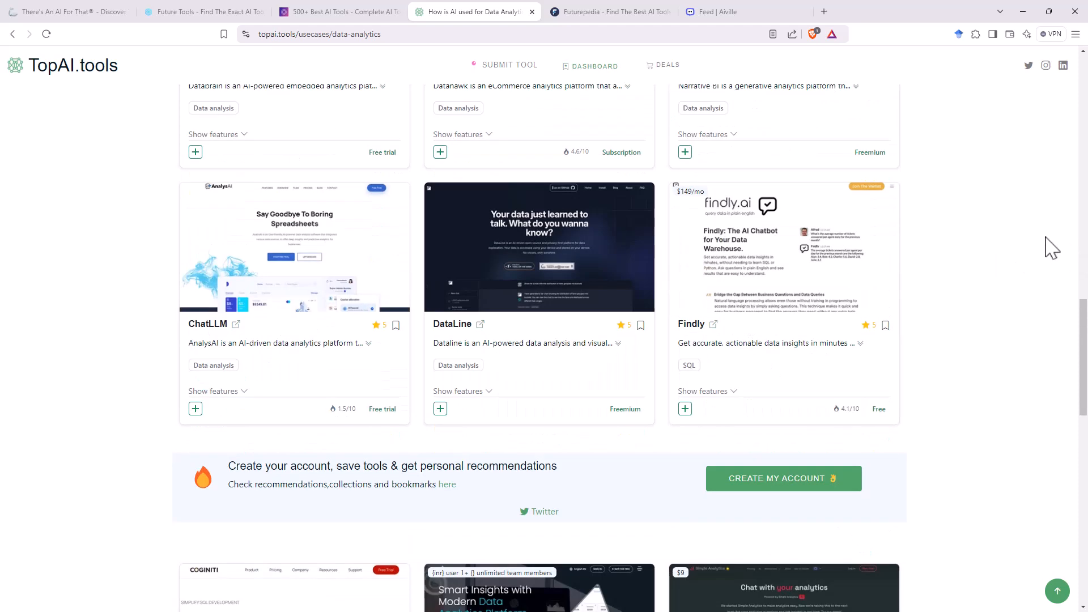
scroll("down", 3)
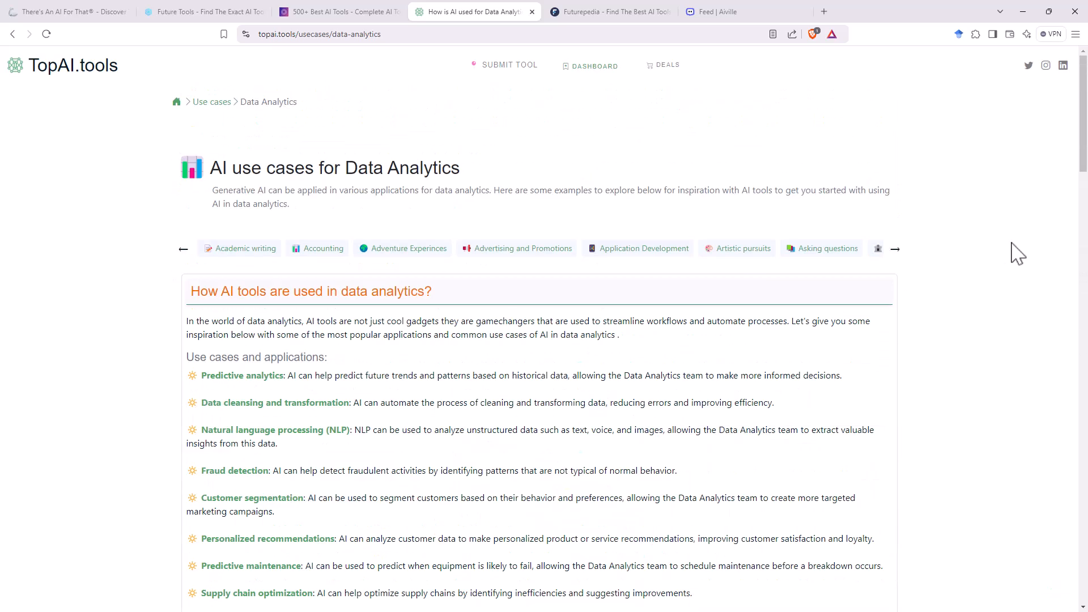
scroll("down", 3)
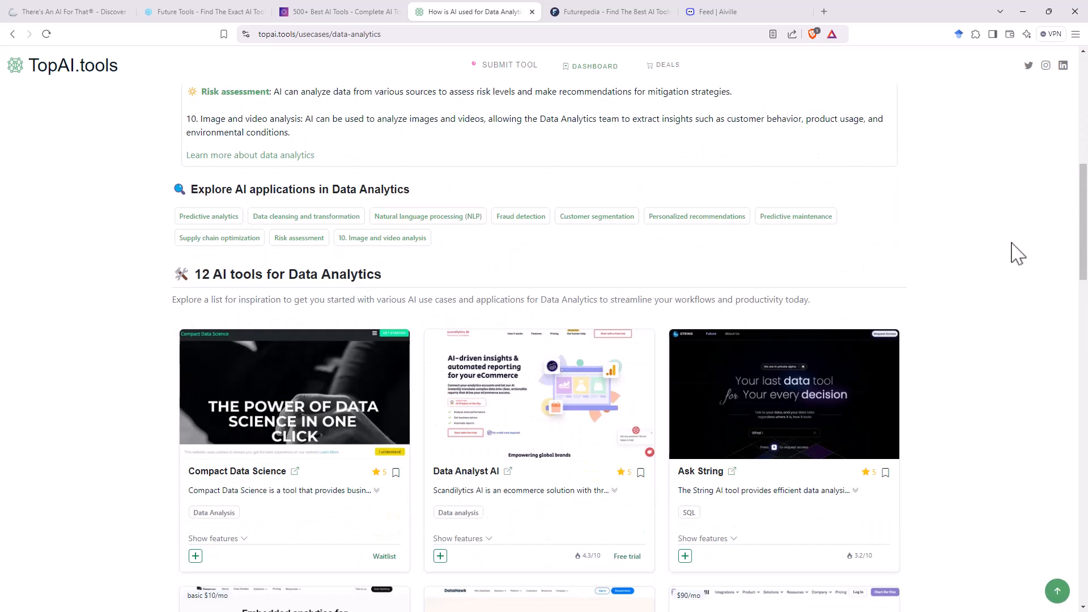
mouse_move(987, 229)
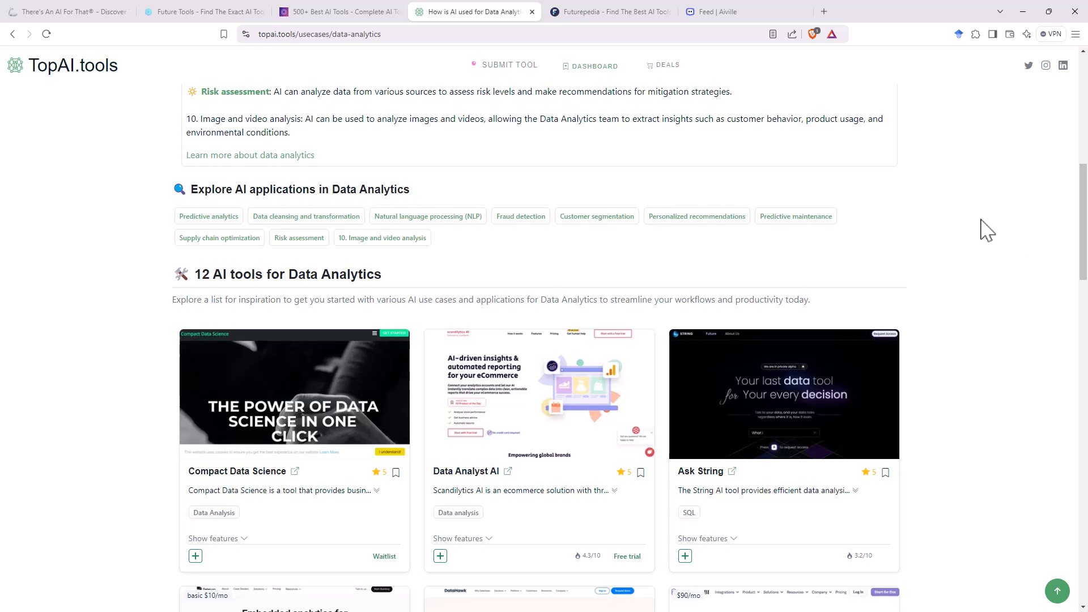
scroll("up", 3)
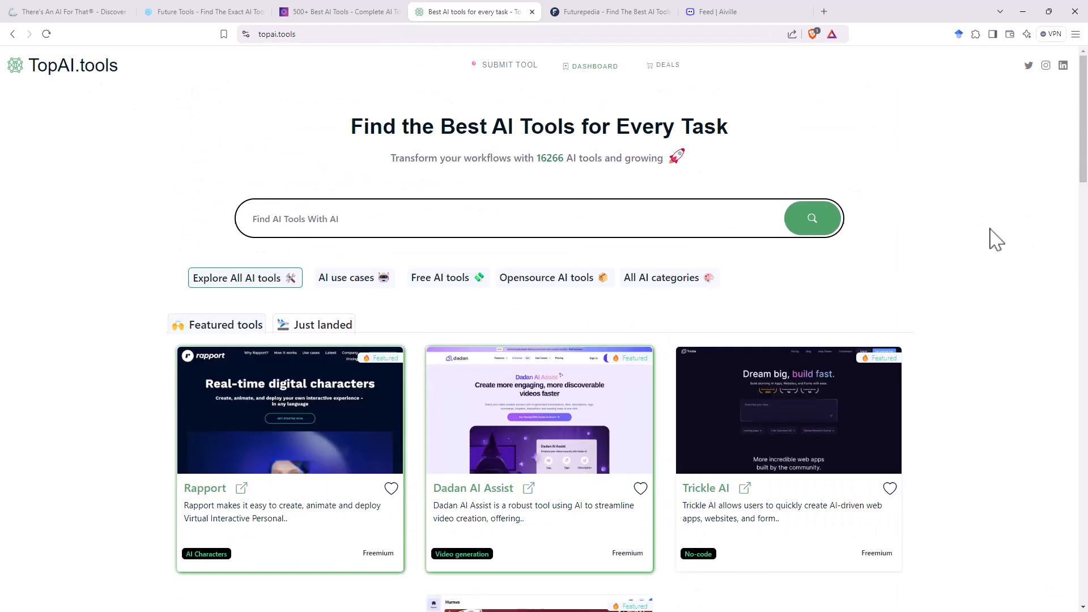
Scroll the TopAI.tools homepage to the Top AI tools & categories section
scroll("down", 3)
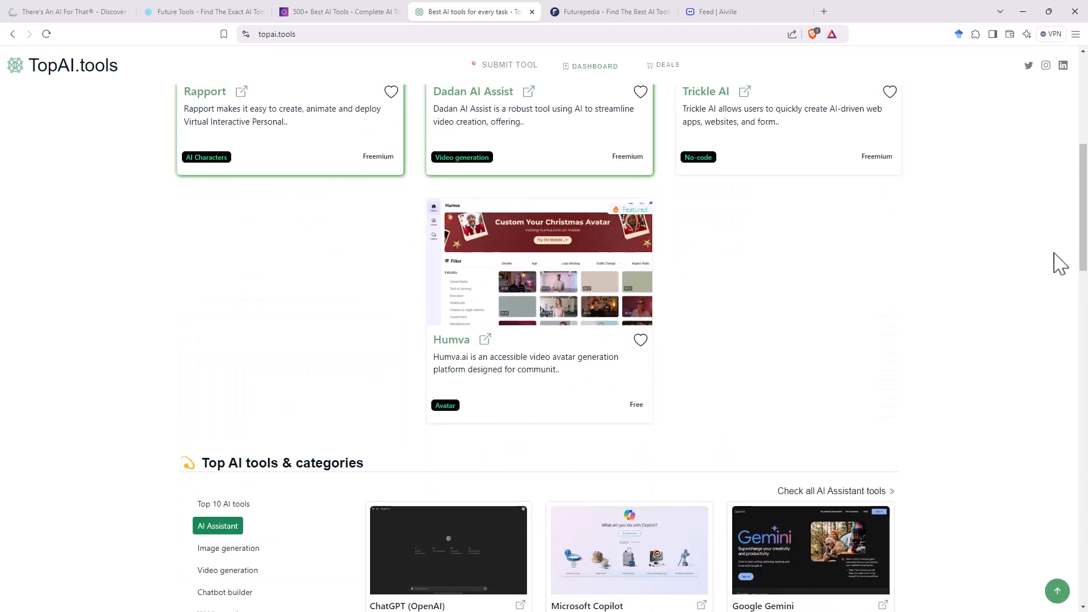
scroll("down", 3)
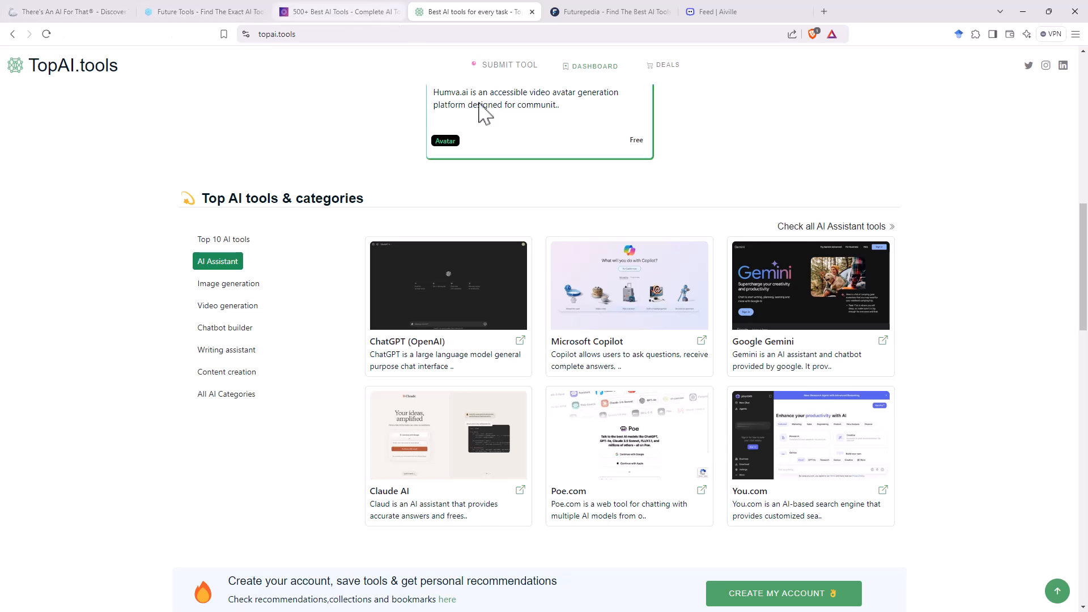
mouse_move(65, 11)
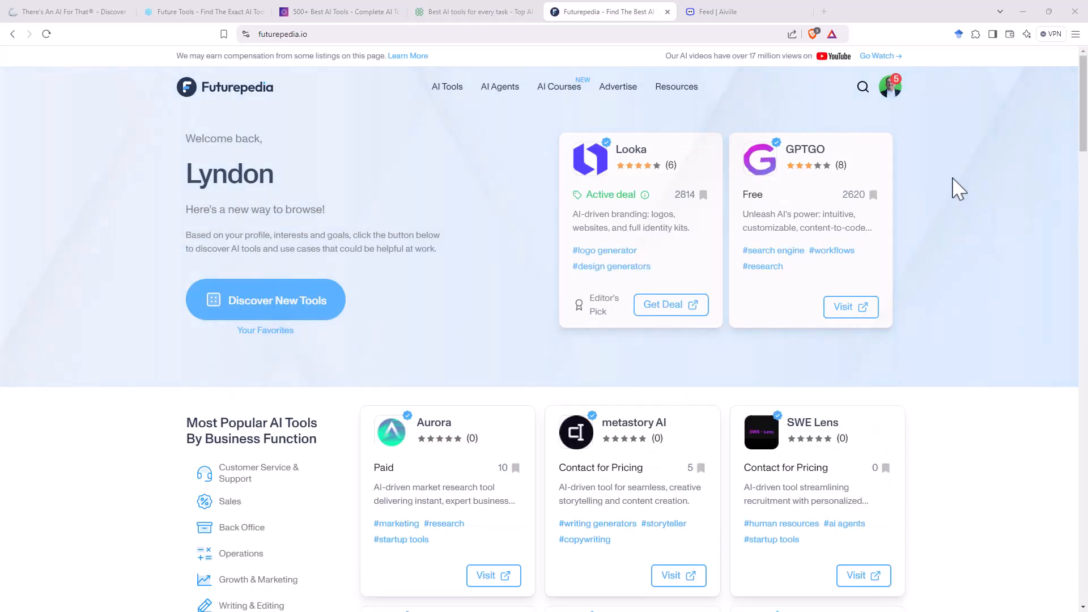
Scroll through Futurepedia's Most Popular AI Tools by Business Function and by Category sections
scroll("down", 3)
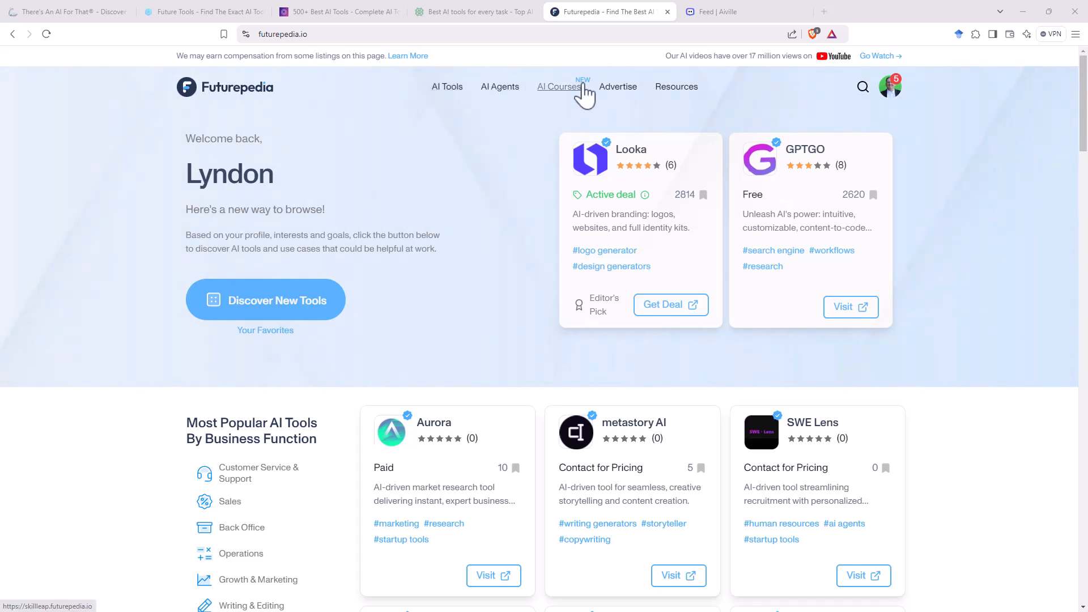
mouse_move(782, 76)
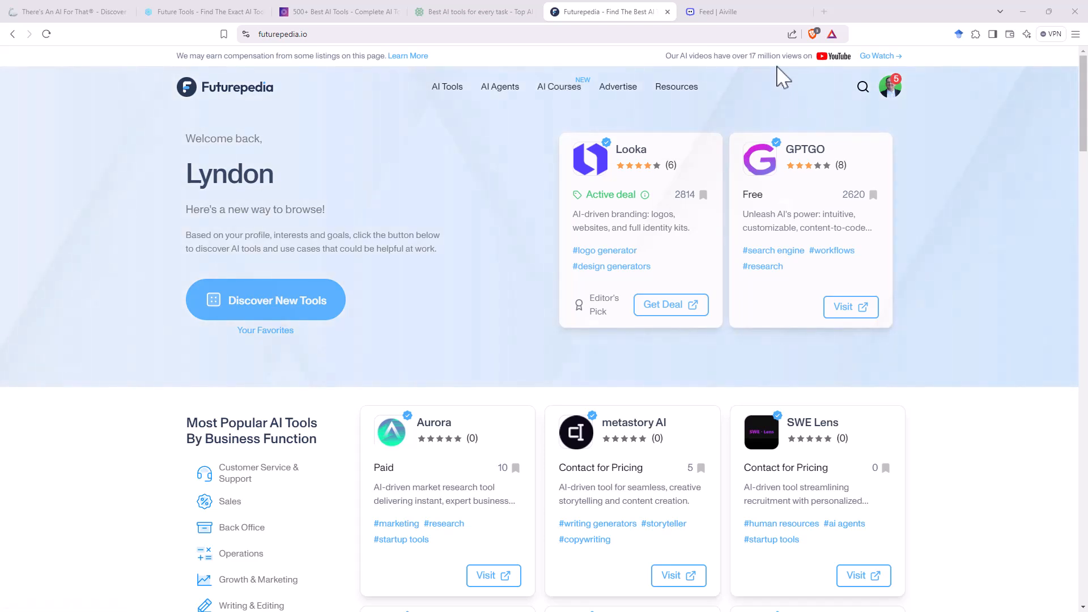
scroll("down", 3)
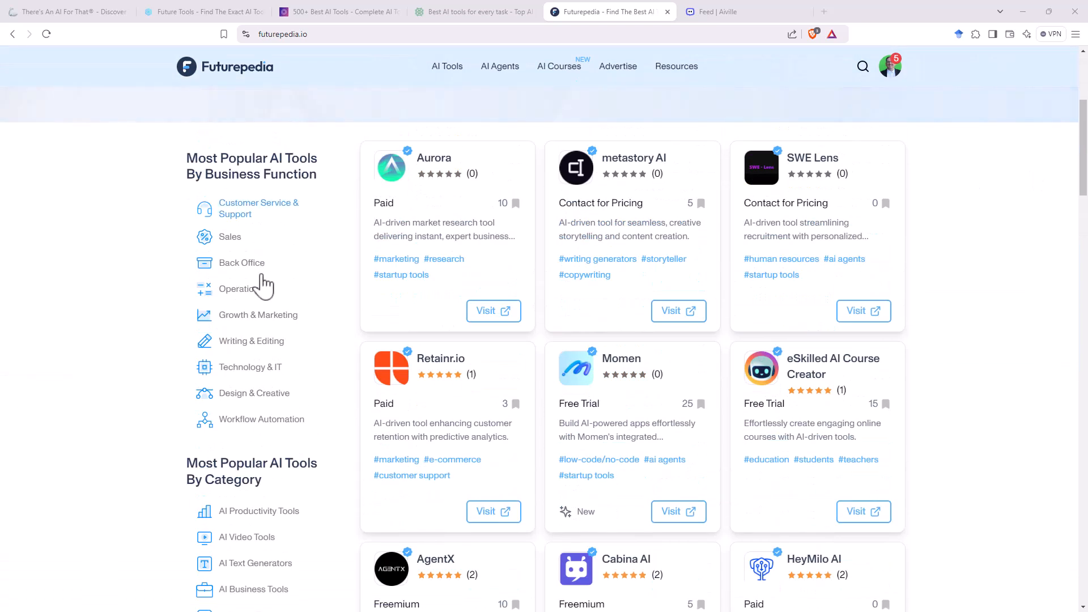
mouse_move(289, 222)
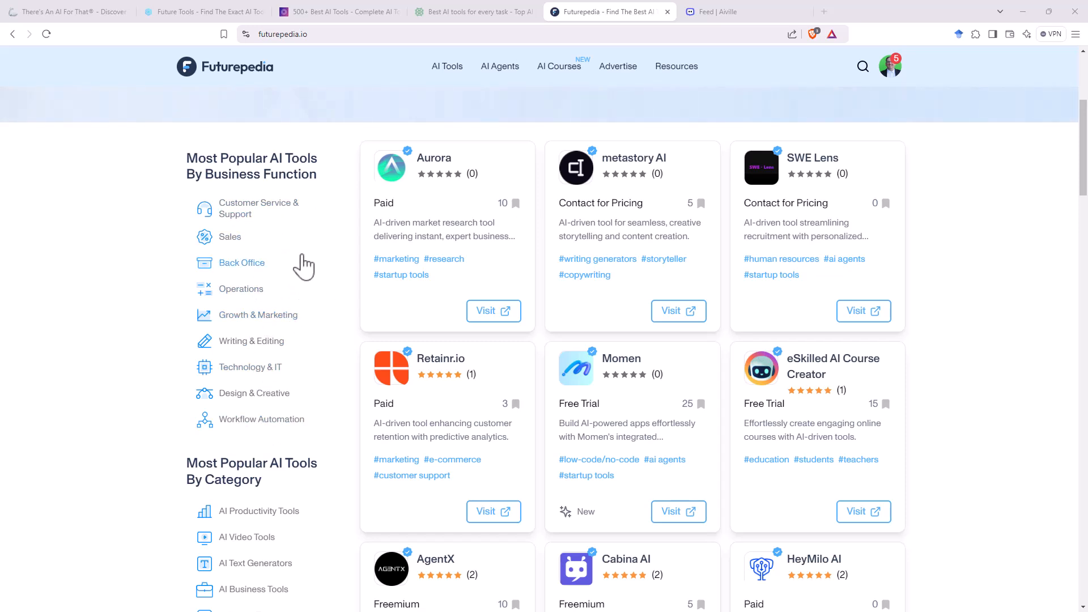
scroll("down", 3)
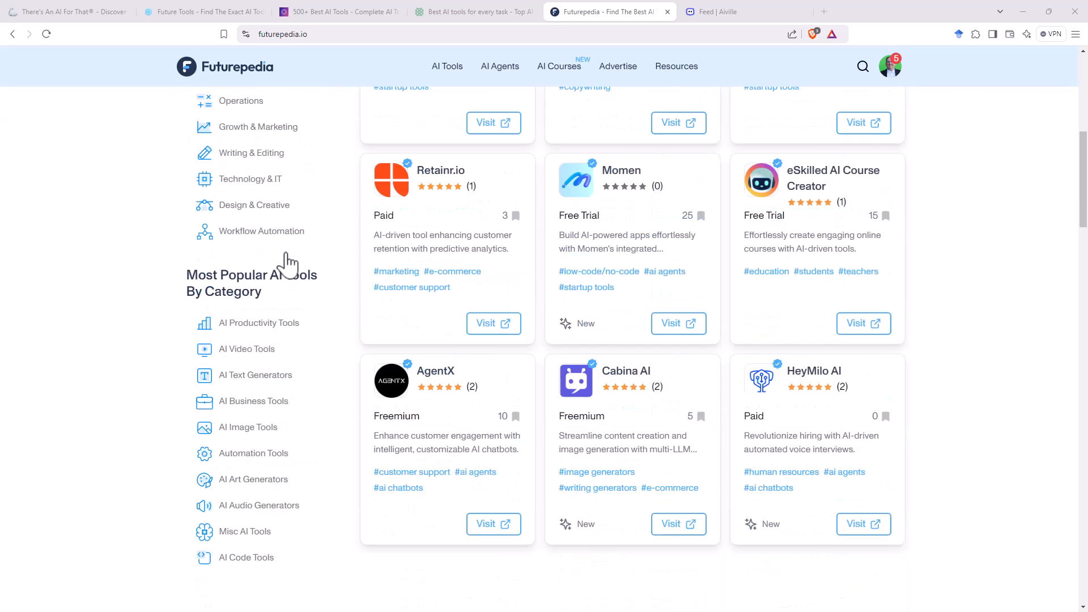
scroll("down", 3)
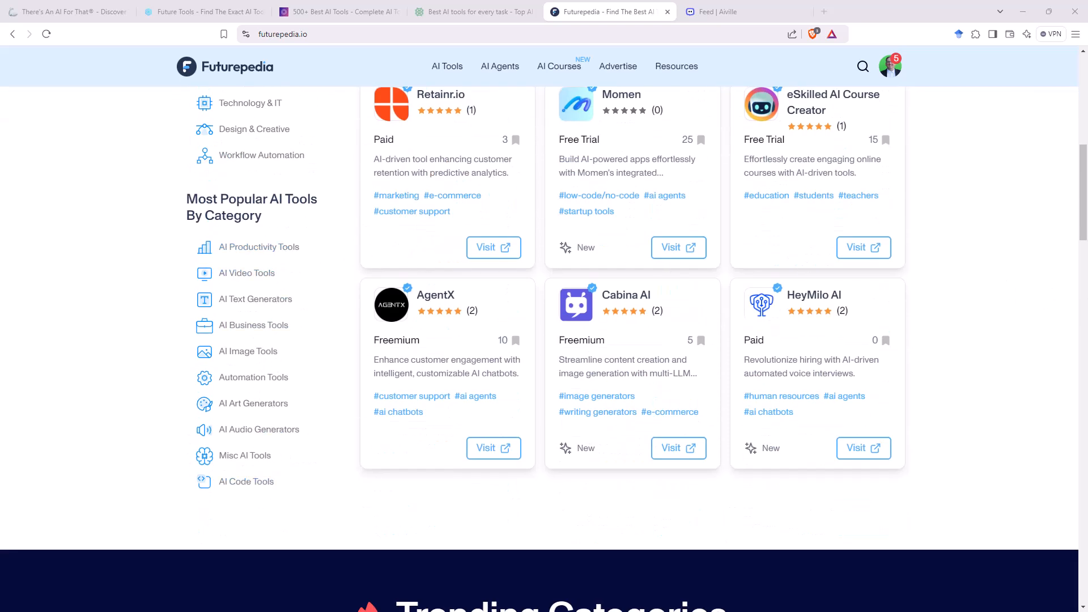
left_click(833, 102)
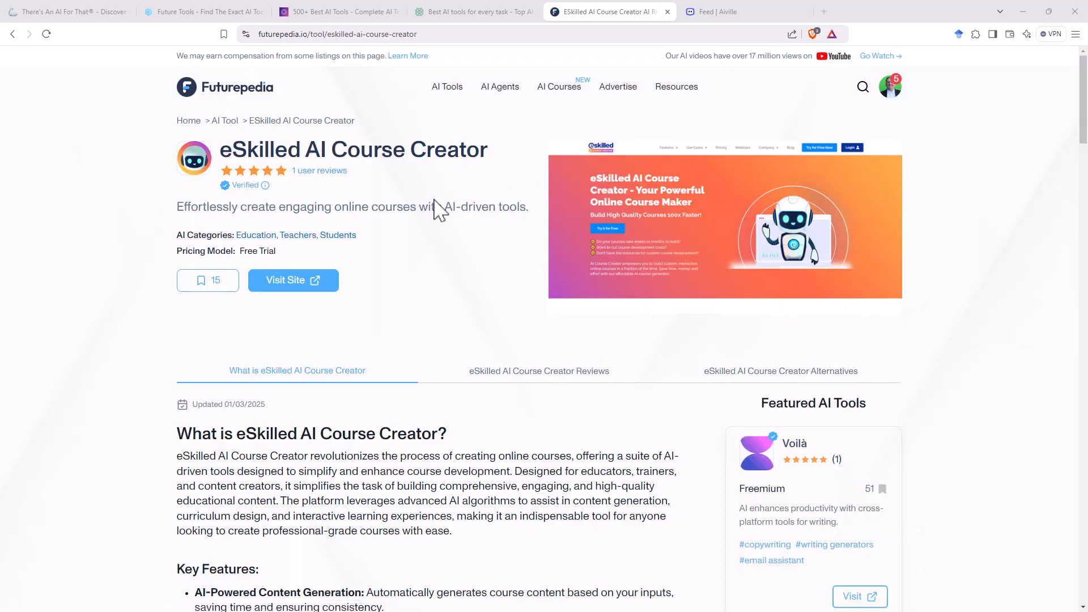
mouse_move(479, 238)
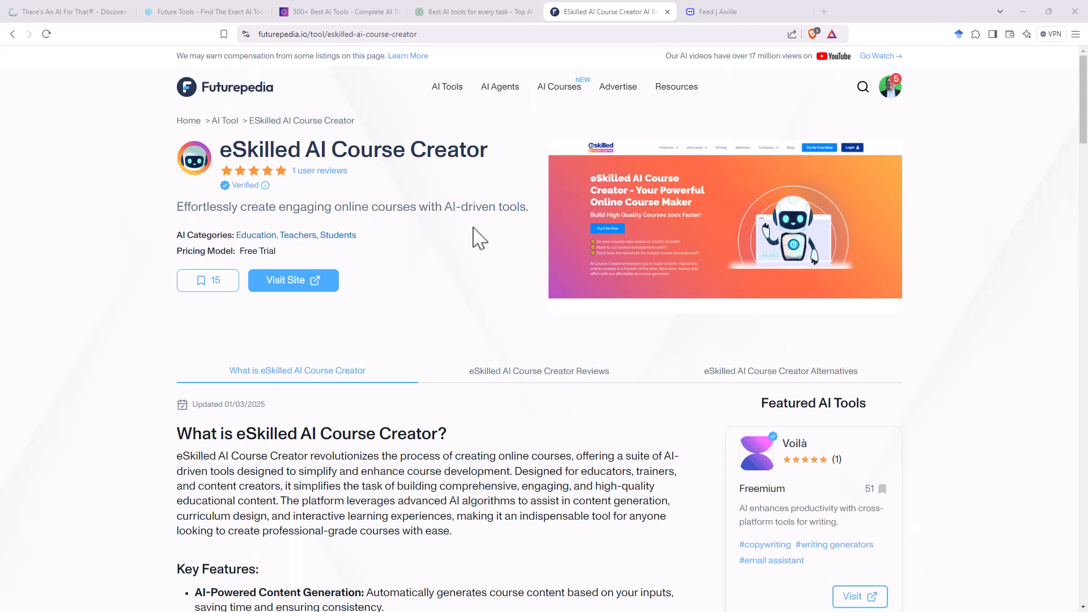
mouse_move(485, 237)
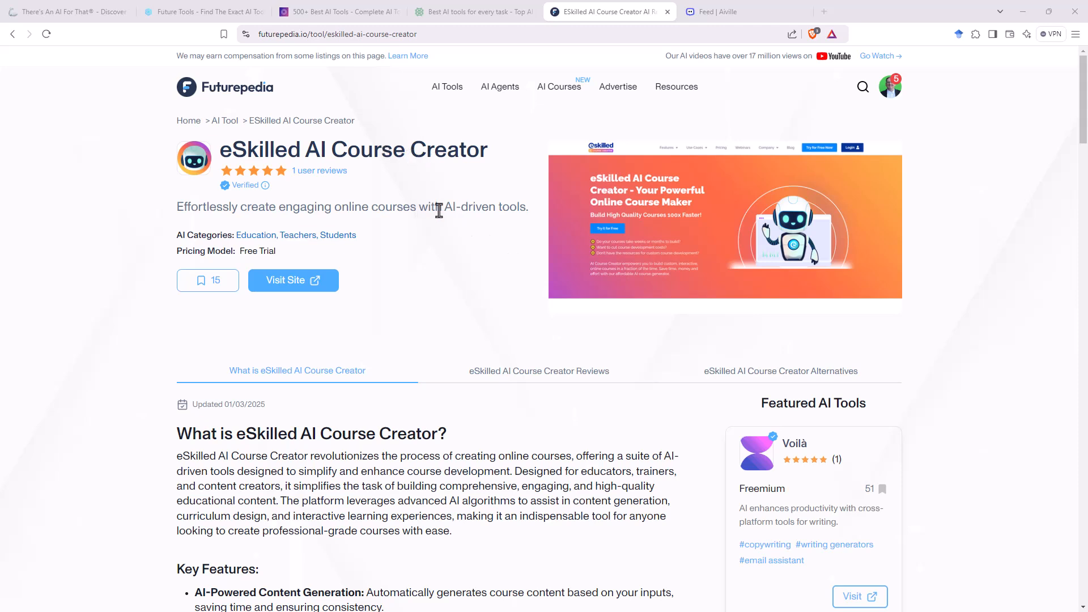
mouse_move(405, 229)
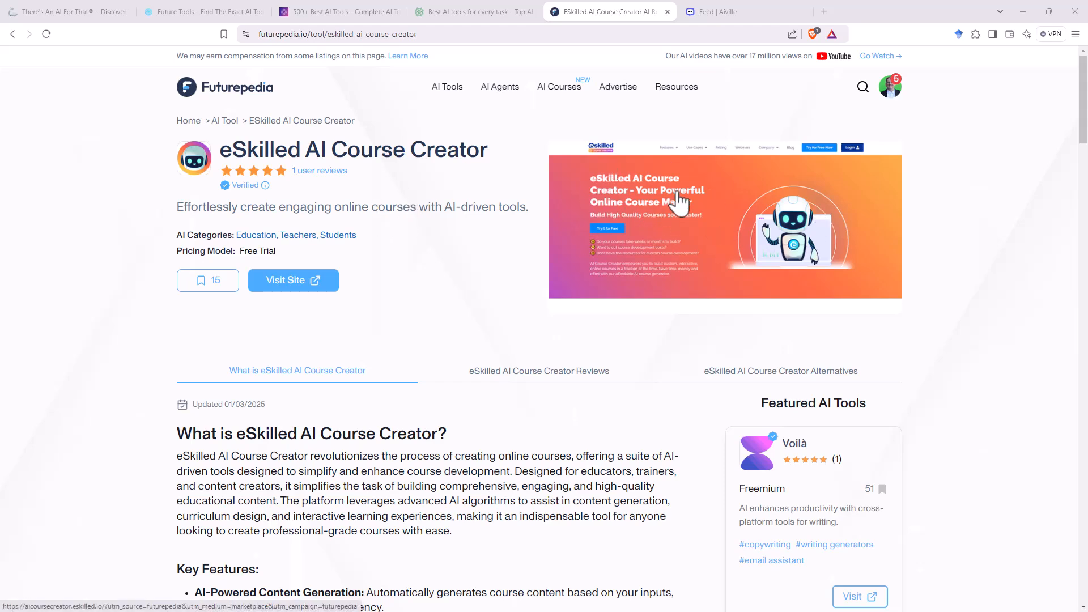
scroll("down", 3)
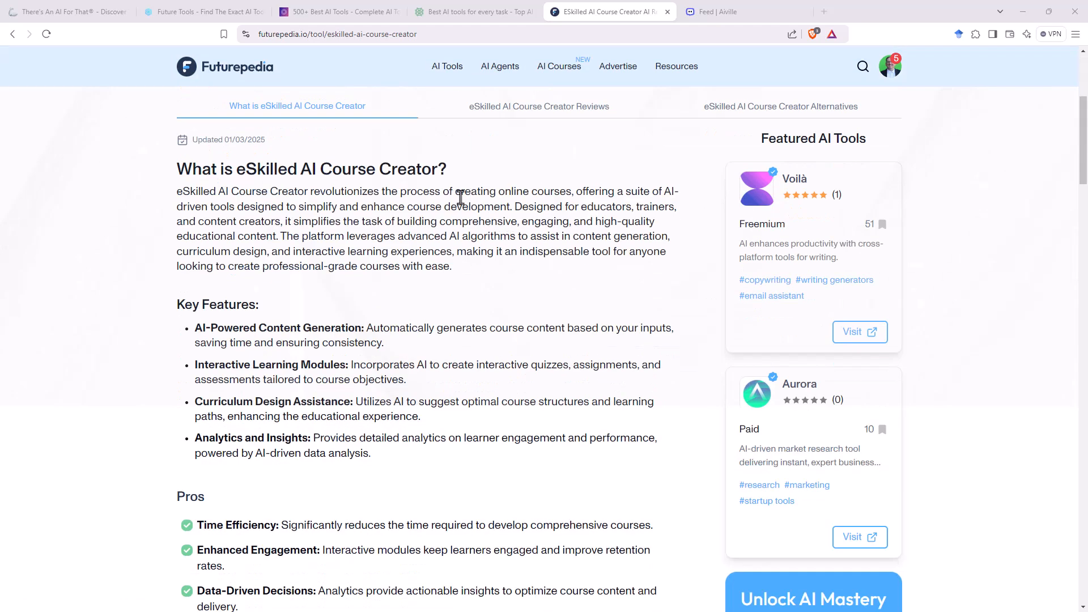
scroll("down", 3)
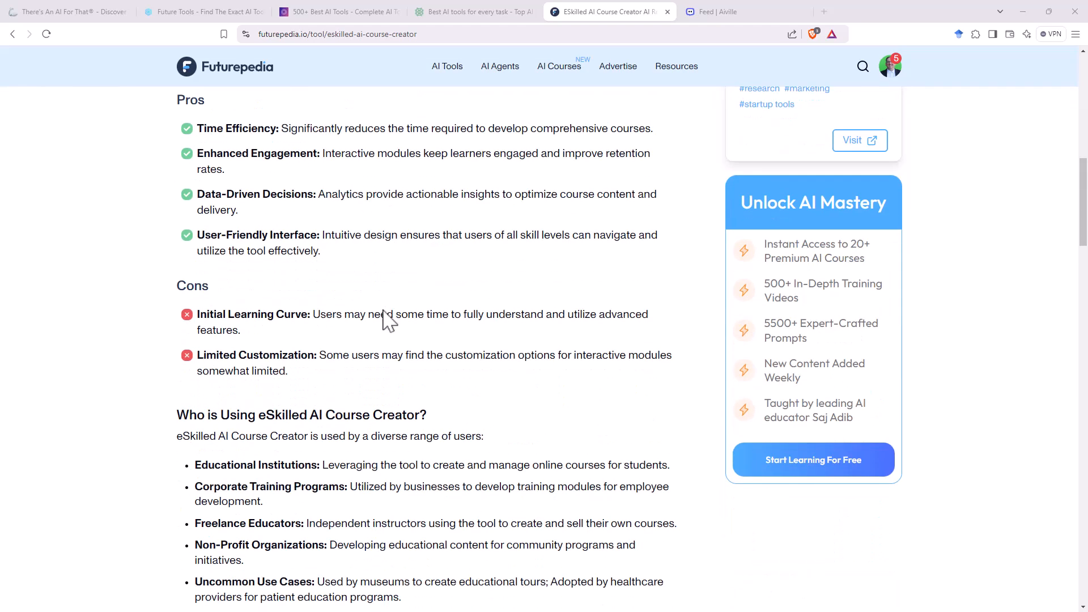
scroll("down", 3)
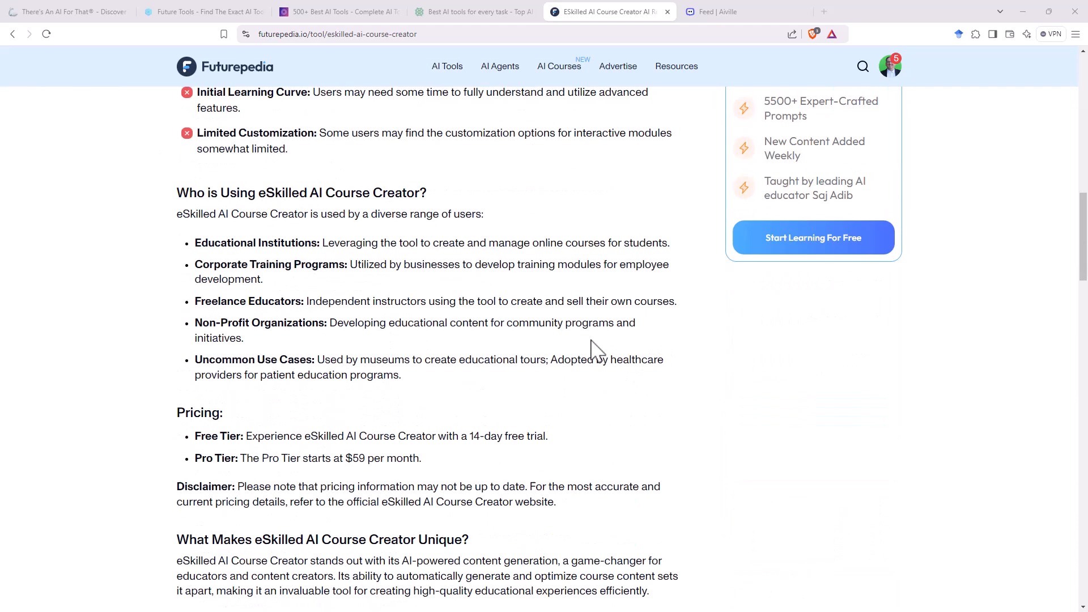
scroll("down", 3)
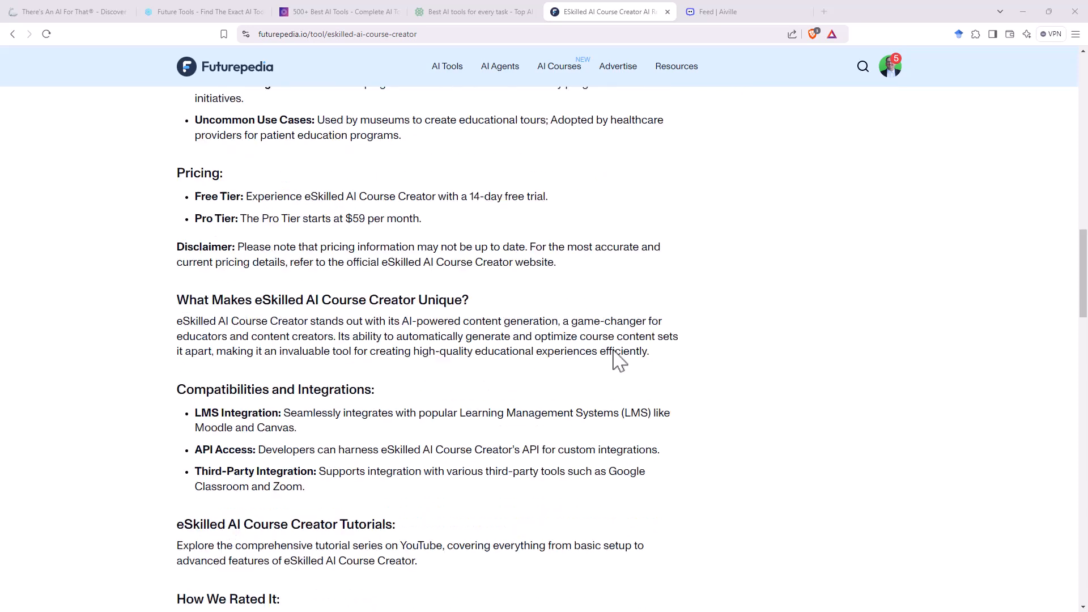
scroll("down", 3)
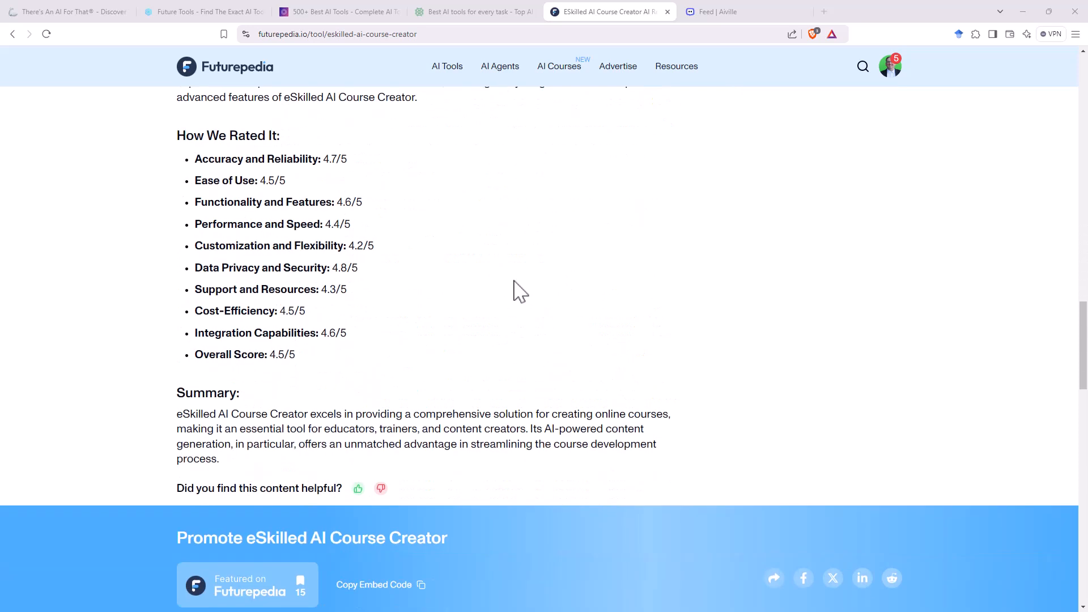
mouse_move(338, 373)
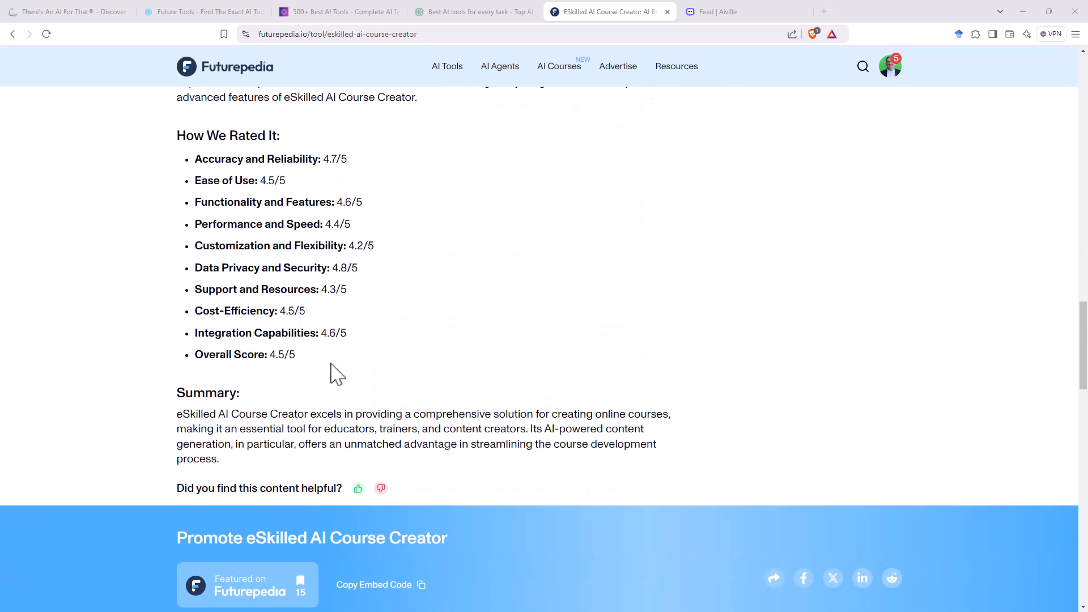
mouse_move(493, 259)
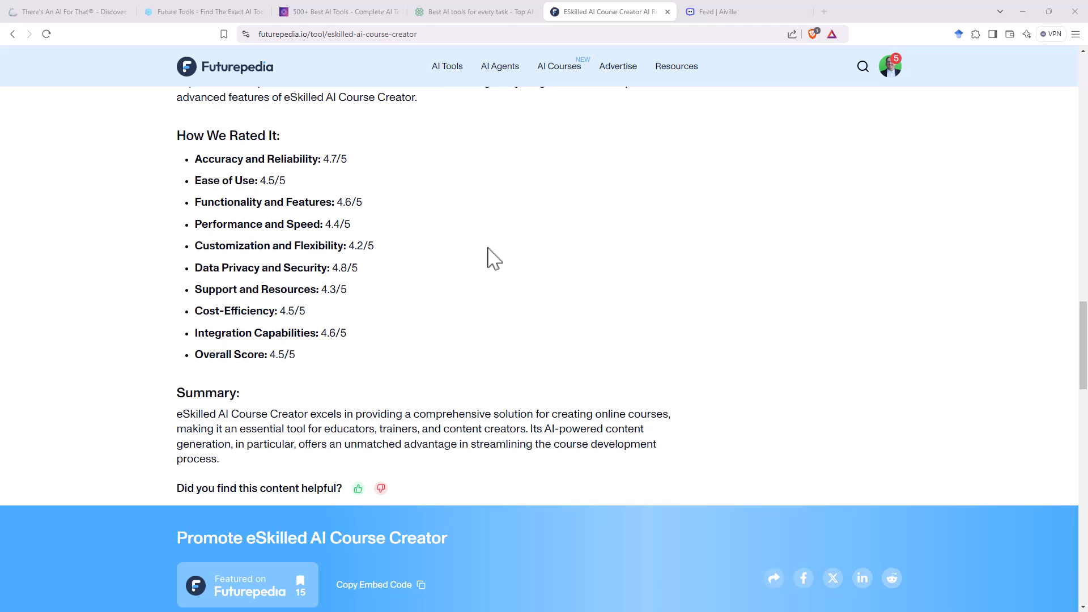
mouse_move(271, 262)
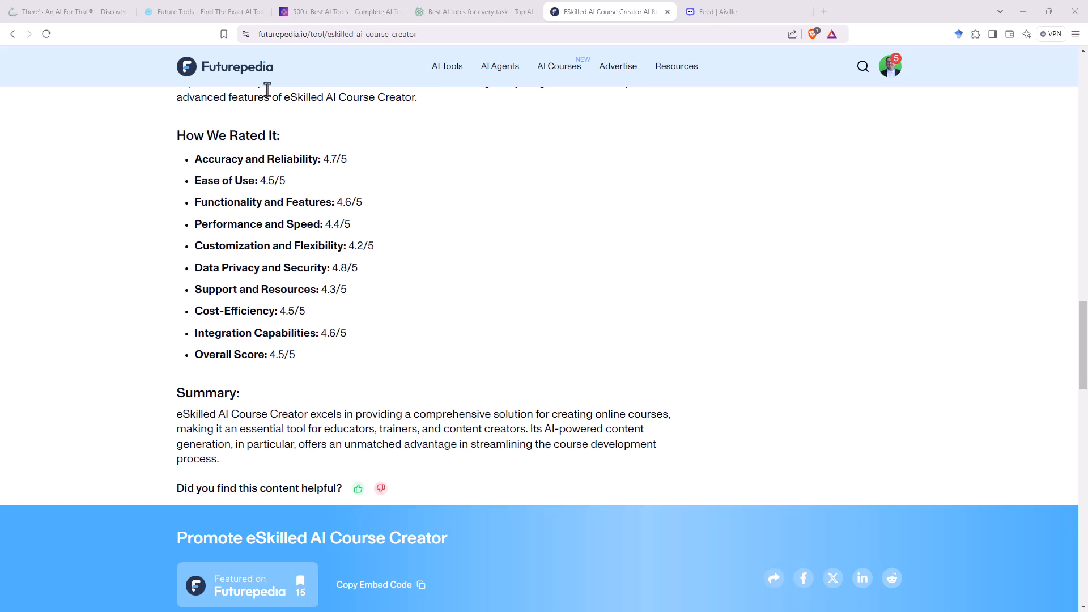
scroll("up", 3)
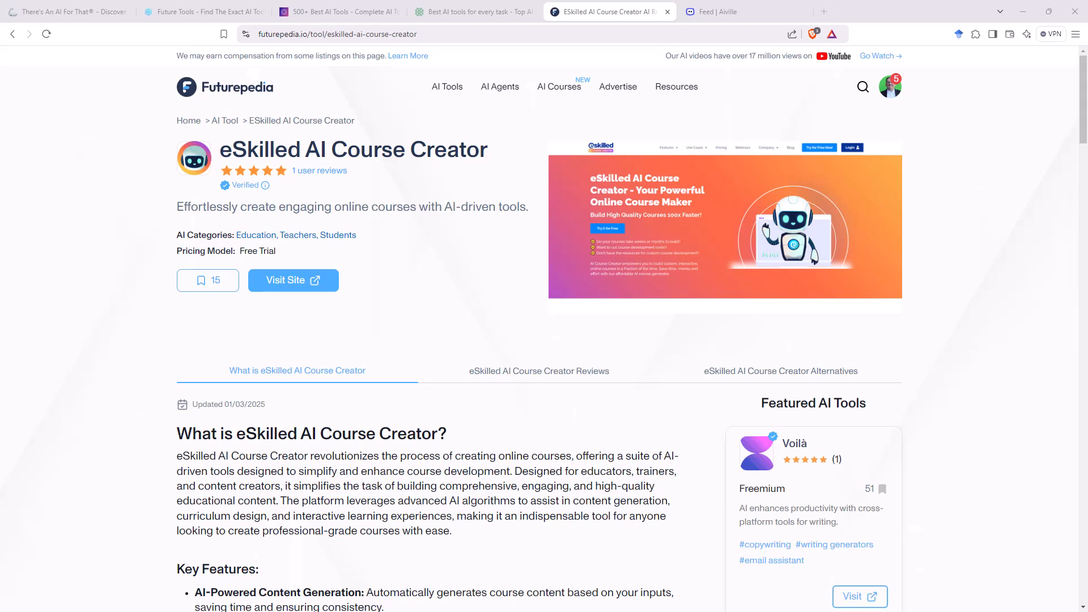
Switch to the Aiville community Feed and scroll past posts such as the Quantum Leap post
left_click(743, 12)
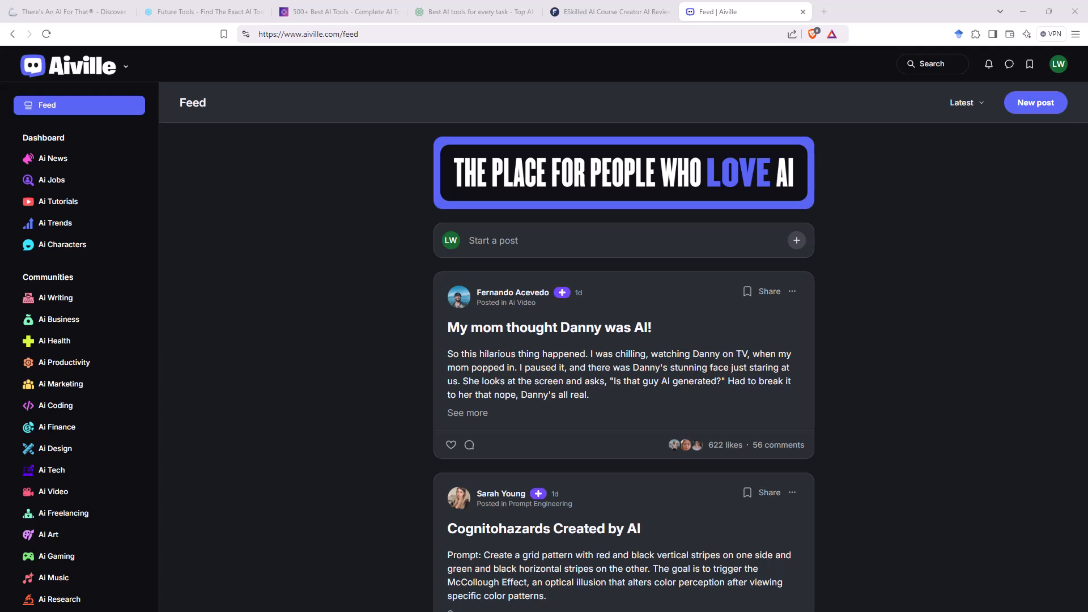
mouse_move(350, 356)
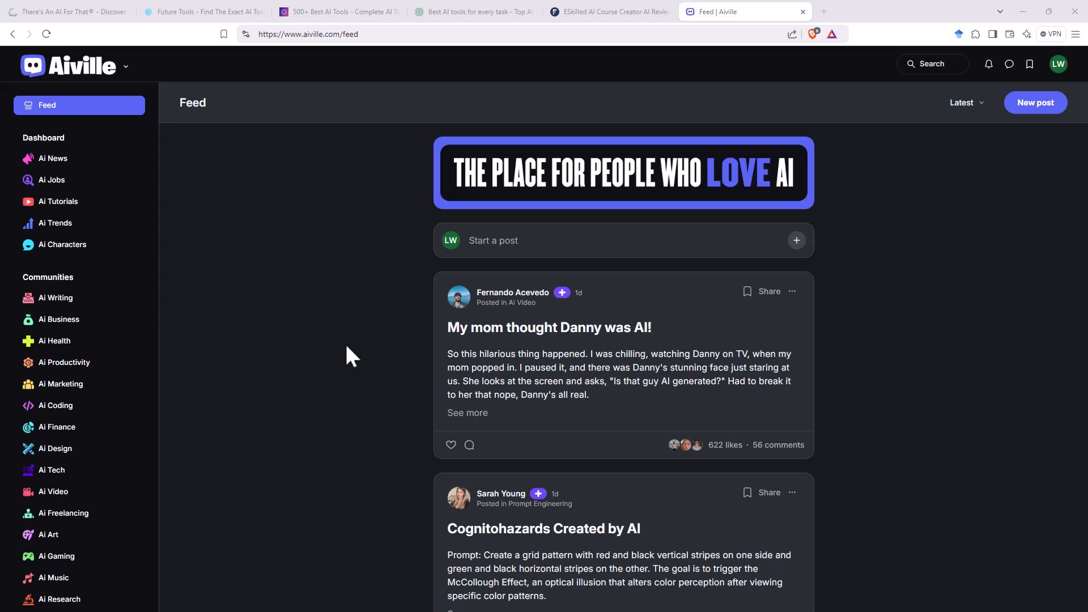
mouse_move(269, 323)
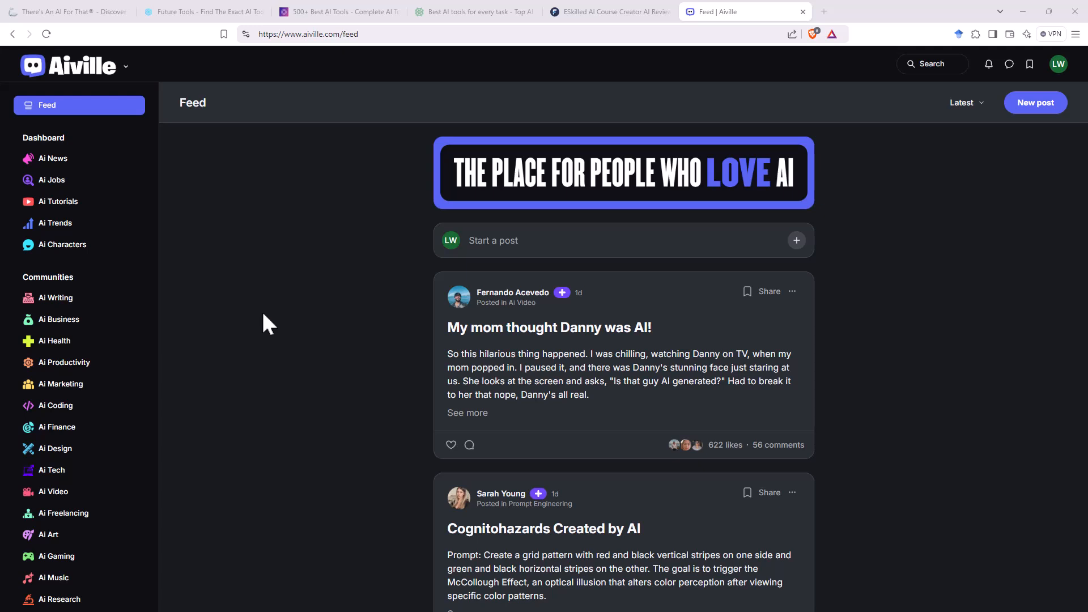
mouse_move(215, 265)
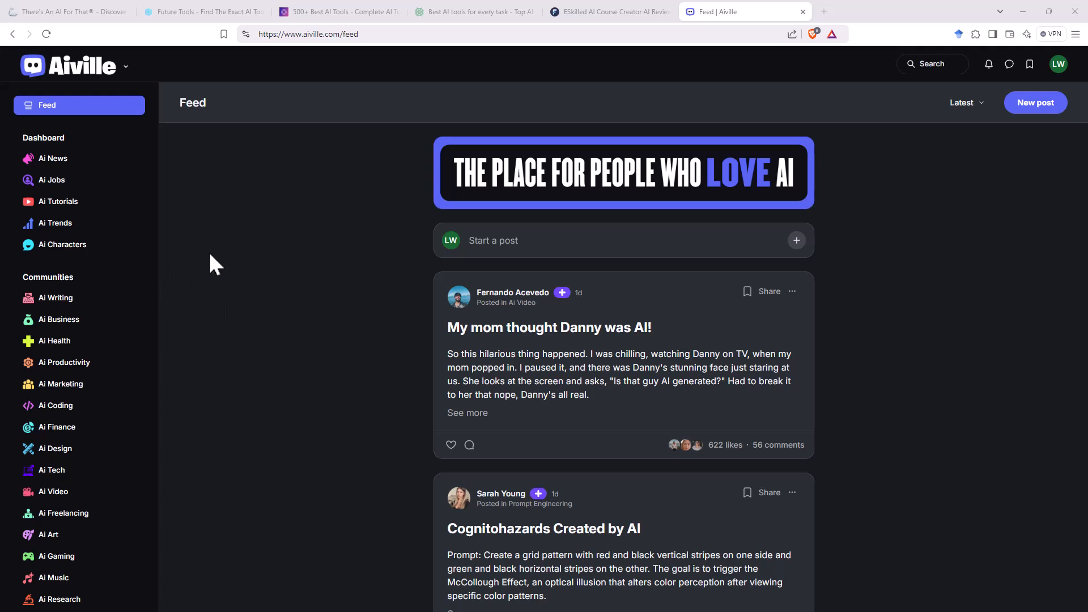
mouse_move(753, 314)
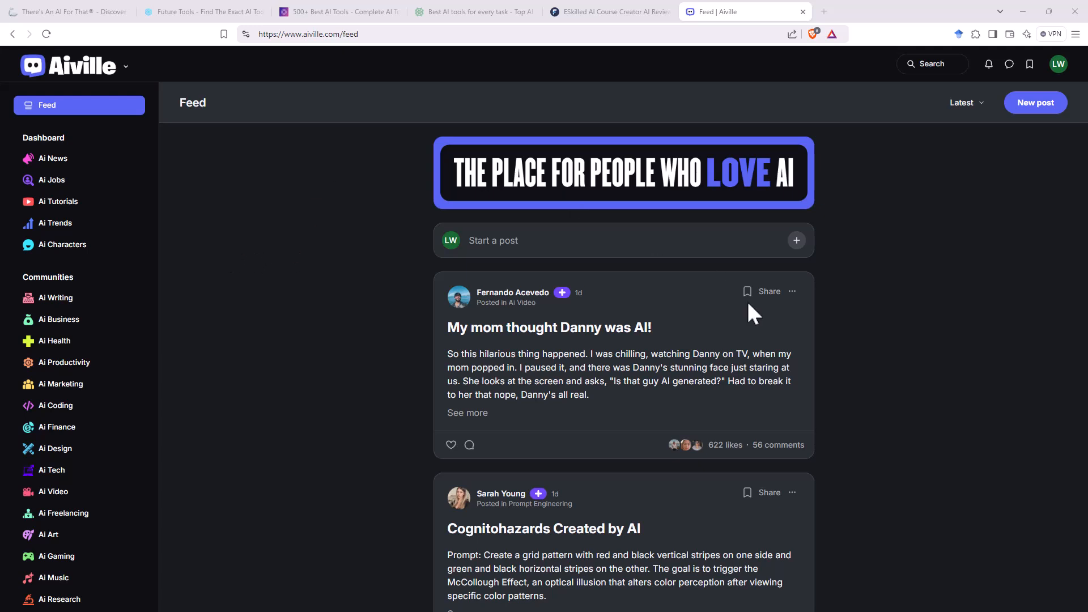
scroll("down", 3)
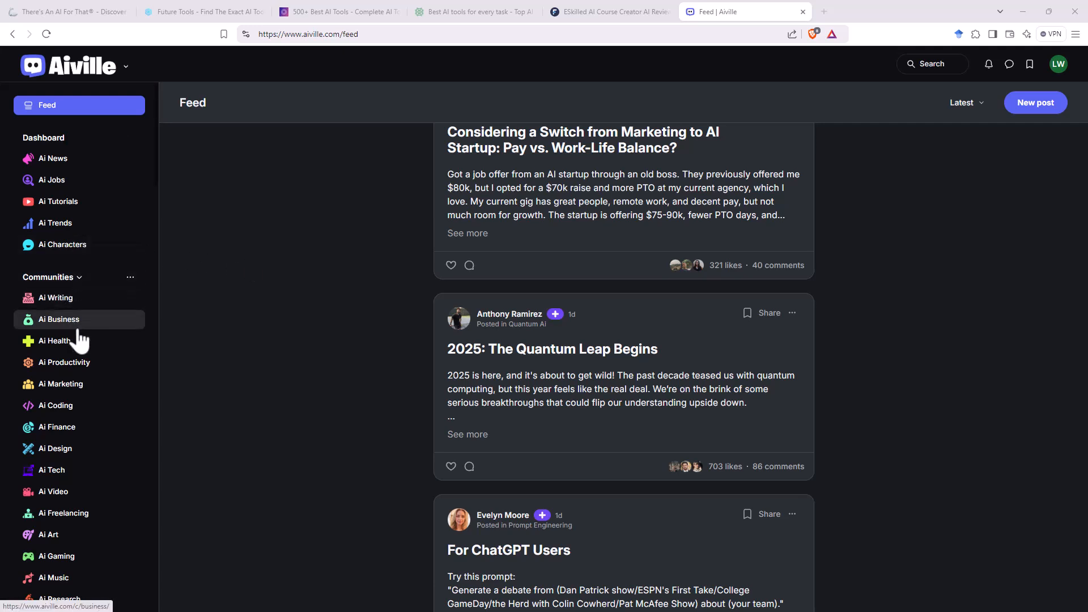
mouse_move(108, 342)
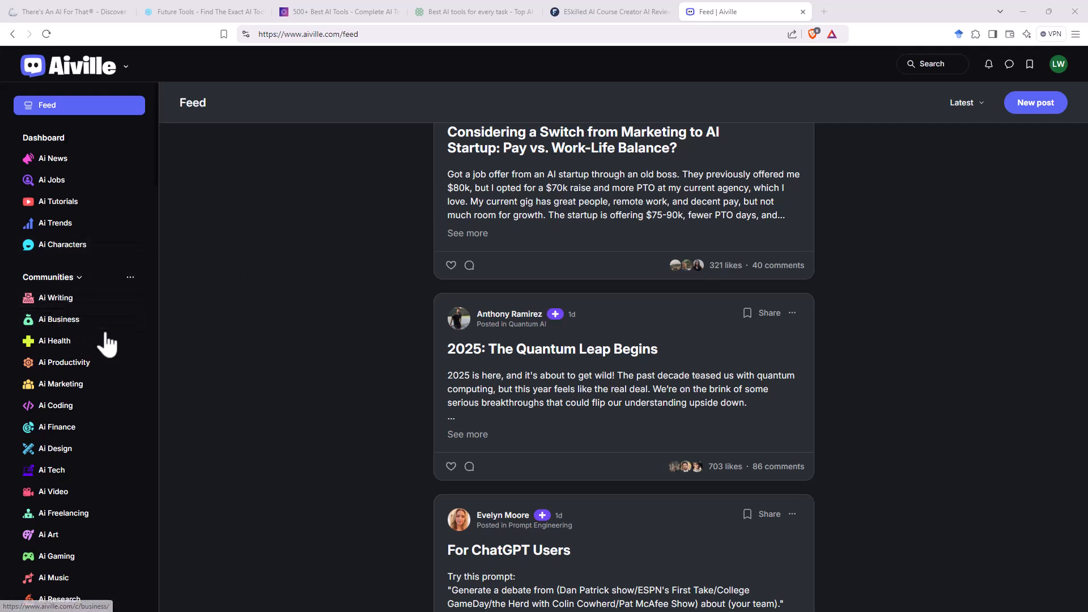
mouse_move(55, 449)
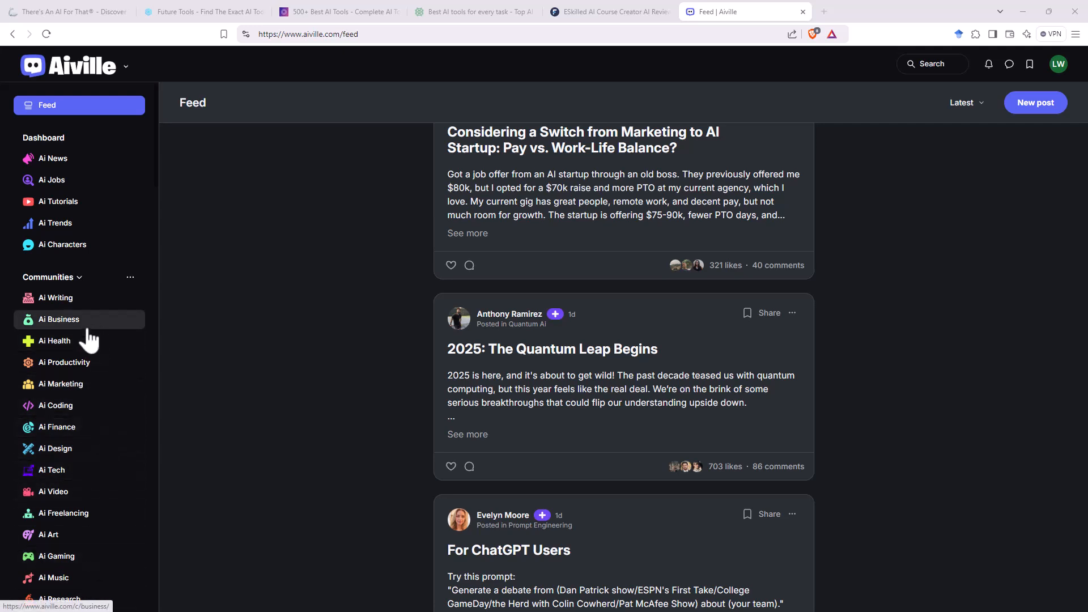
Open the Ai Business community from the sidebar and scroll its posts
left_click(58, 320)
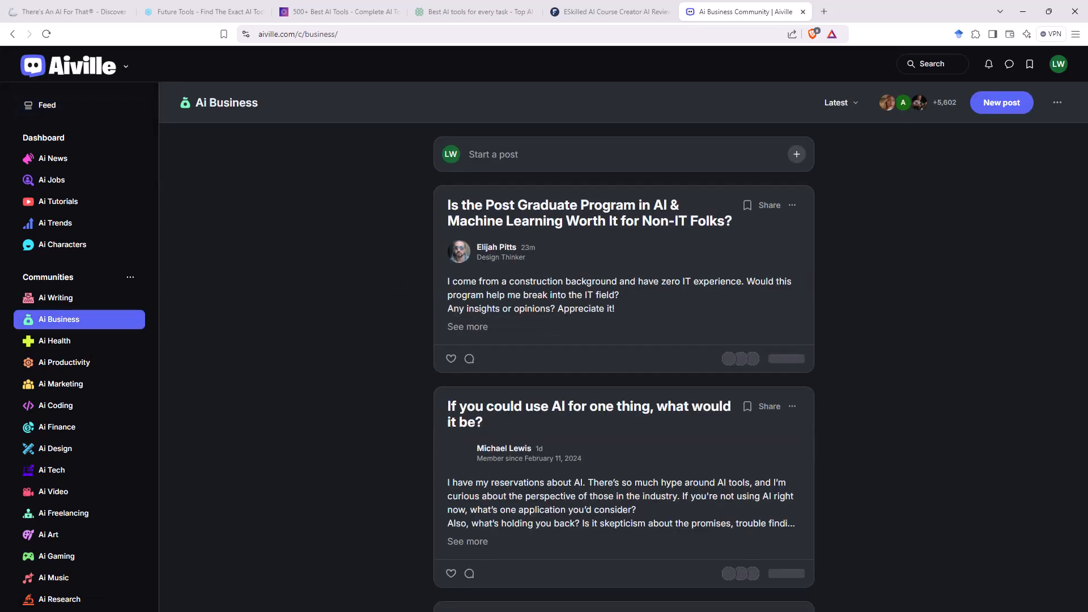
scroll("down", 3)
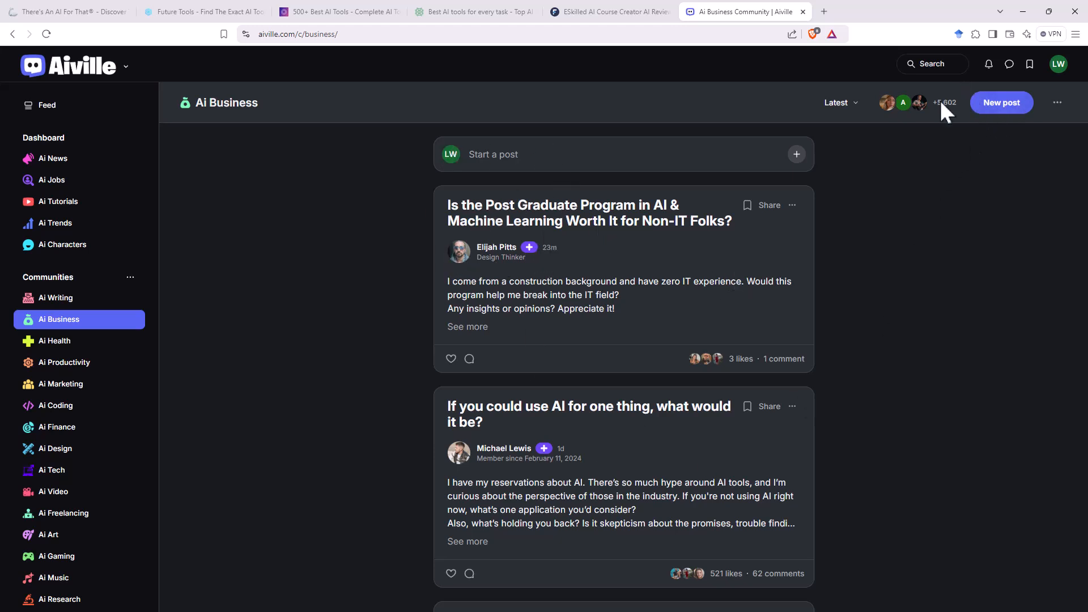
mouse_move(314, 295)
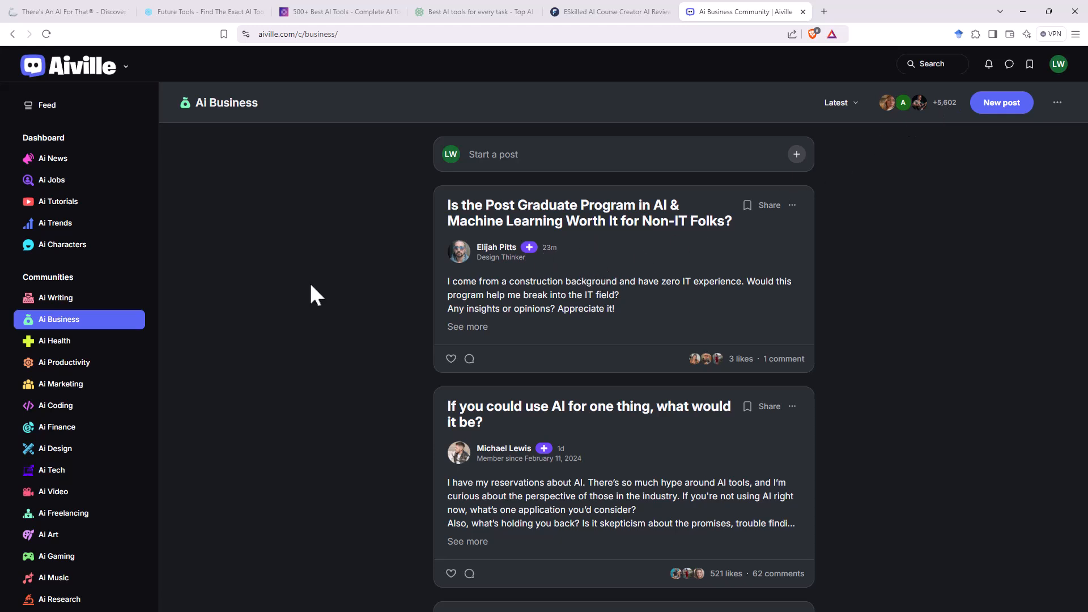
mouse_move(373, 259)
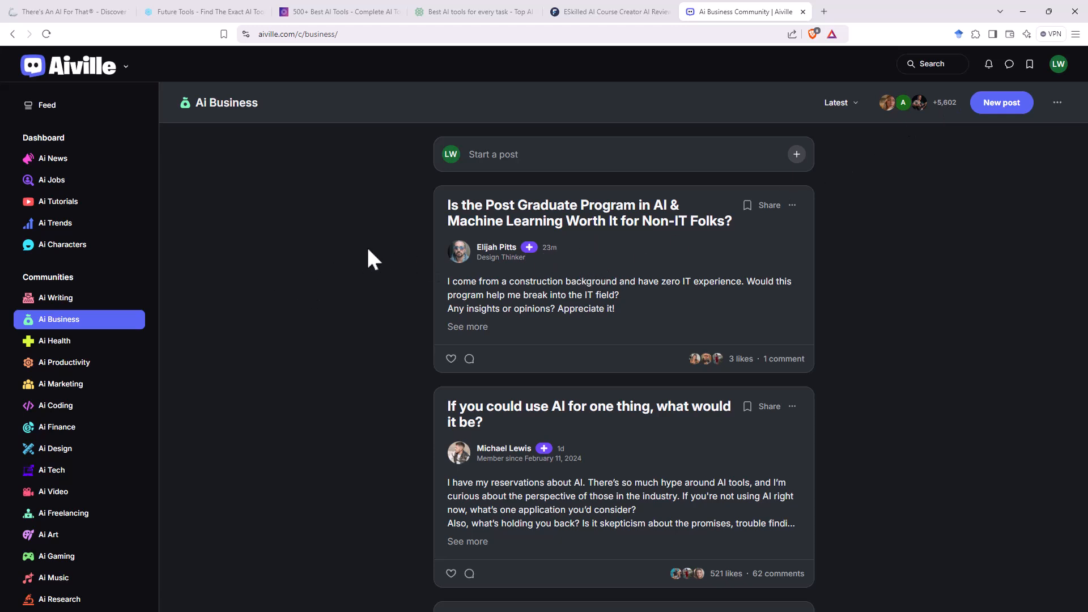
mouse_move(859, 511)
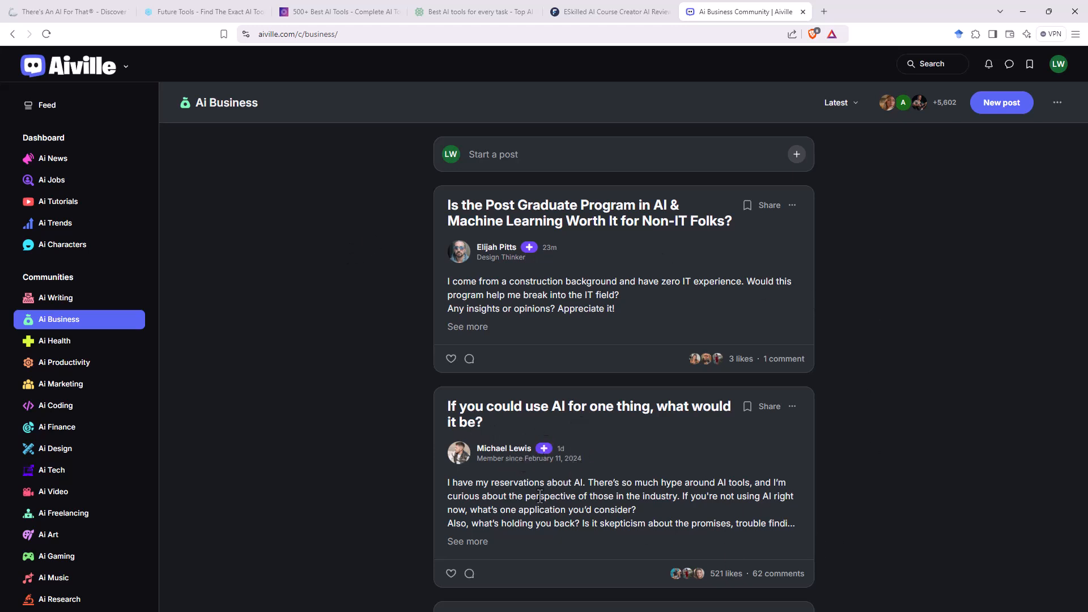
mouse_move(751, 581)
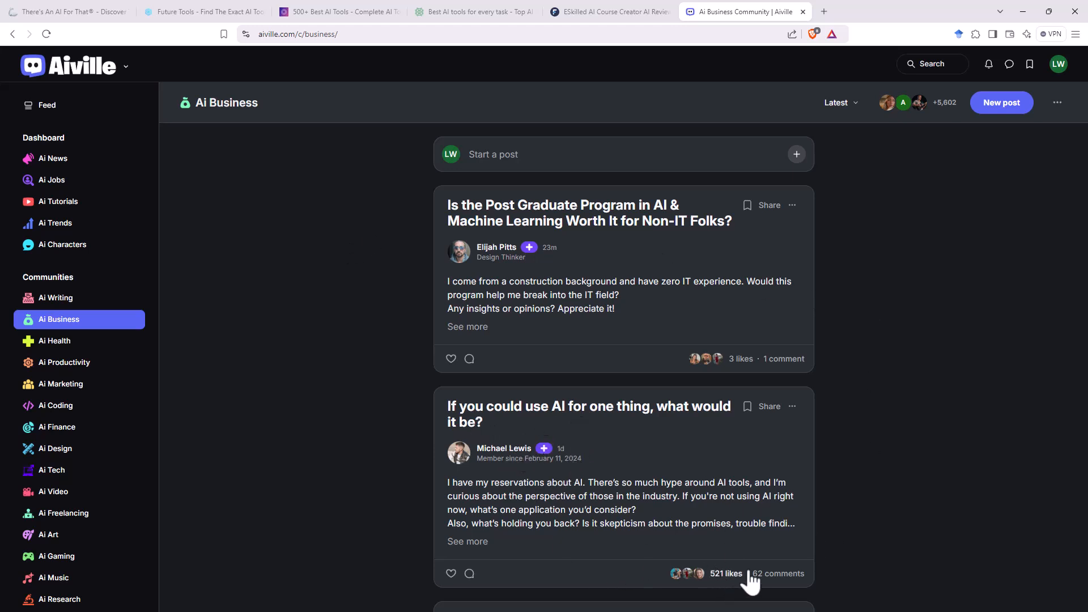
mouse_move(734, 432)
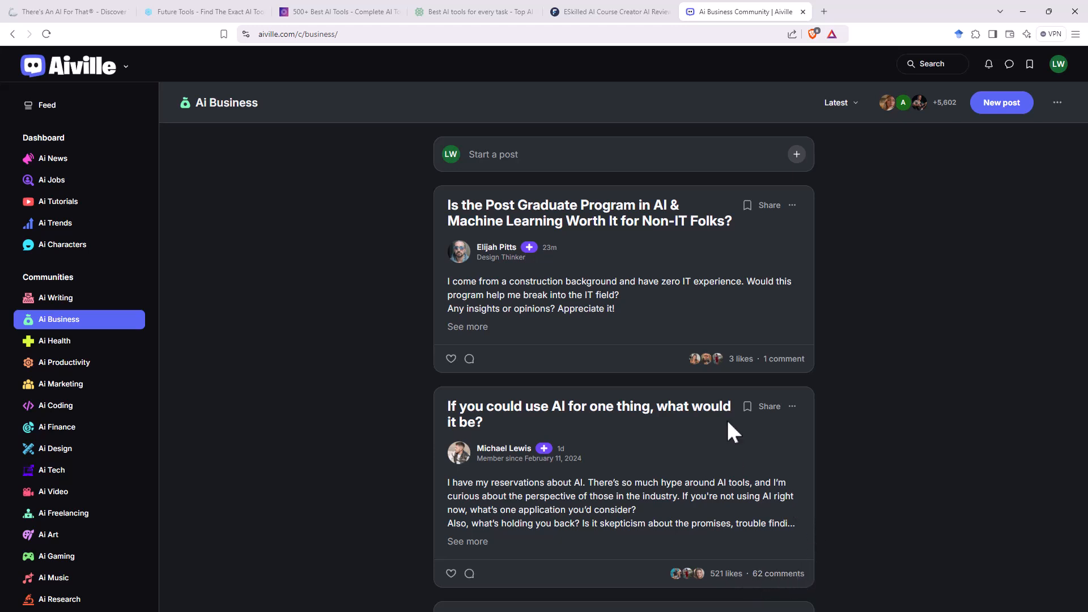
mouse_move(570, 475)
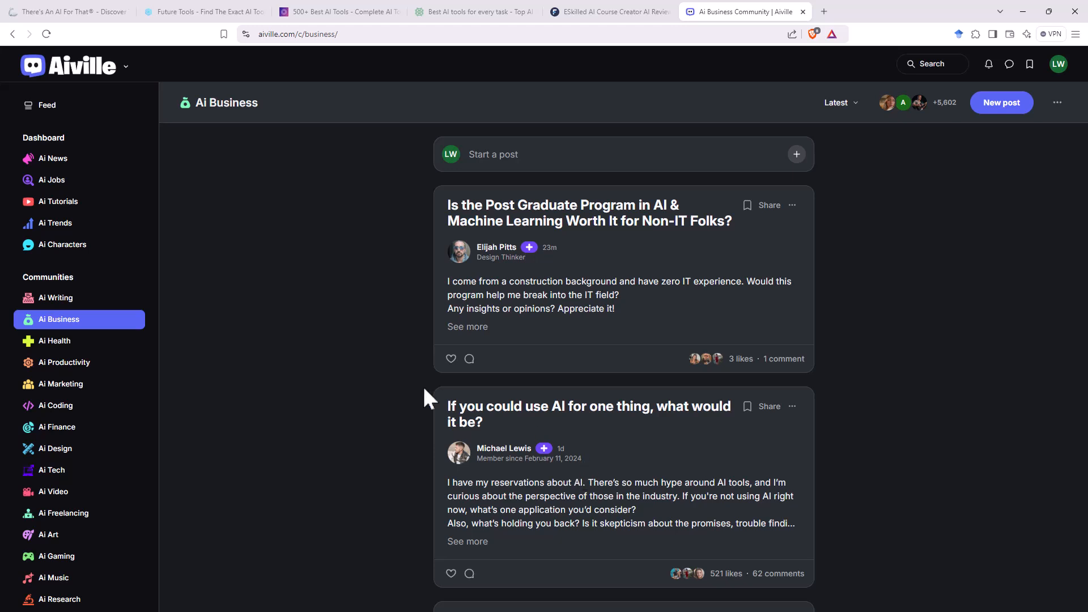
mouse_move(366, 389)
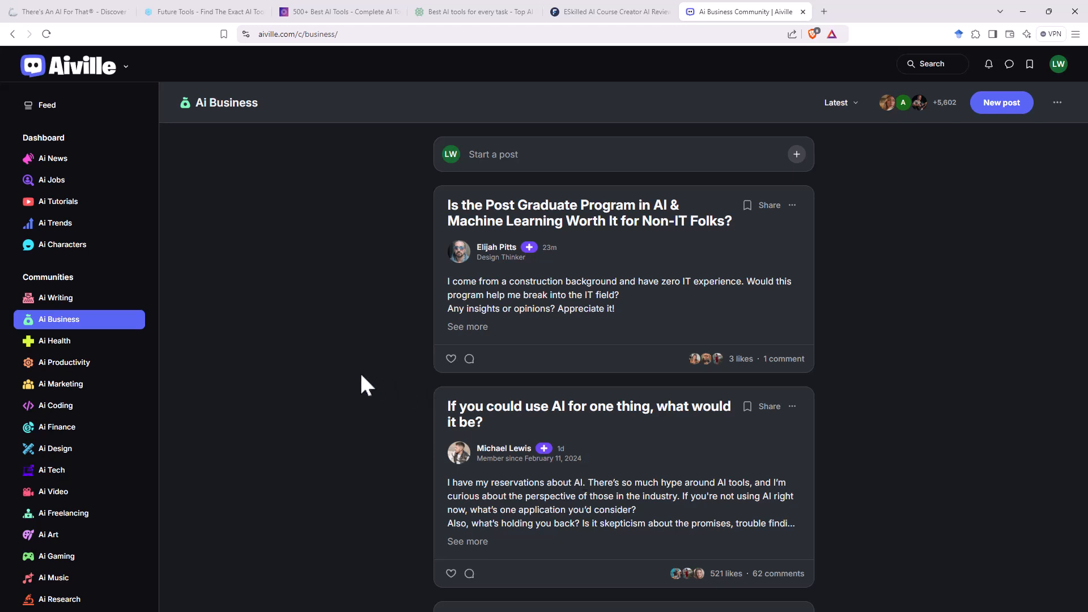
mouse_move(264, 325)
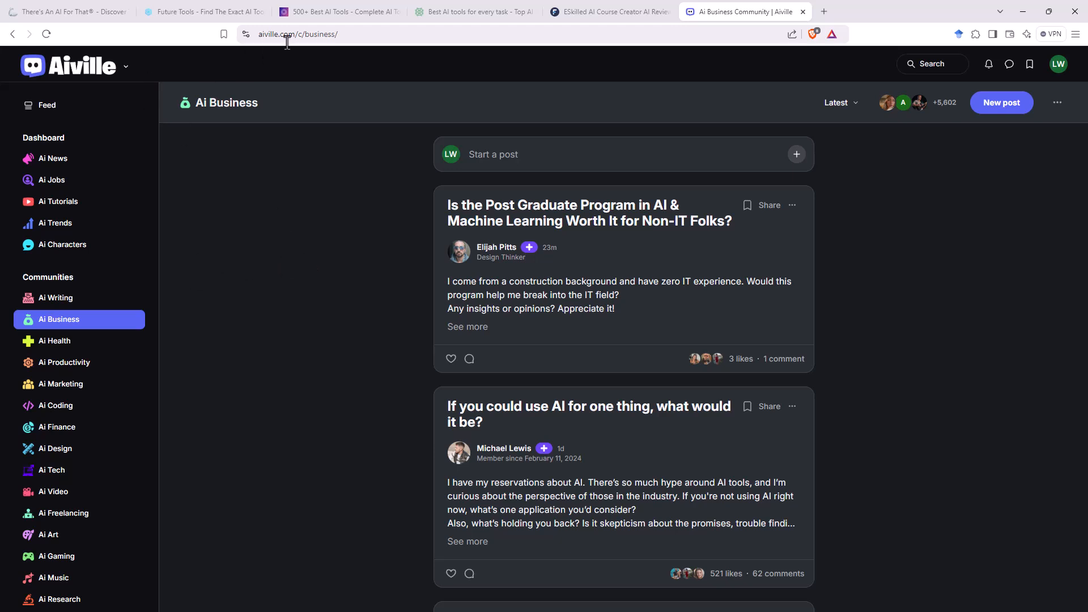
mouse_move(282, 196)
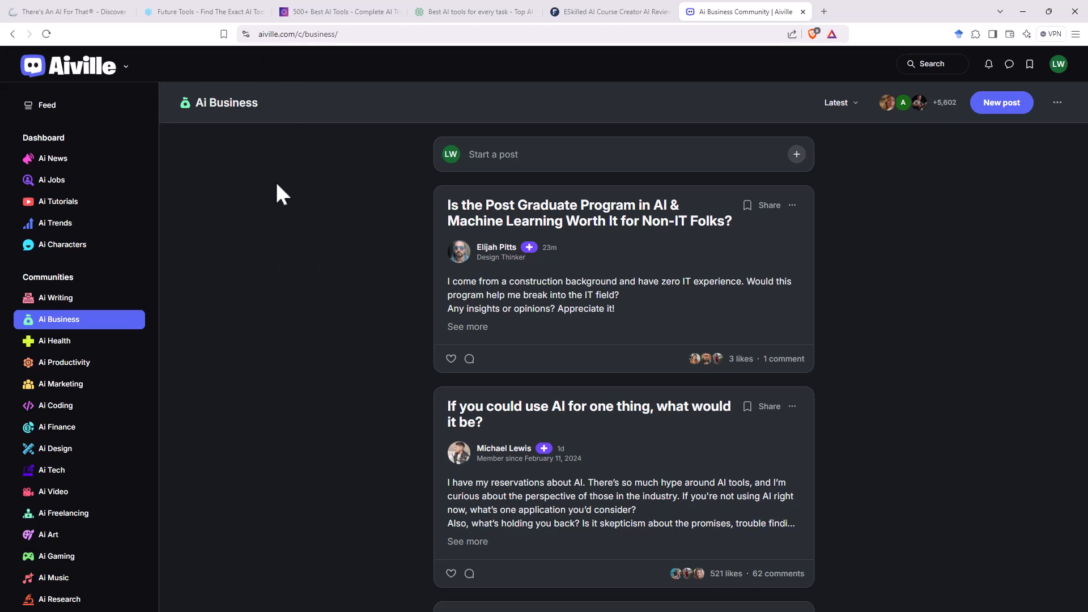
mouse_move(69, 66)
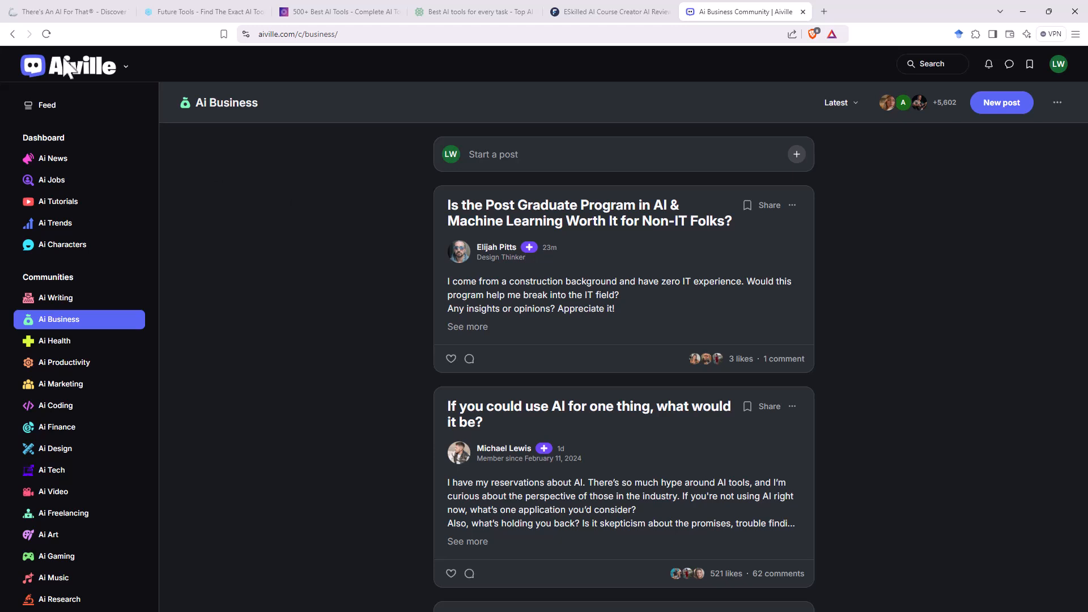
mouse_move(692, 17)
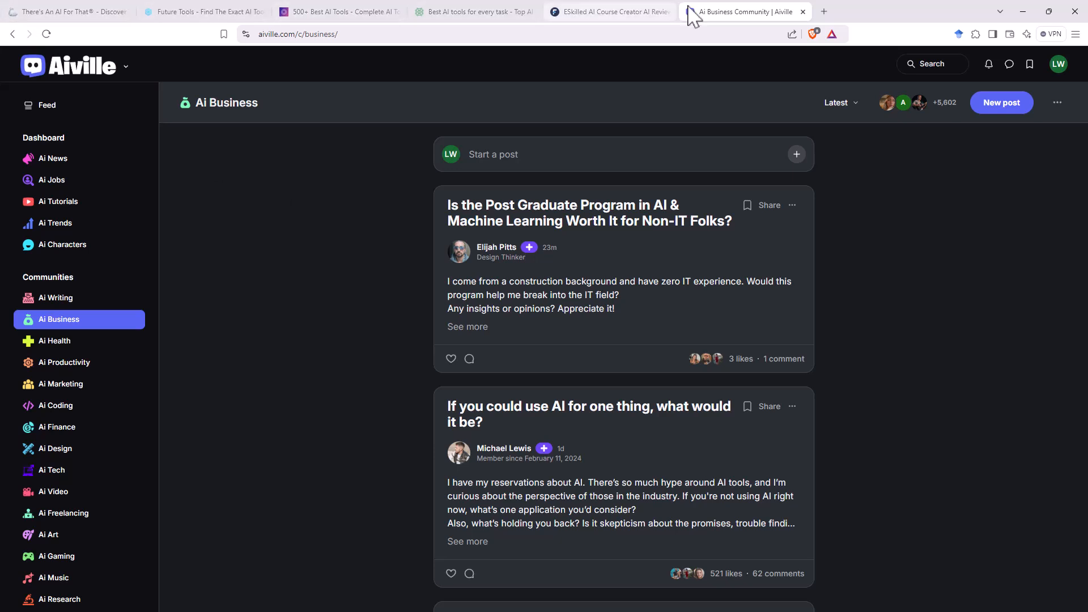
mouse_move(1020, 249)
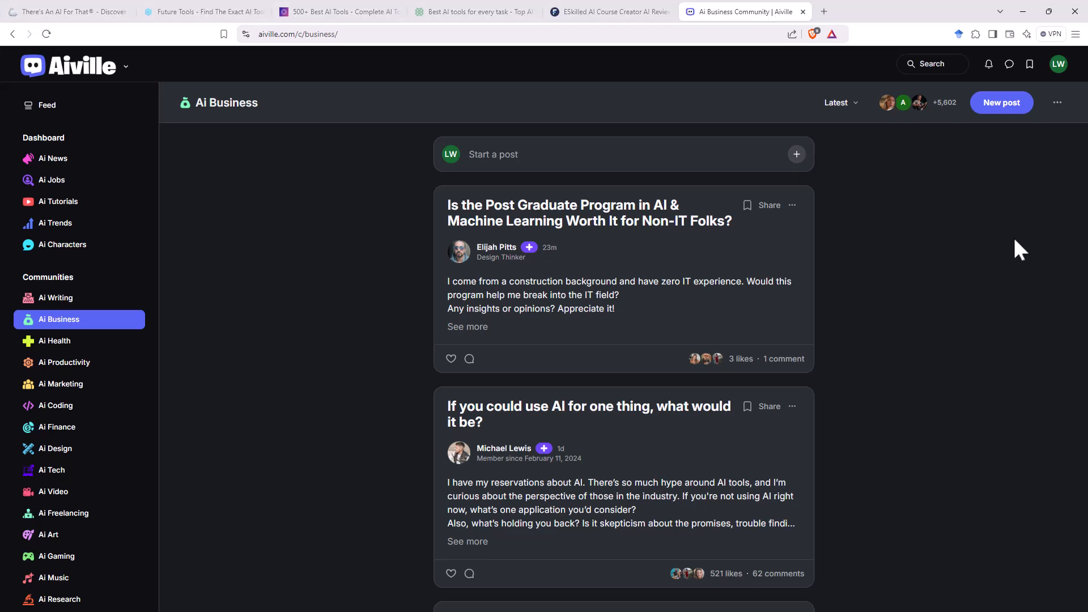